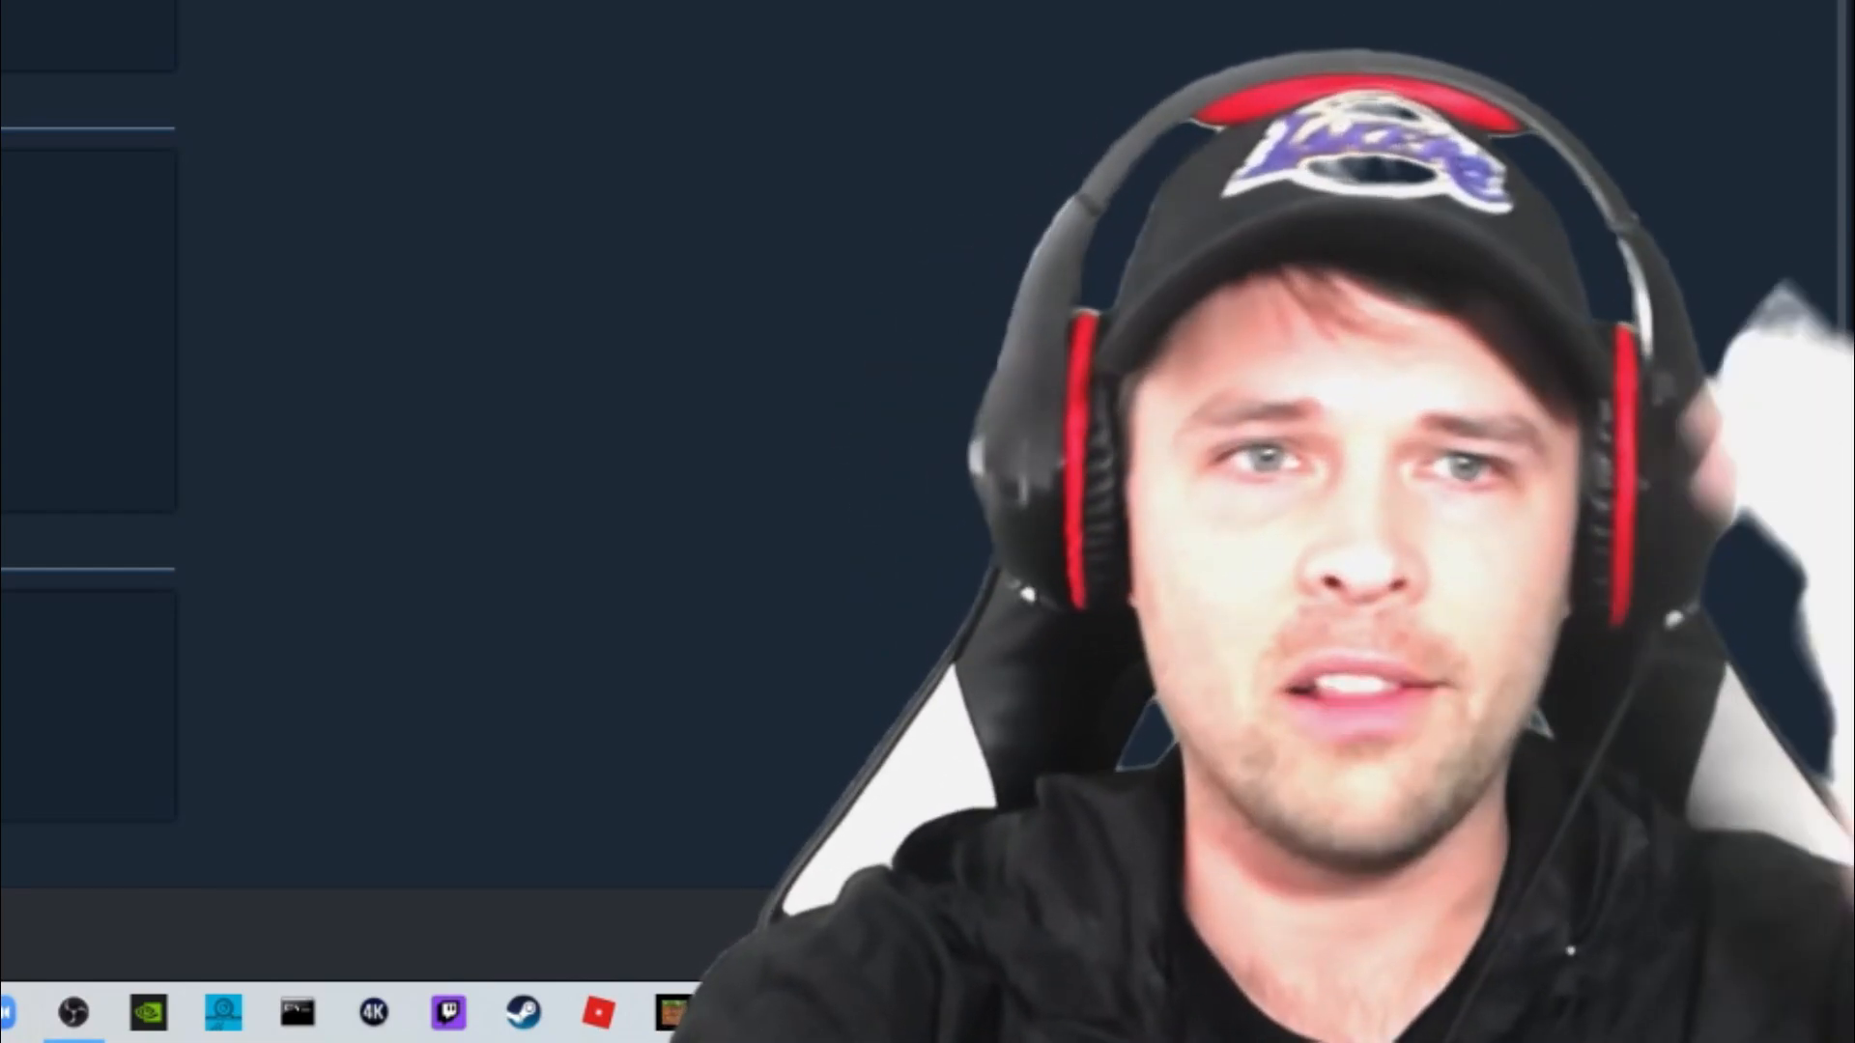
Reach the Redeem a Steam Wallet Code page from the Games menu, ready to enter a code
left_click(51, 13)
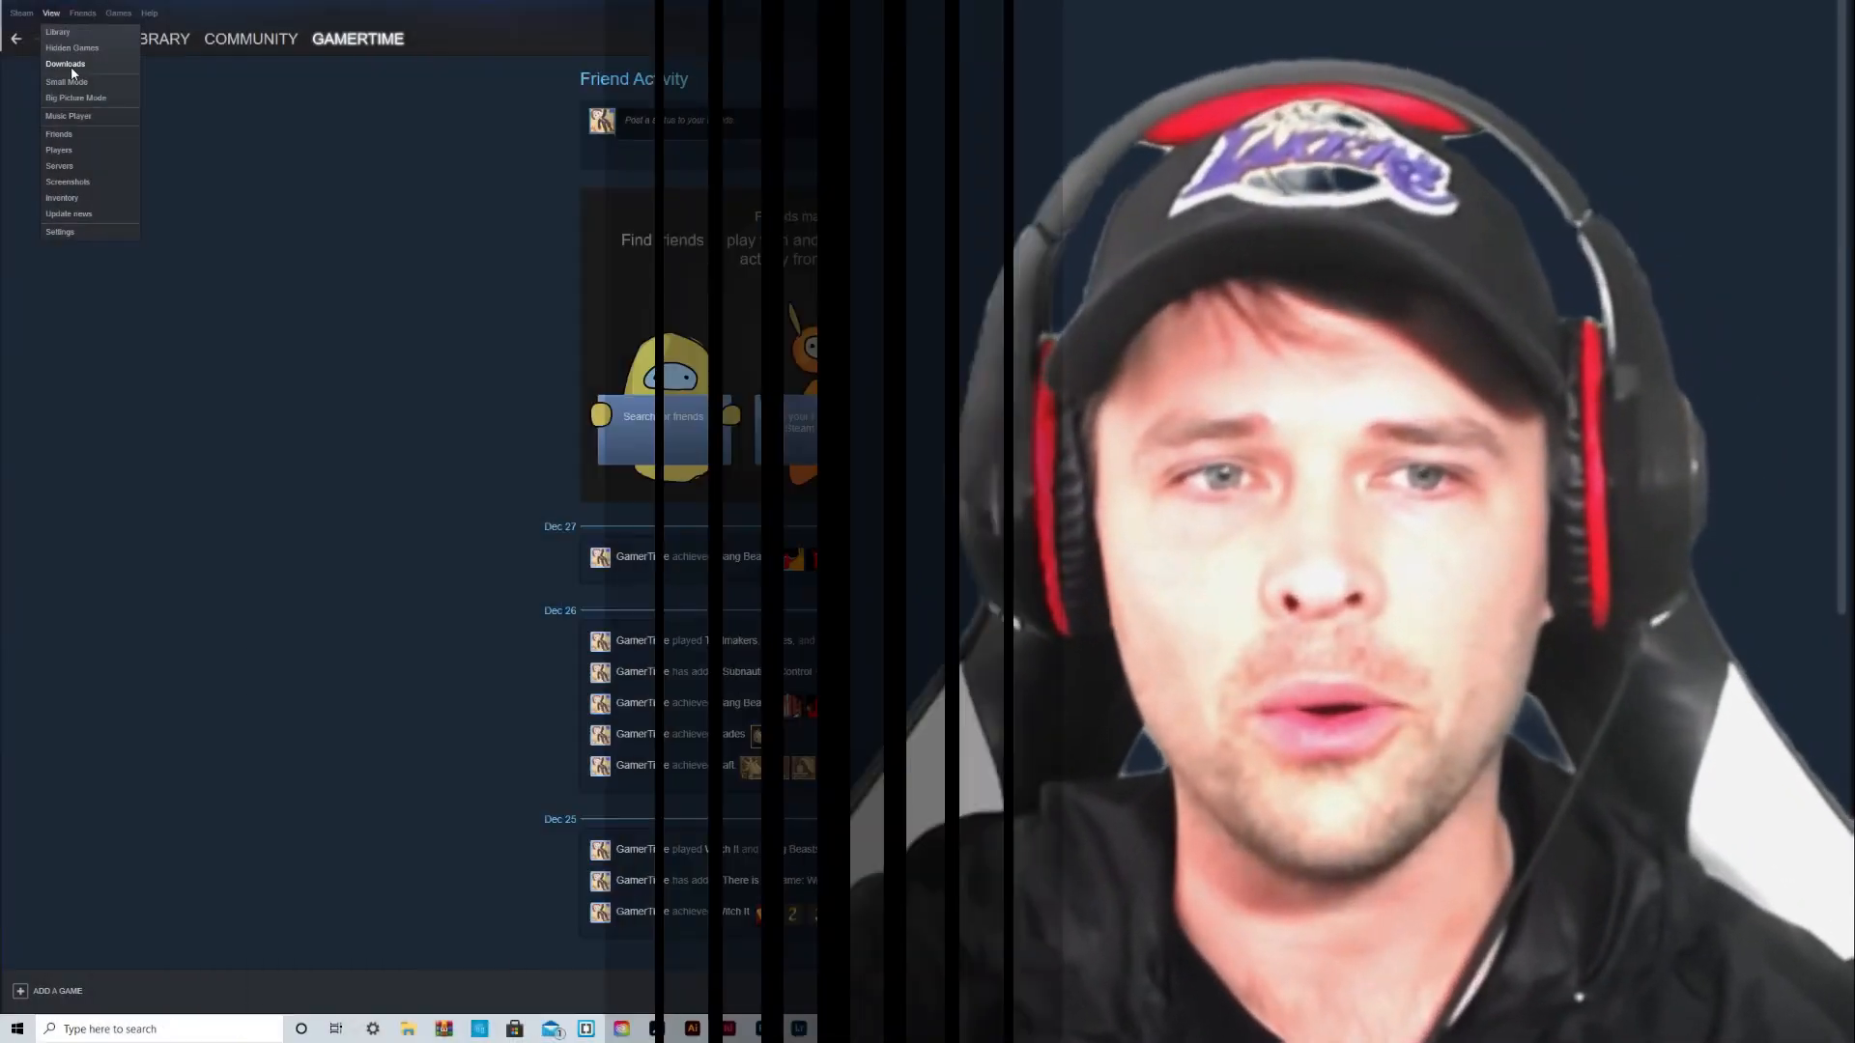
left_click(421, 48)
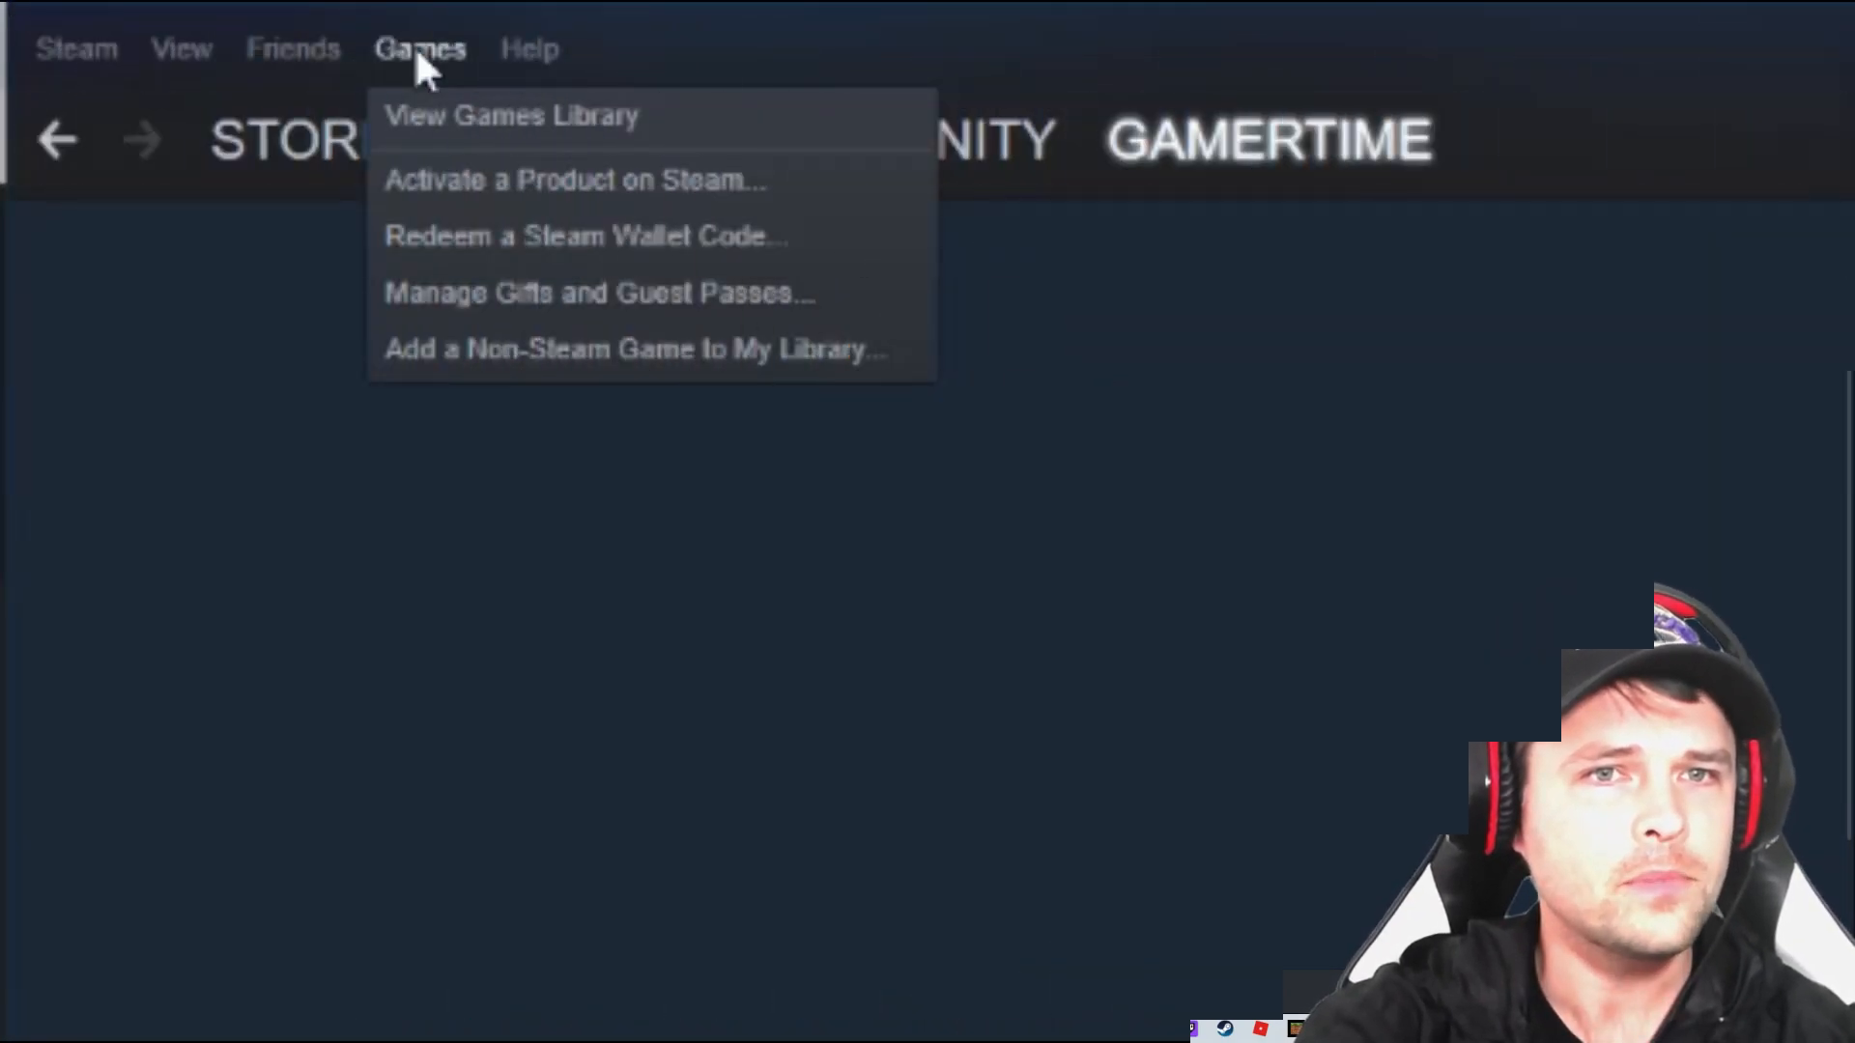
mouse_move(649, 275)
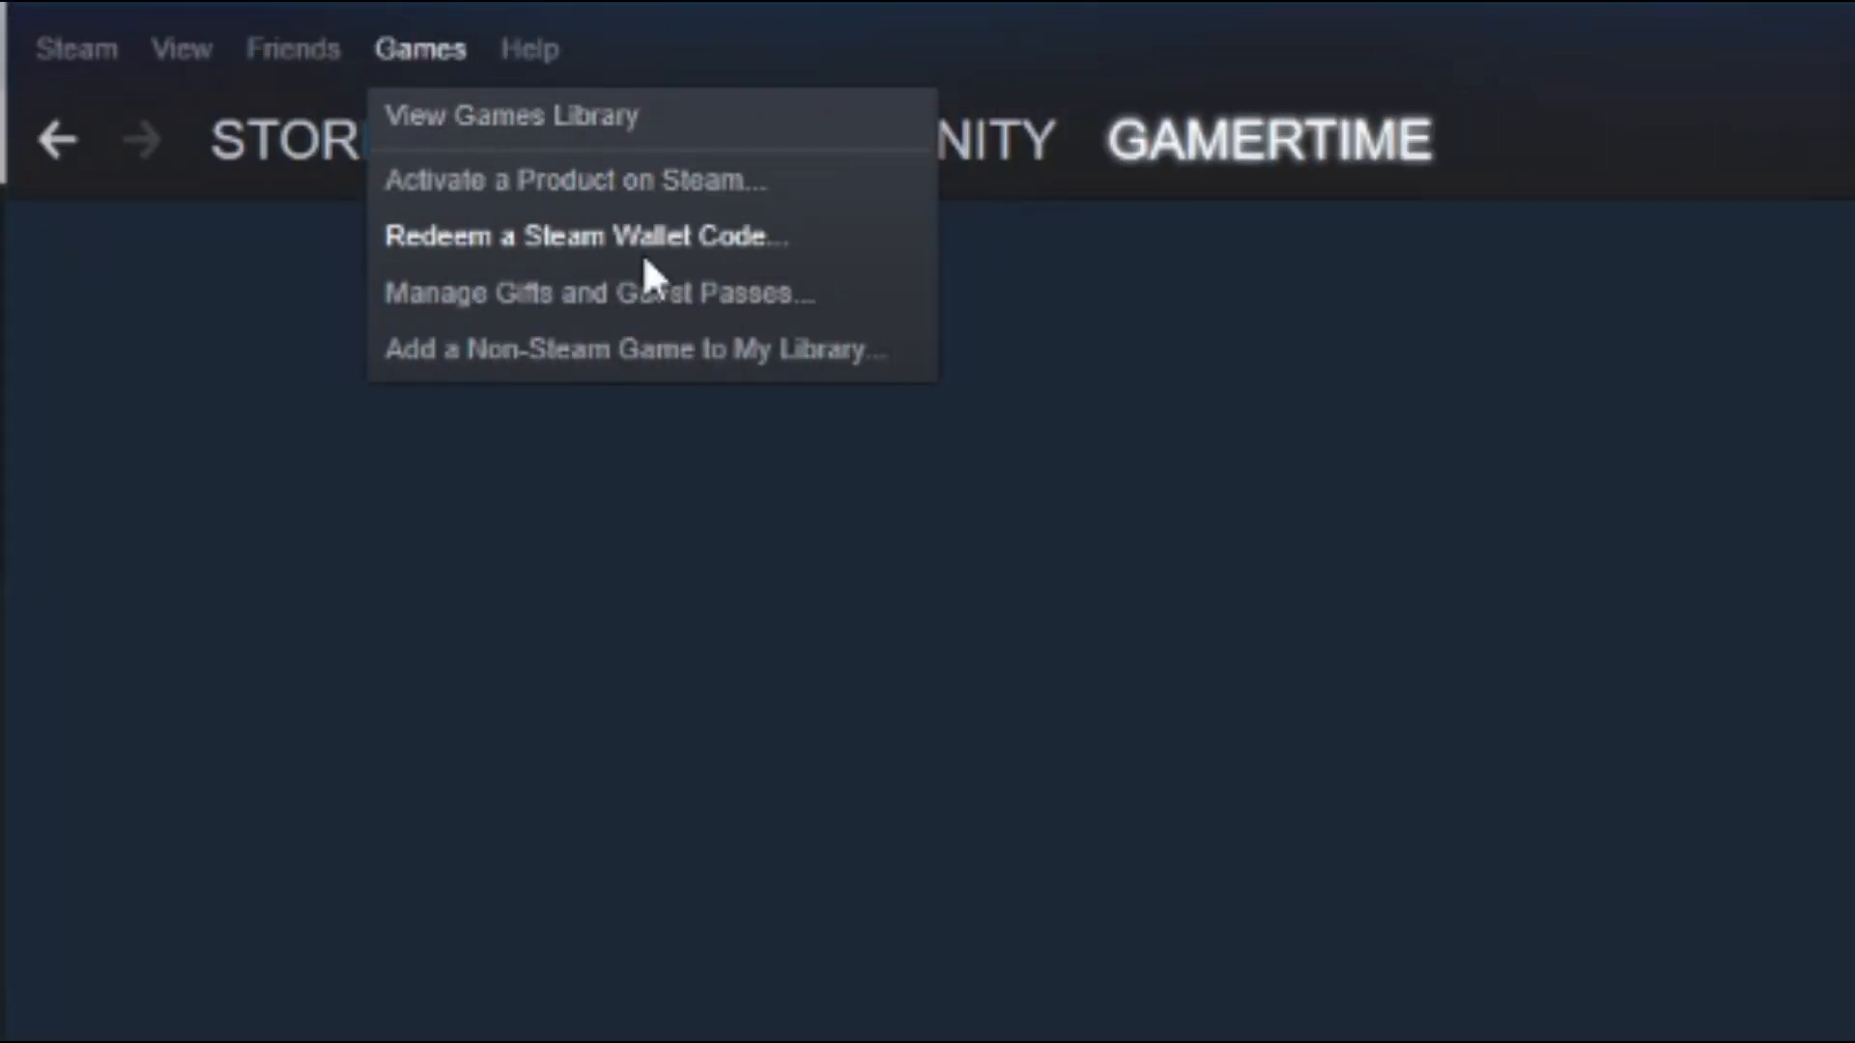
mouse_move(610, 257)
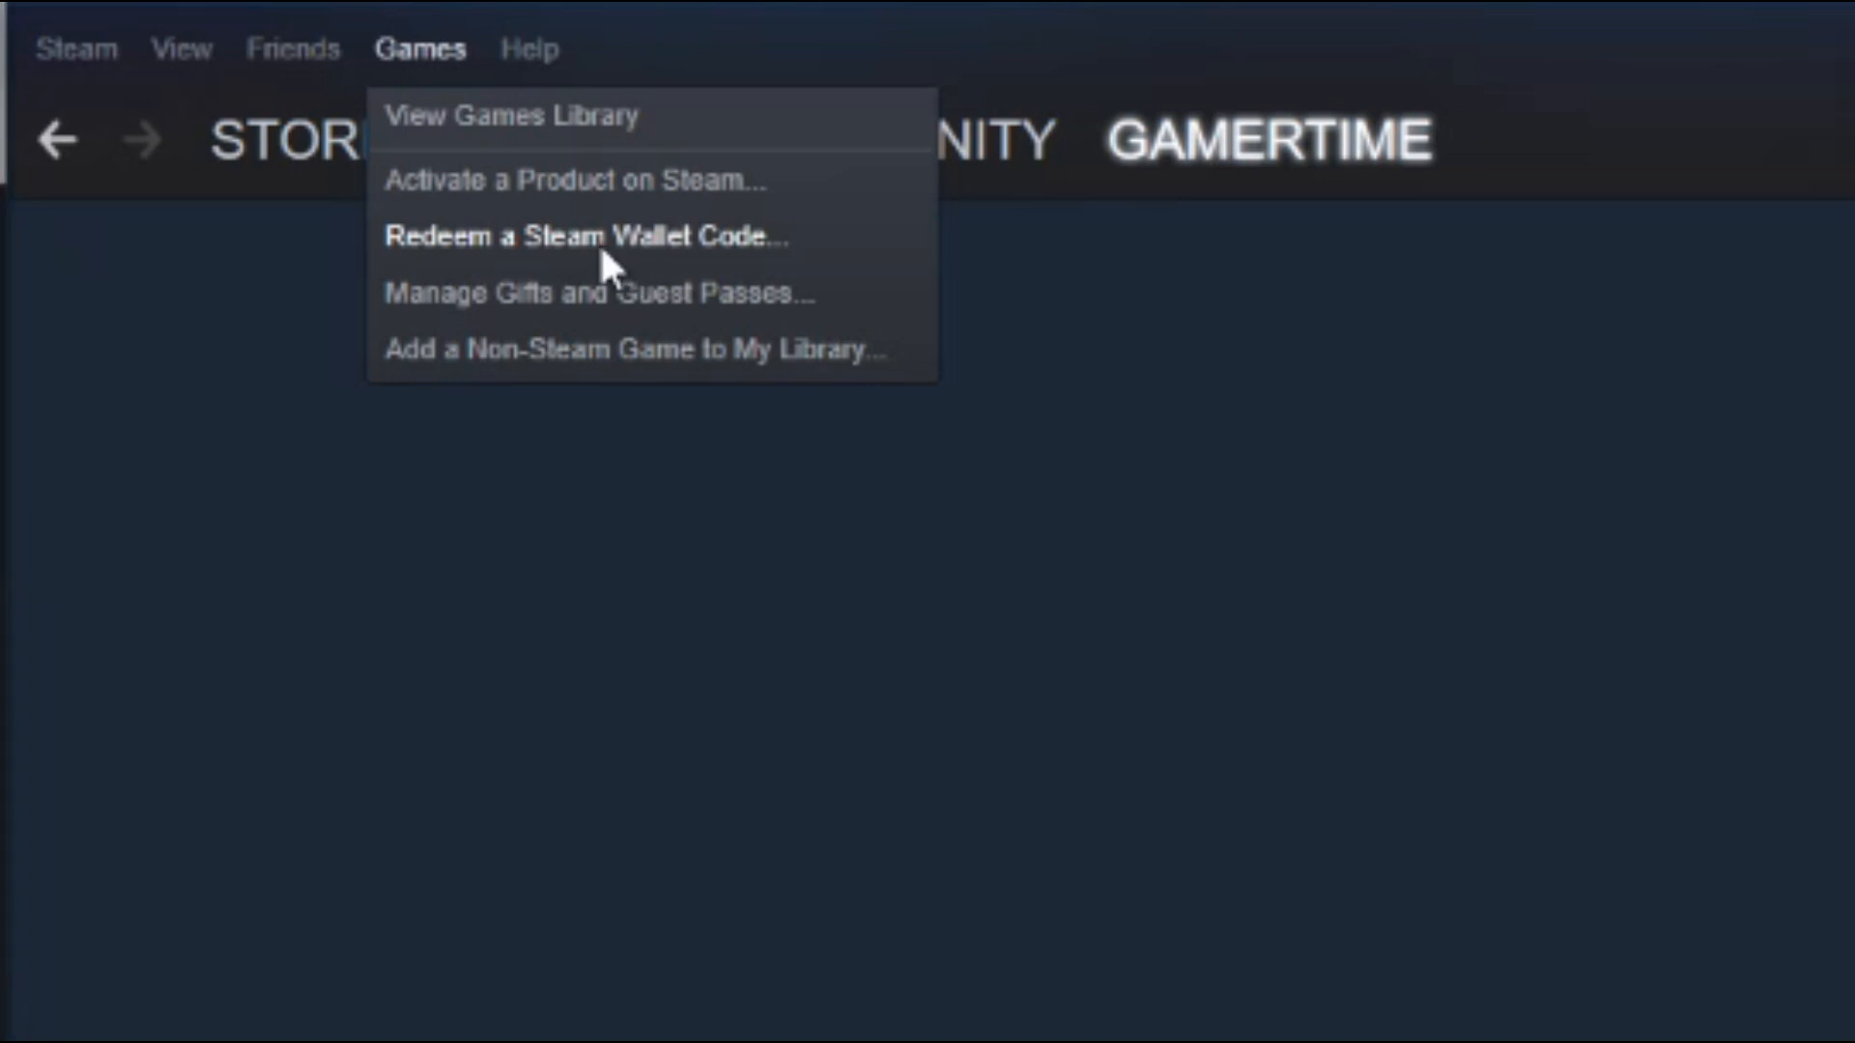
left_click(582, 236)
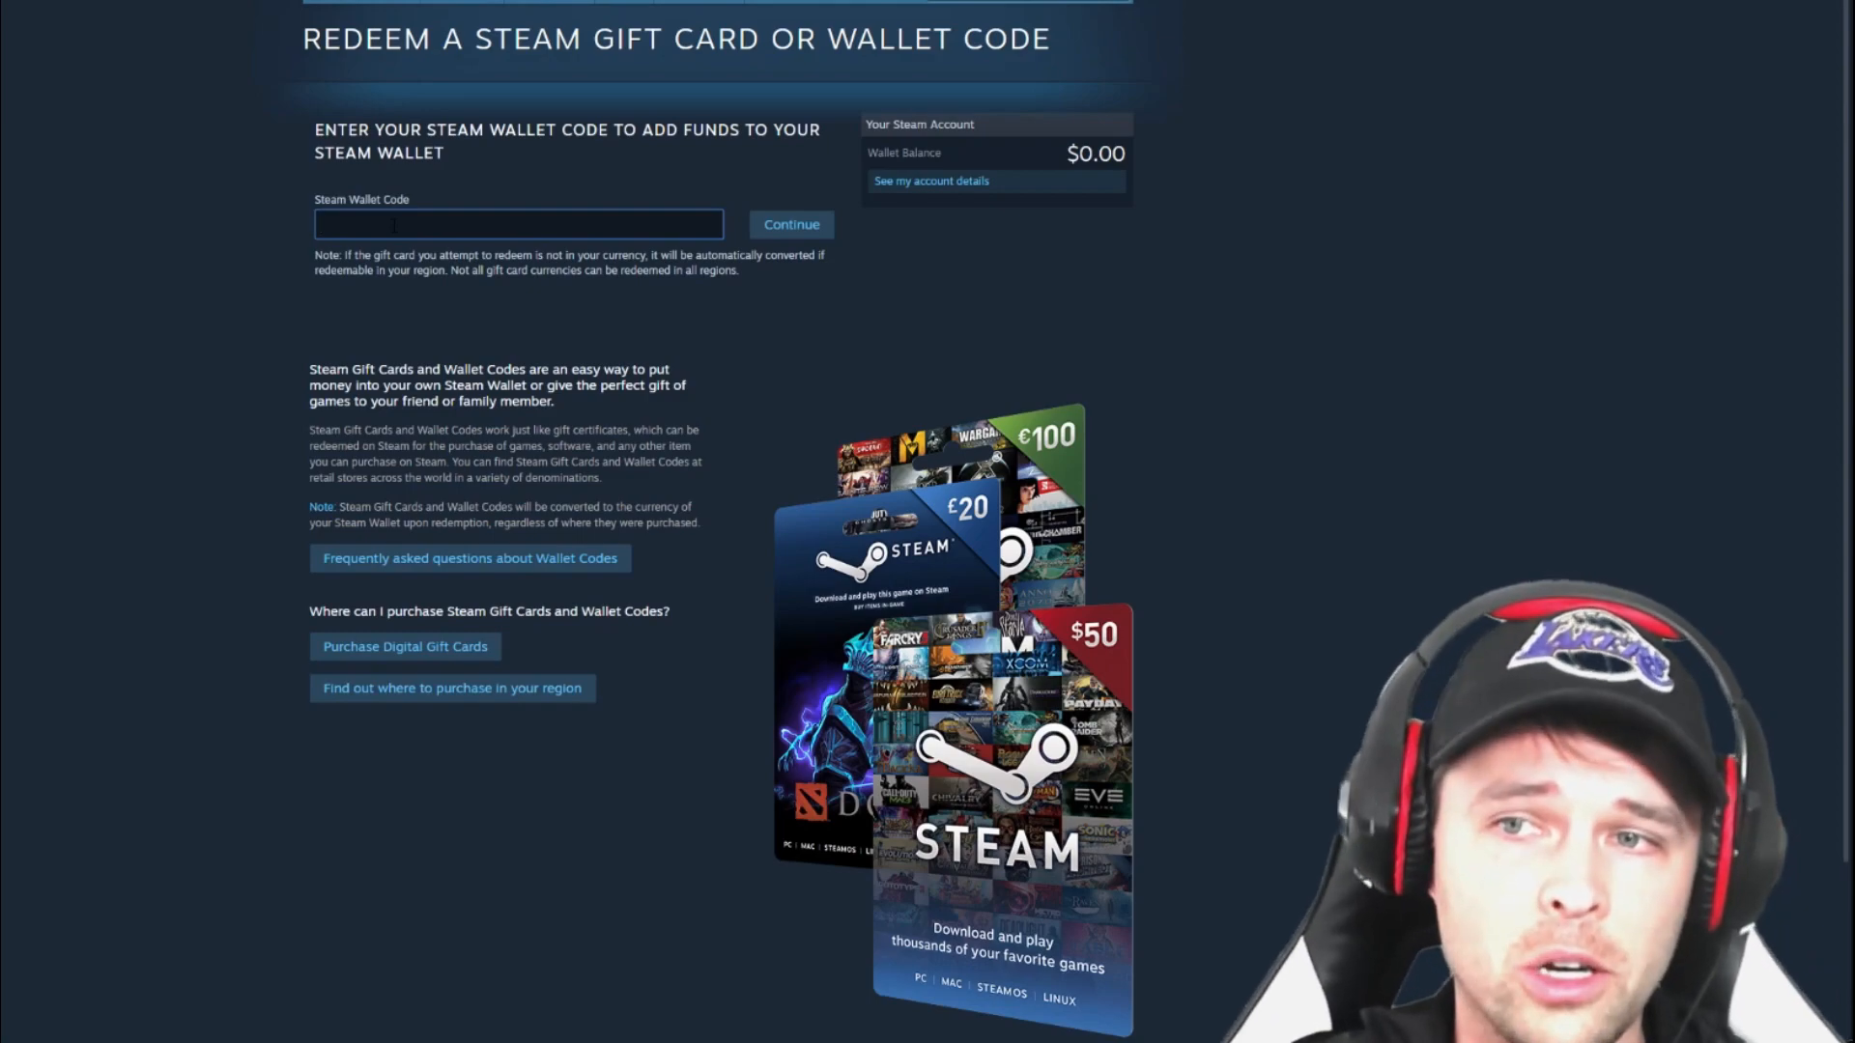
left_click(518, 224)
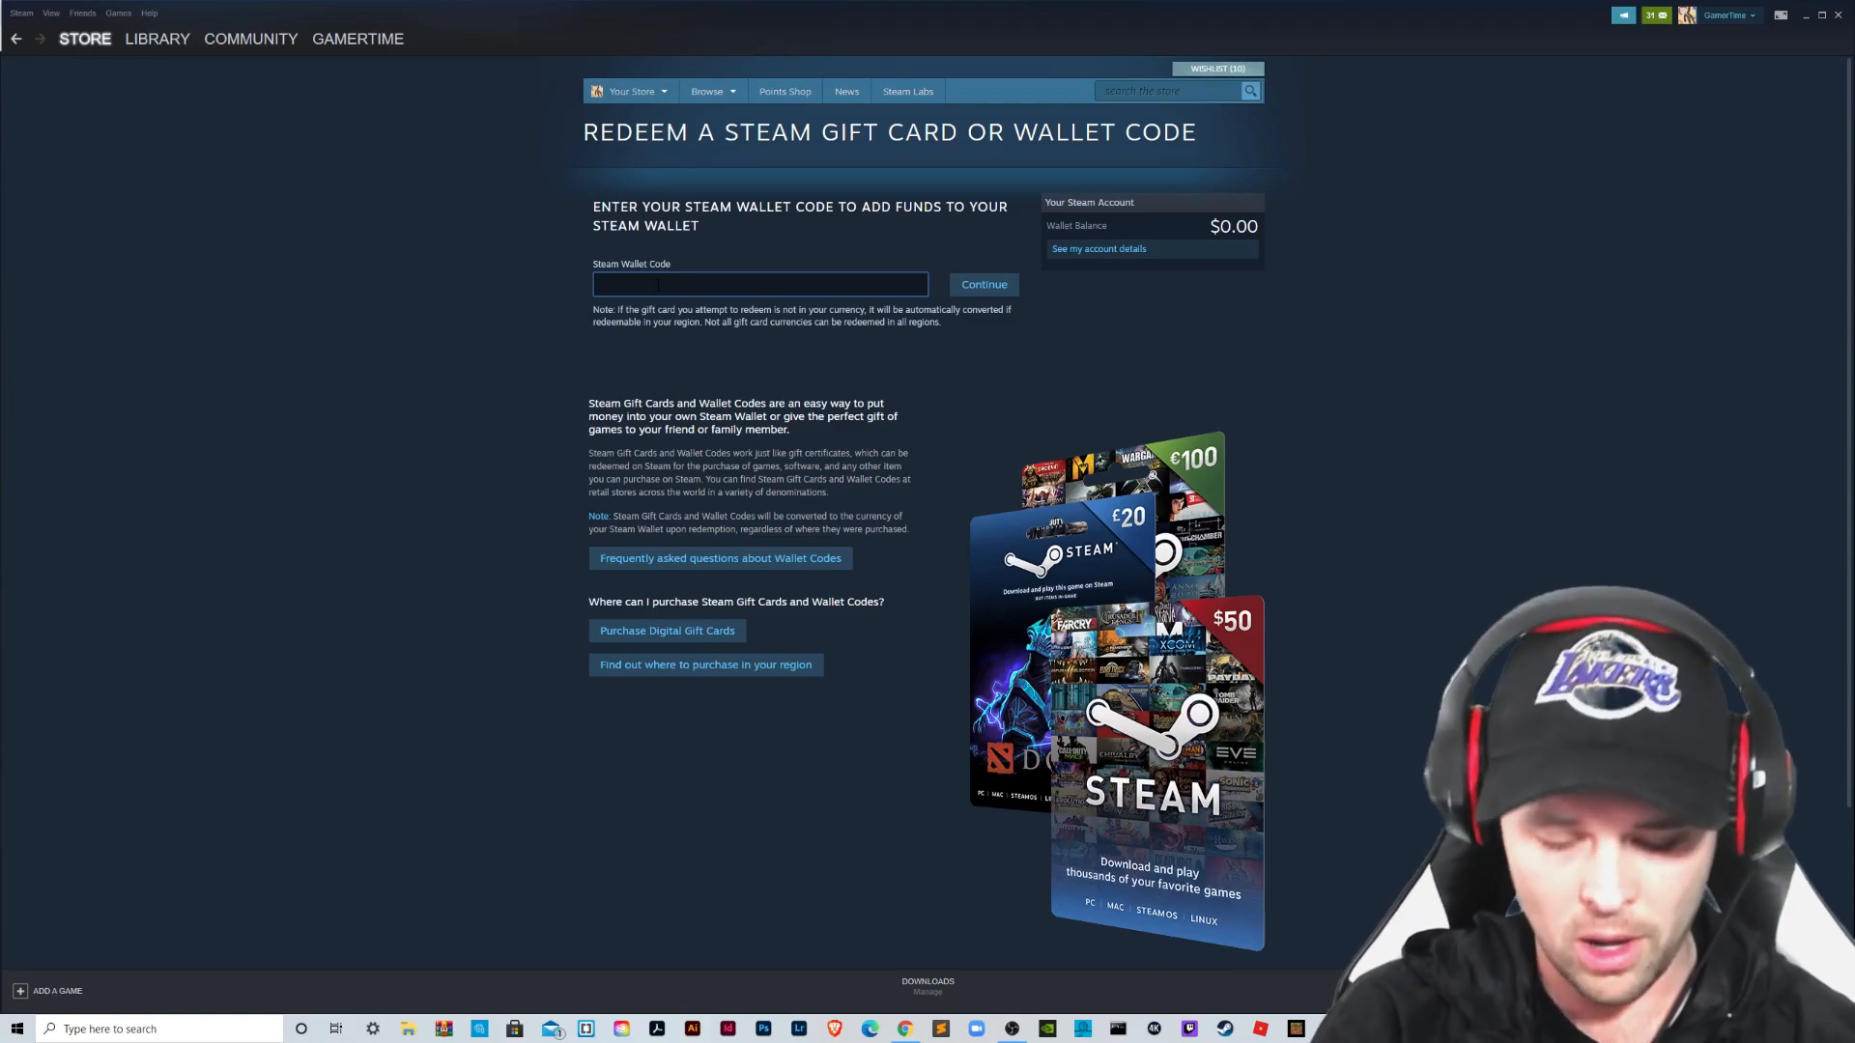
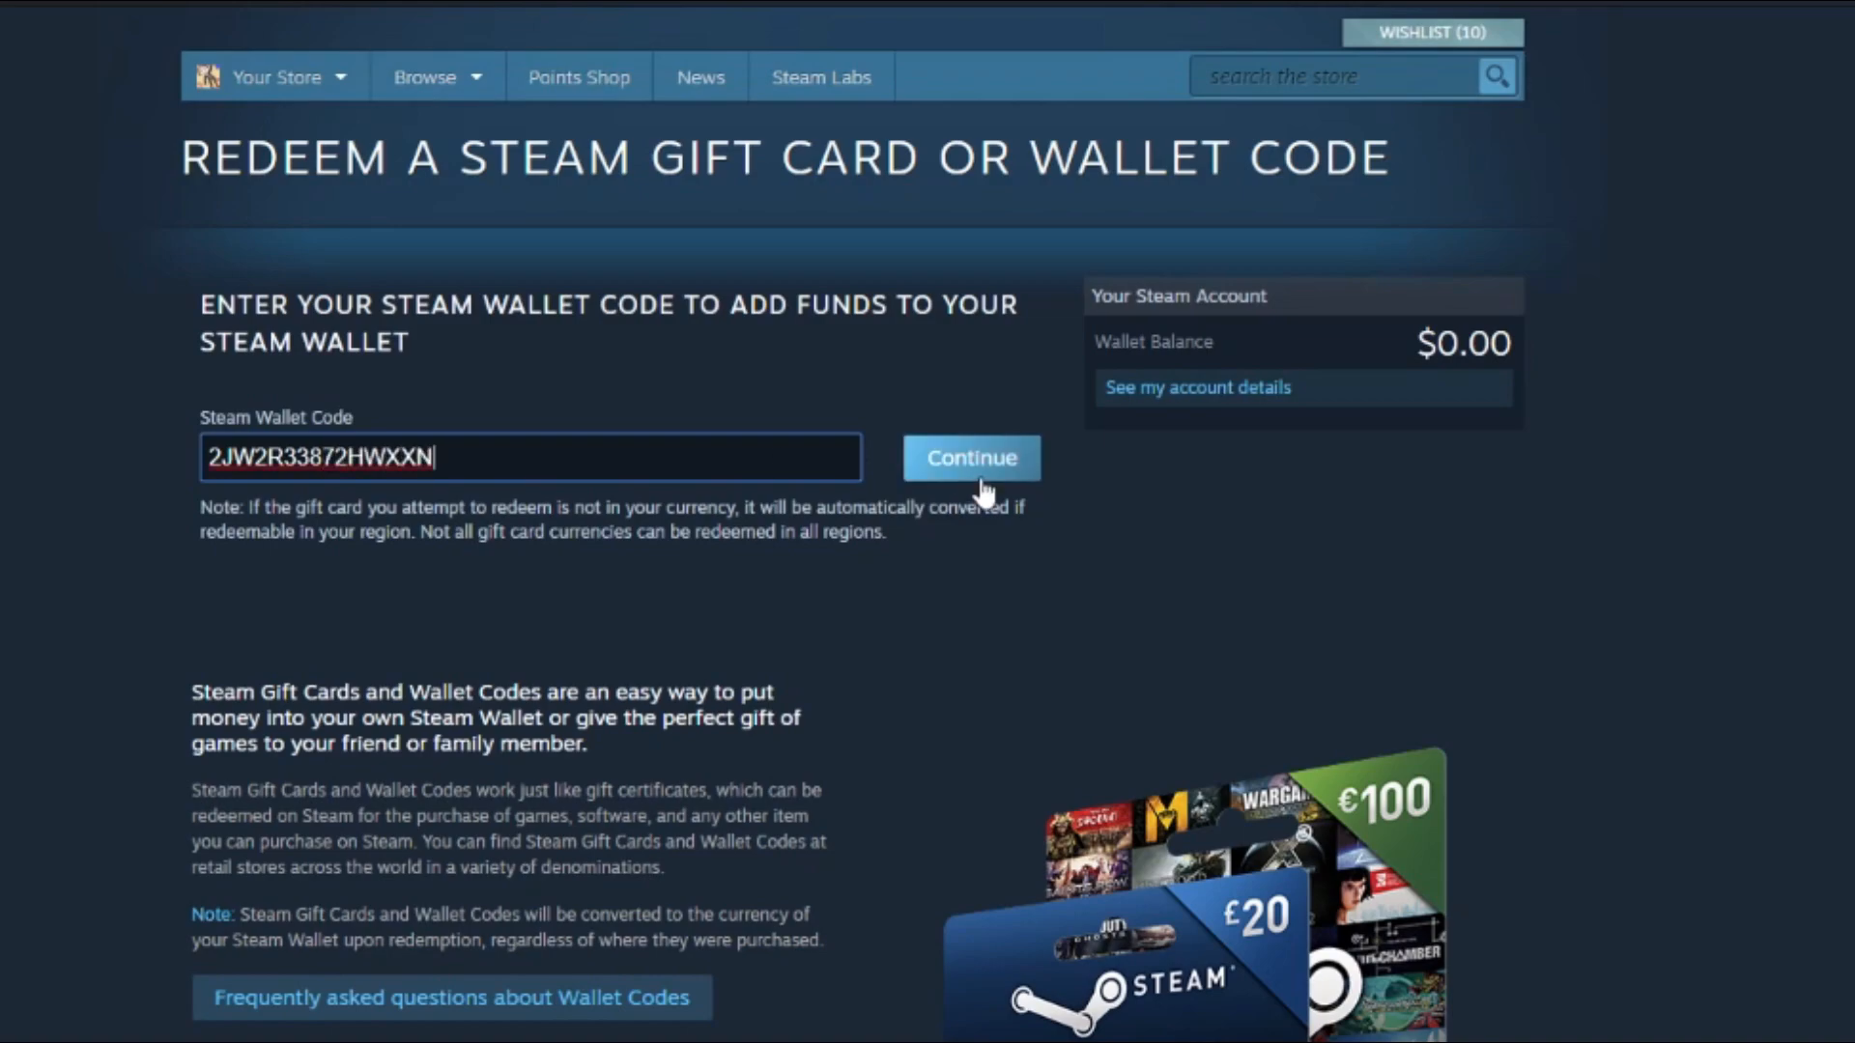
Enter the wallet code and submit it, raising the balance to $20.00
left_click(970, 458)
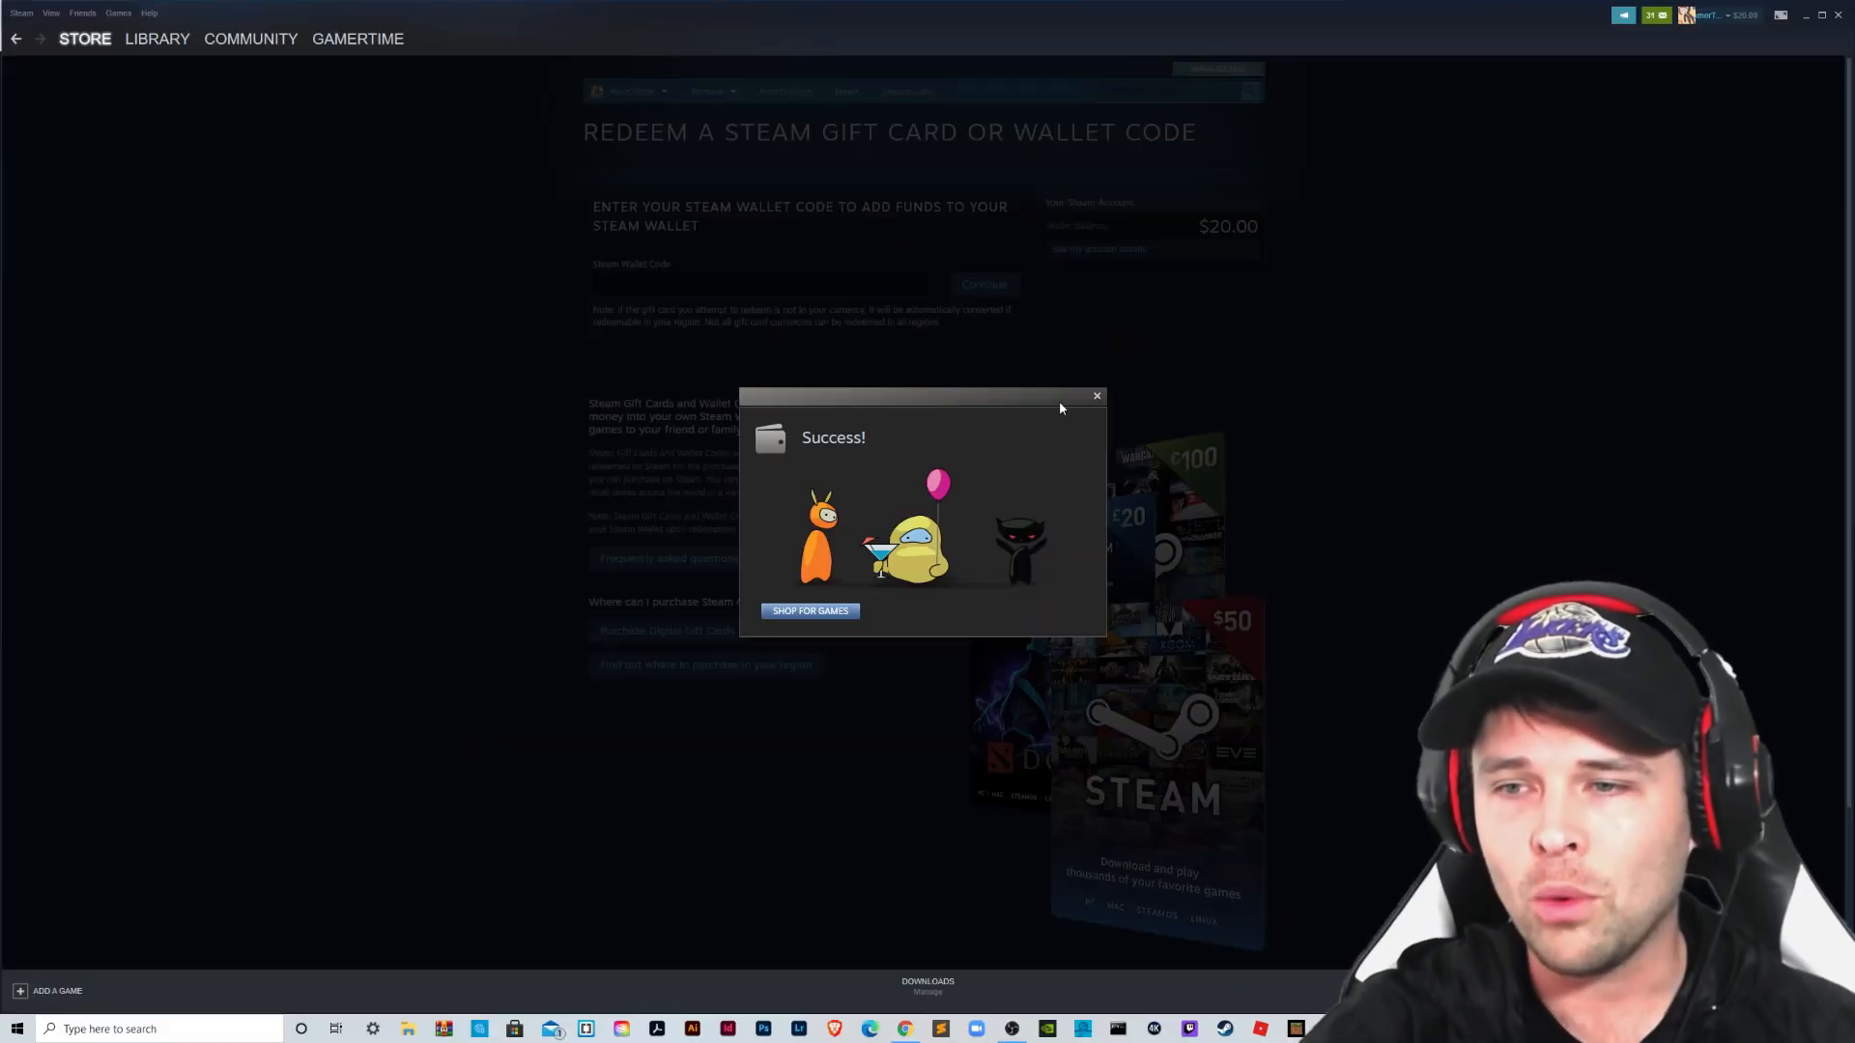
Dismiss the redemption Success message, leaving the balance at $20.00
left_click(1094, 394)
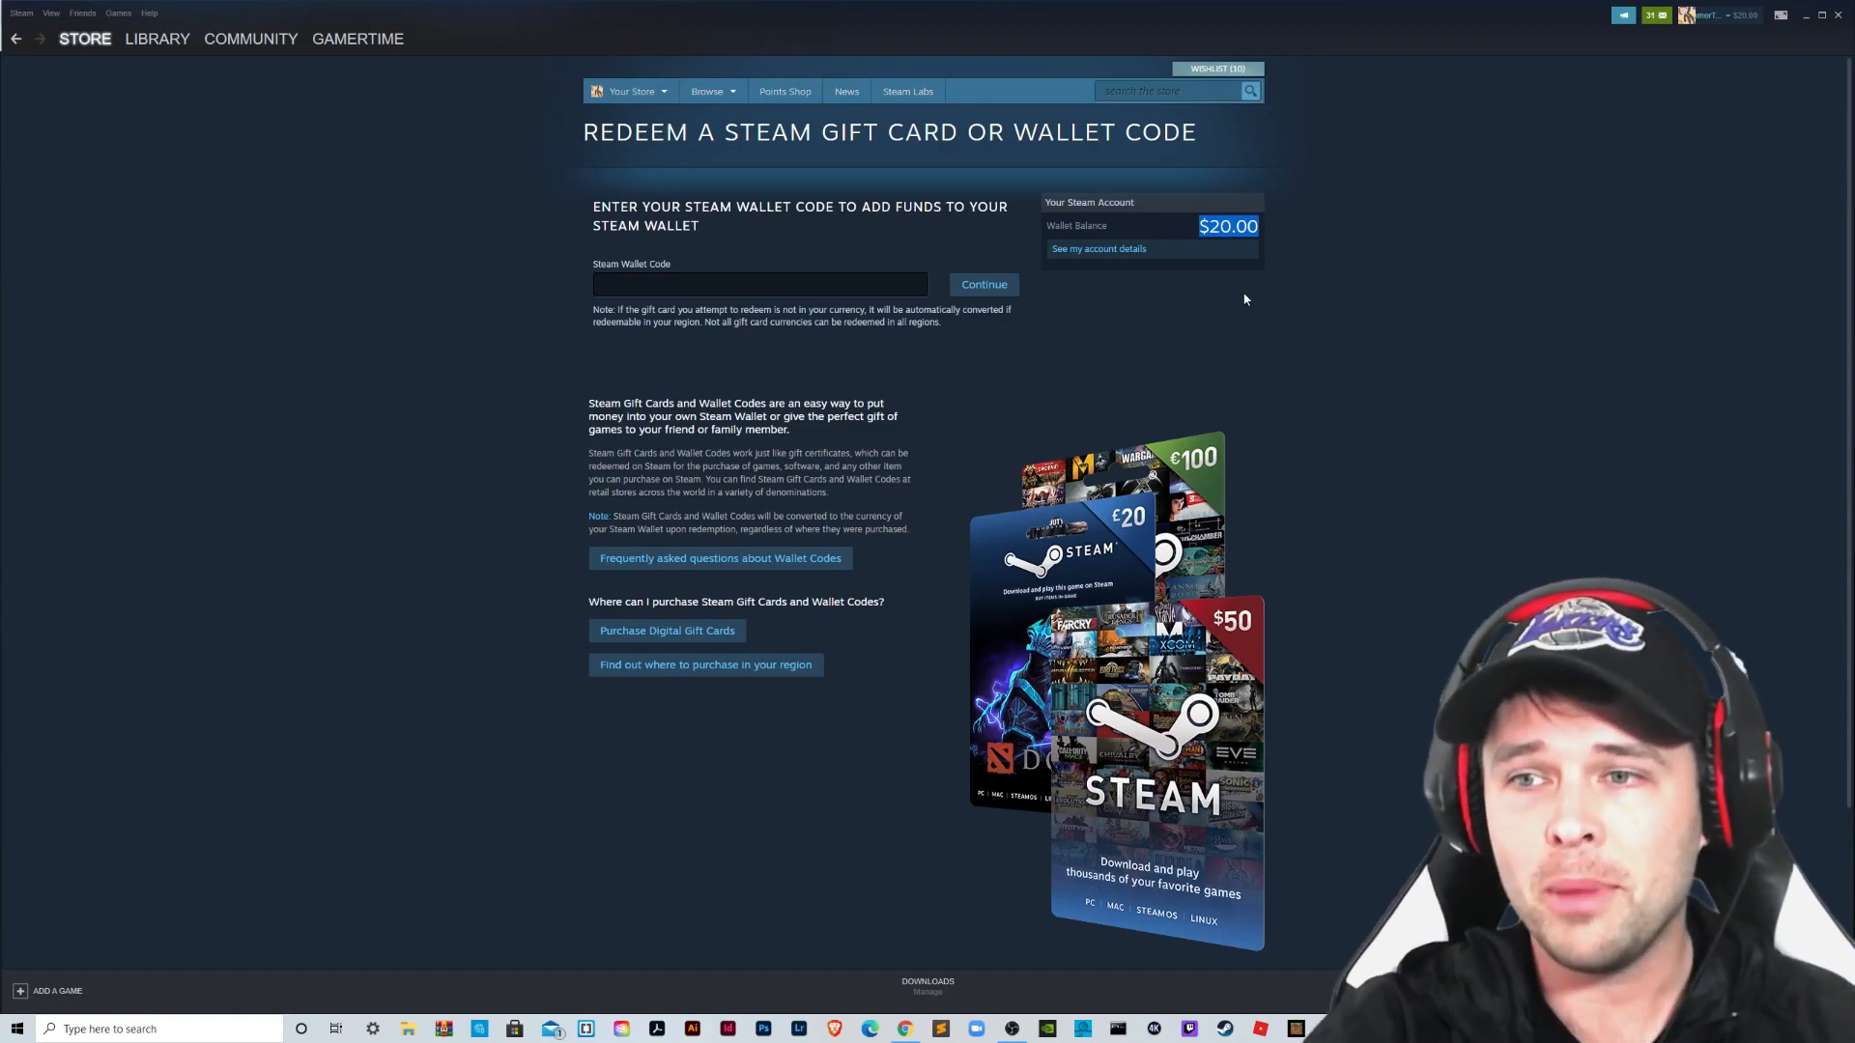
mouse_move(636, 181)
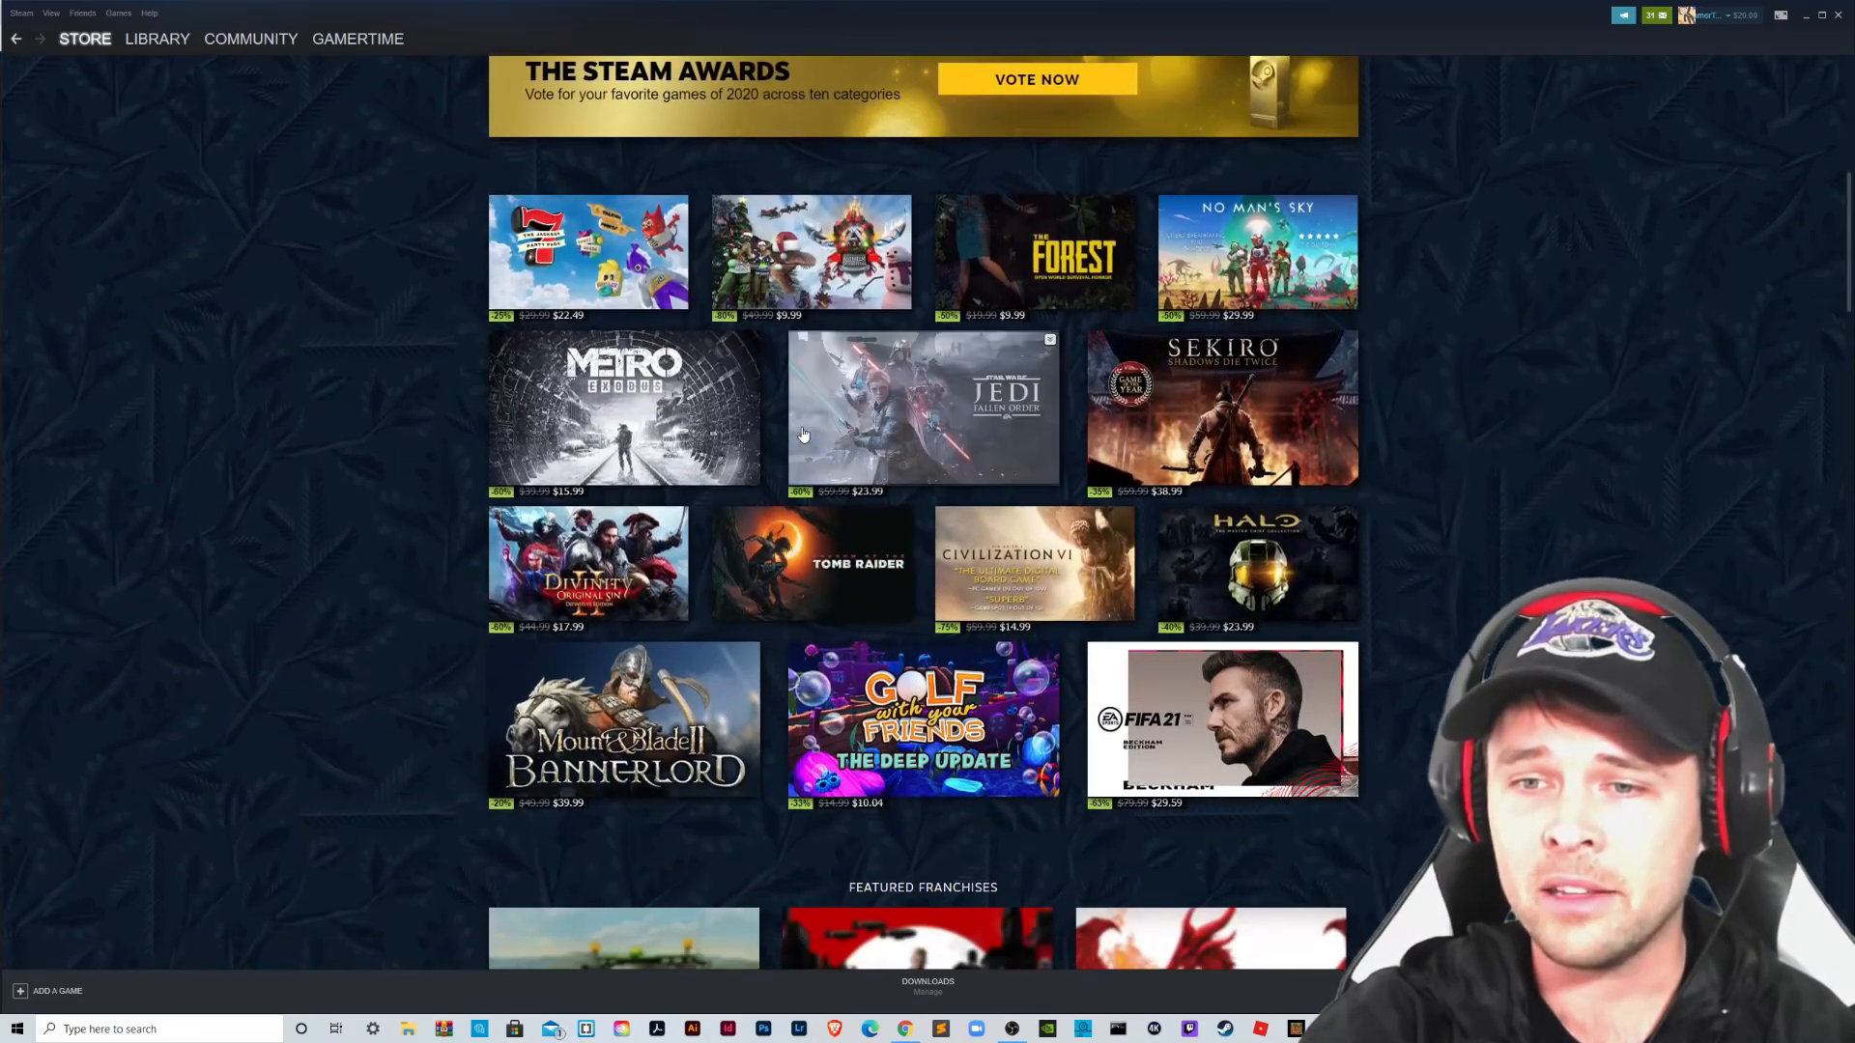
Scroll up to the Winter Sale banner with the Sea of Thieves capsule
scroll("up", 3)
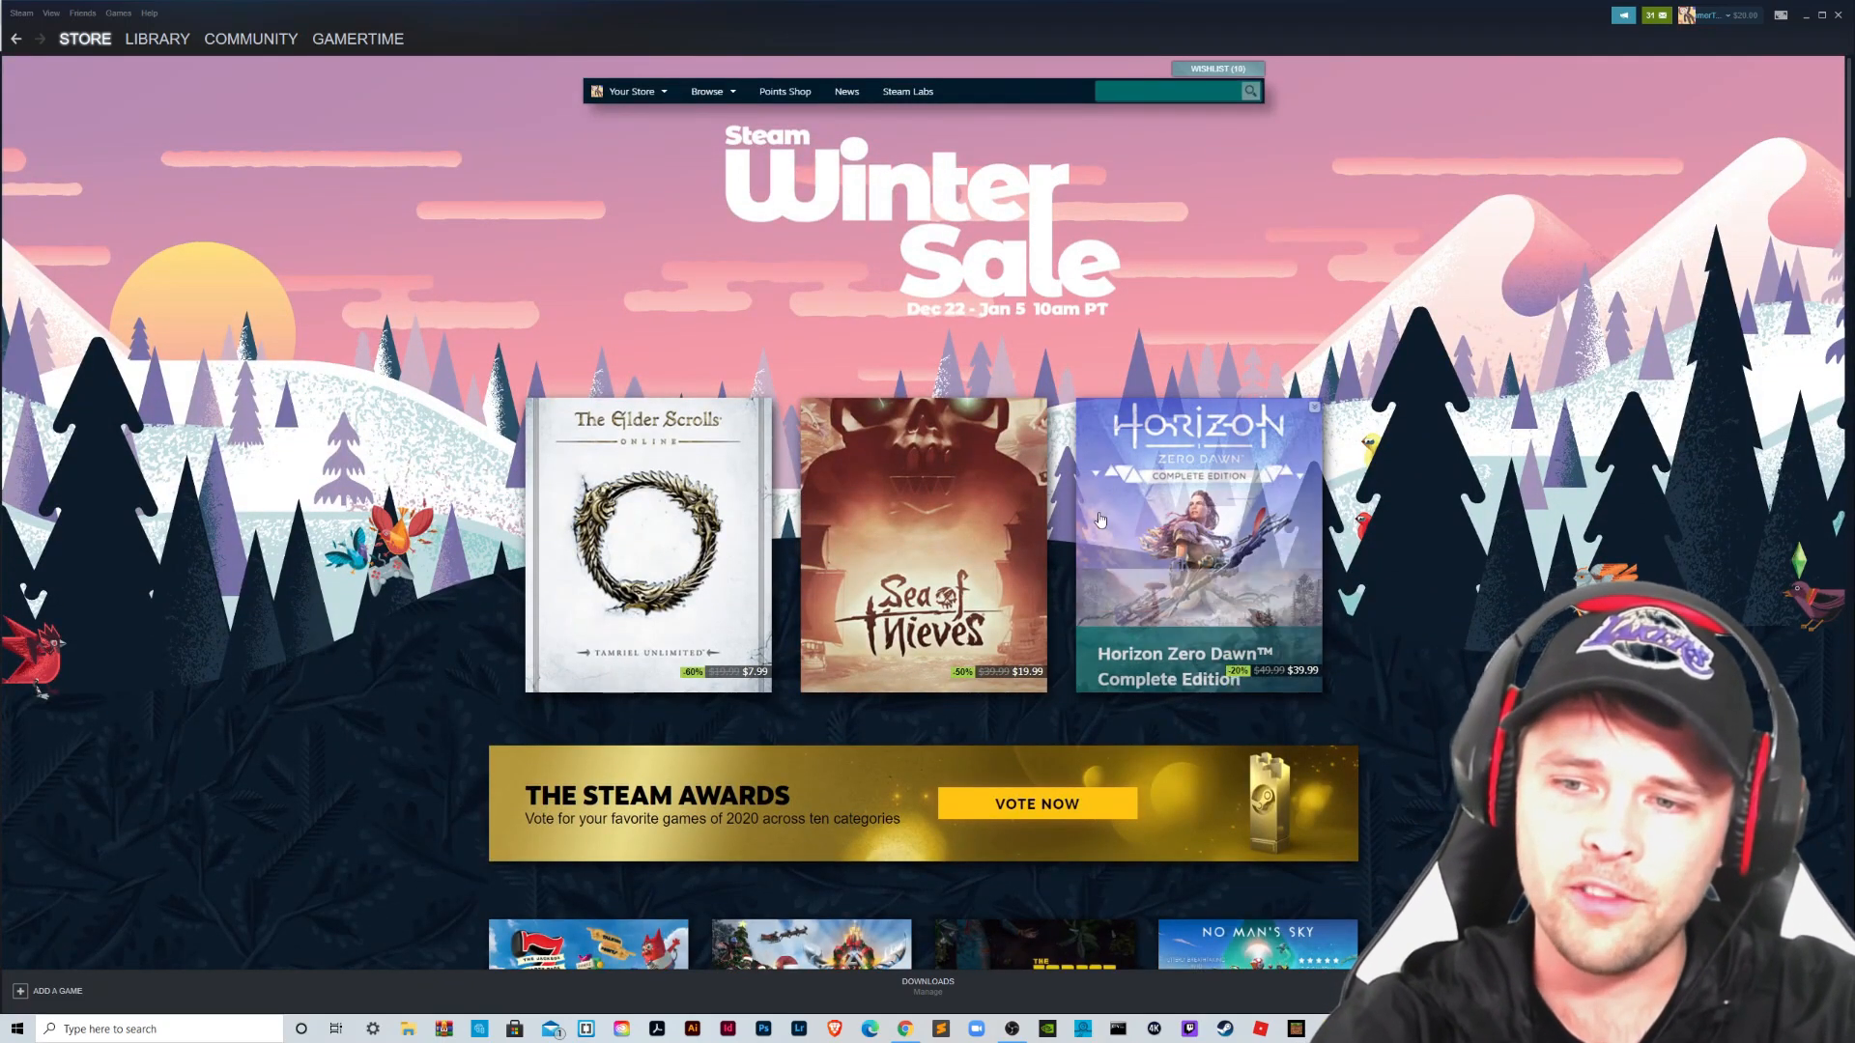
mouse_move(924, 497)
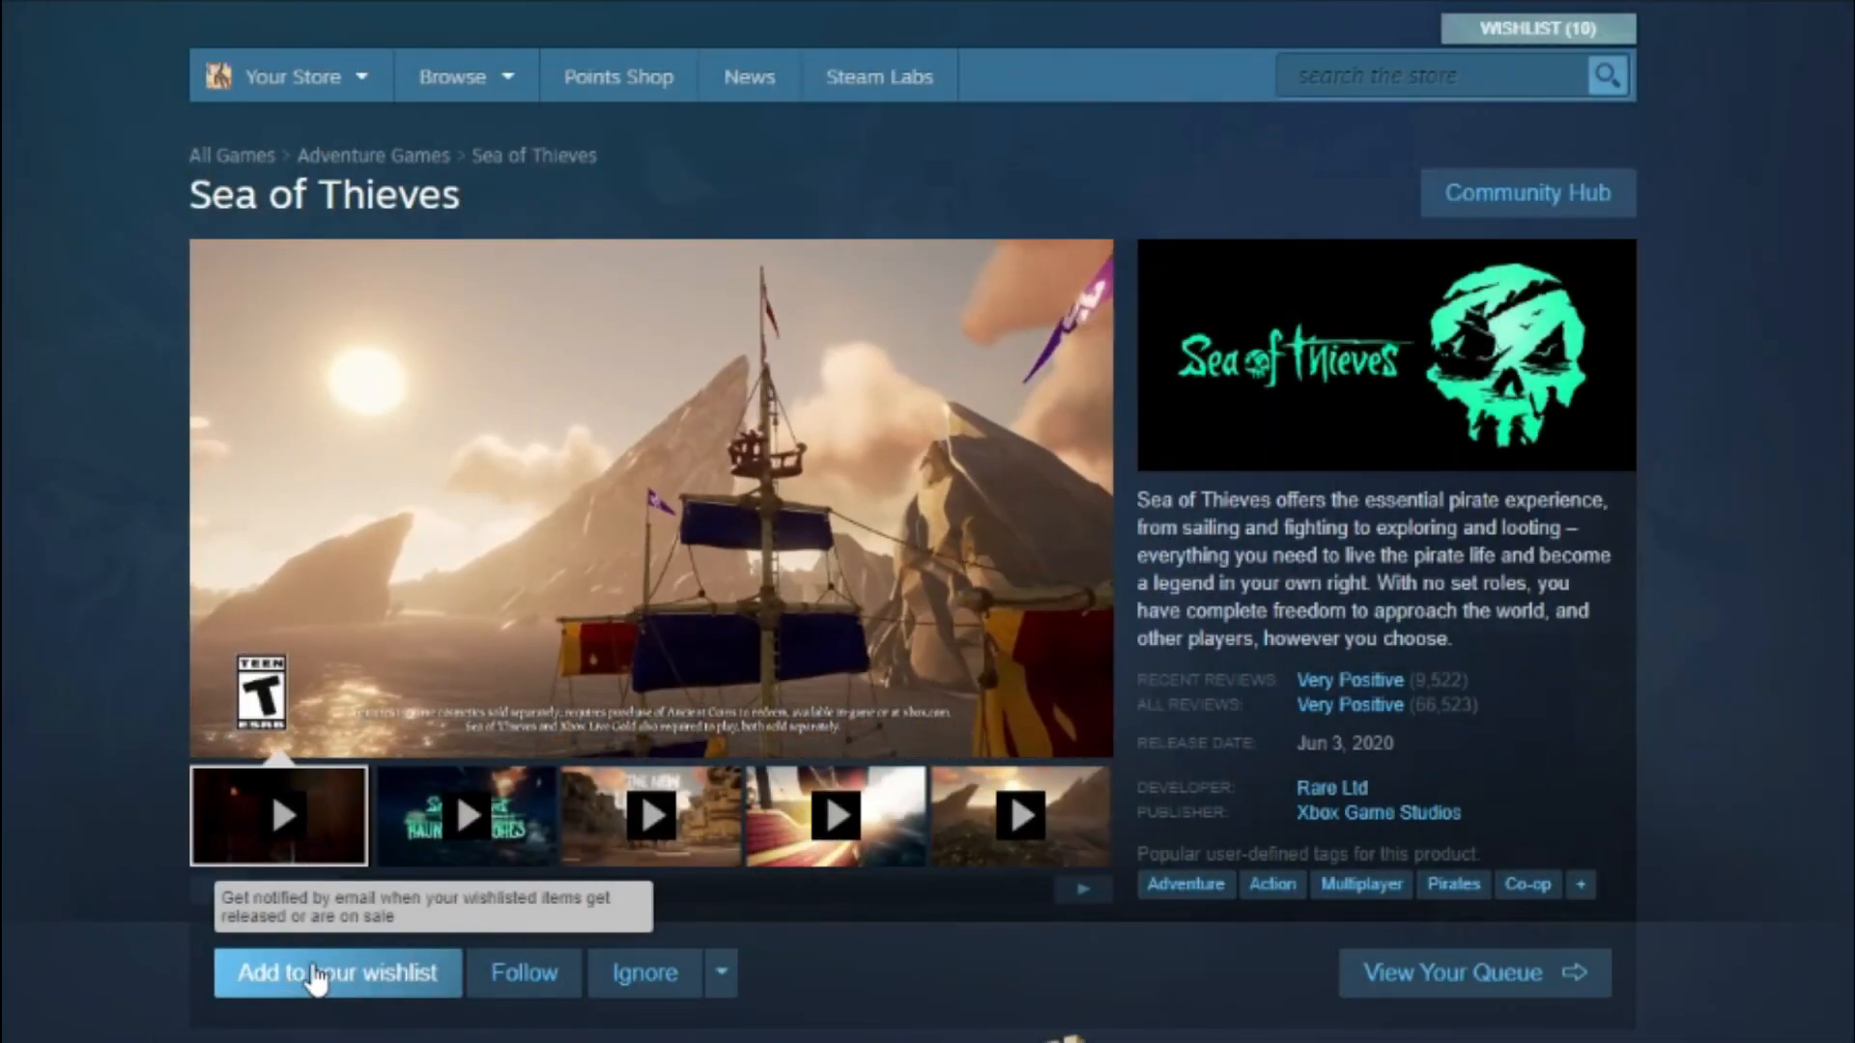
Put Sea of Thieves on the wishlist, shown at 50% off for $19.99
left_click(337, 972)
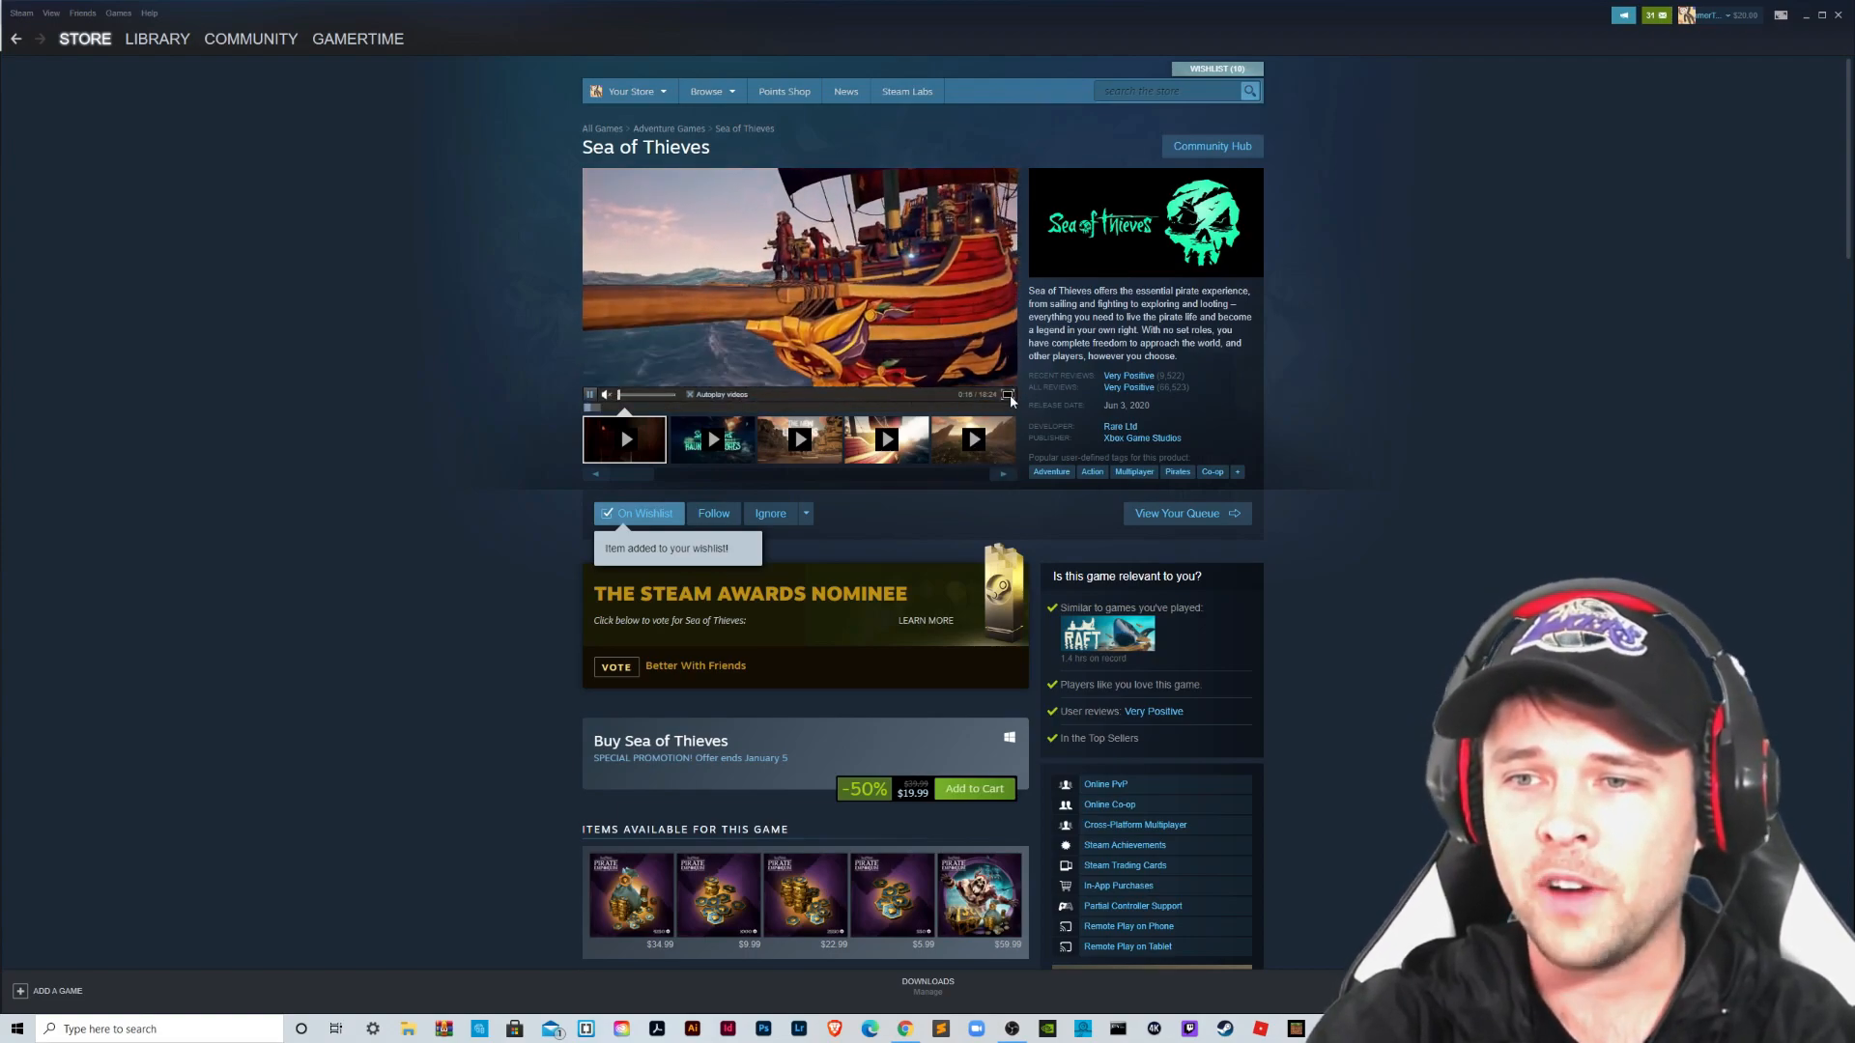
left_click(1007, 394)
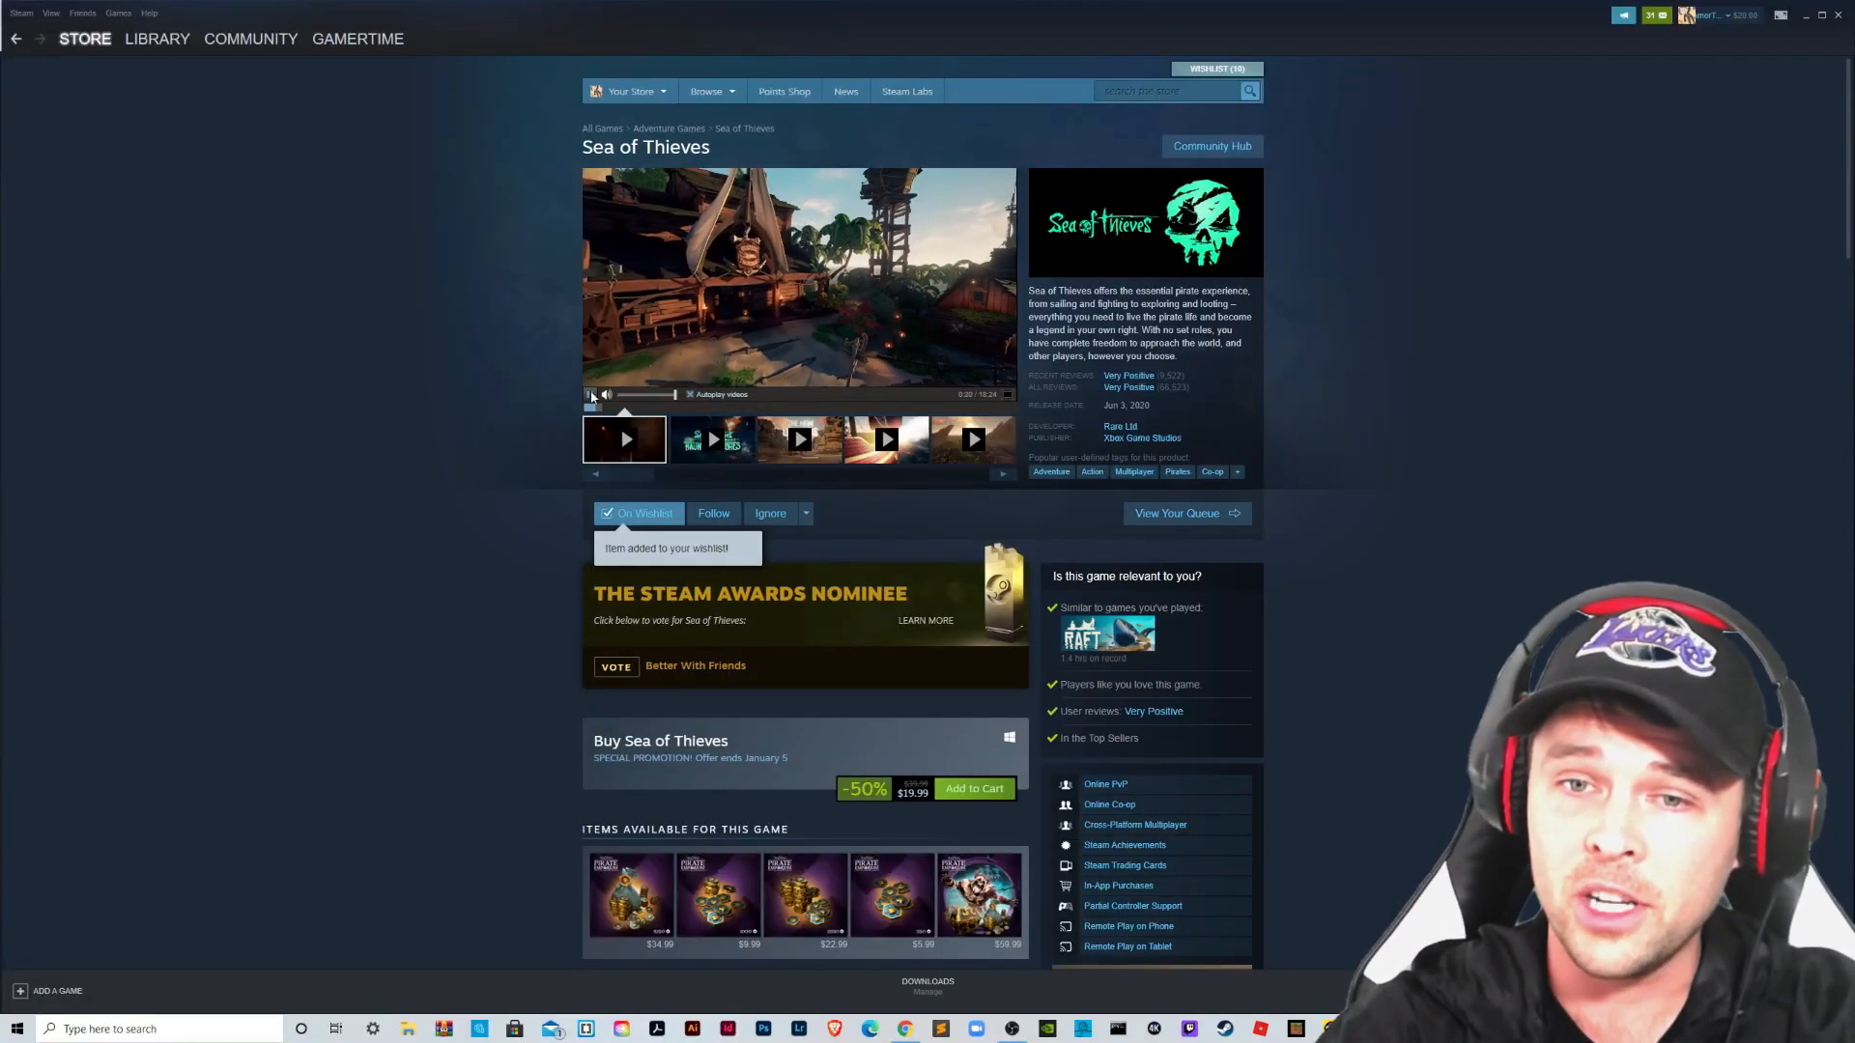
scroll("down", 3)
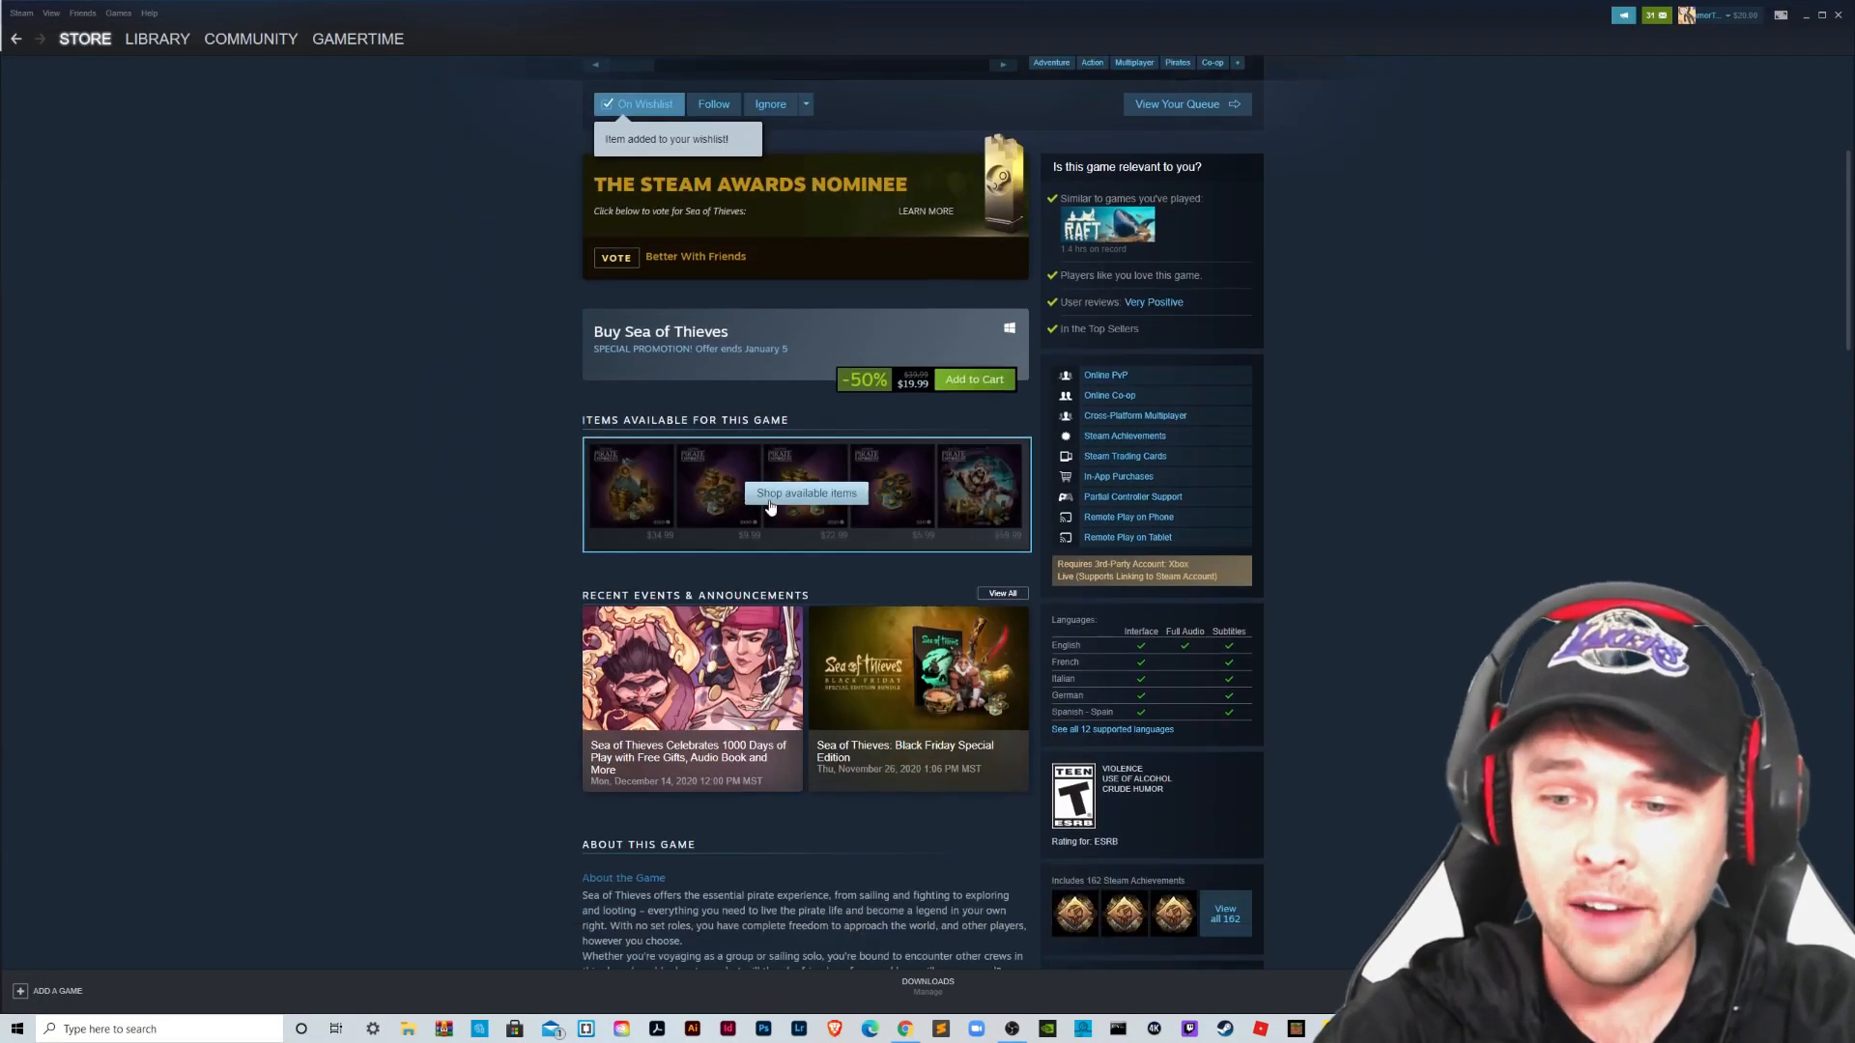
scroll("down", 3)
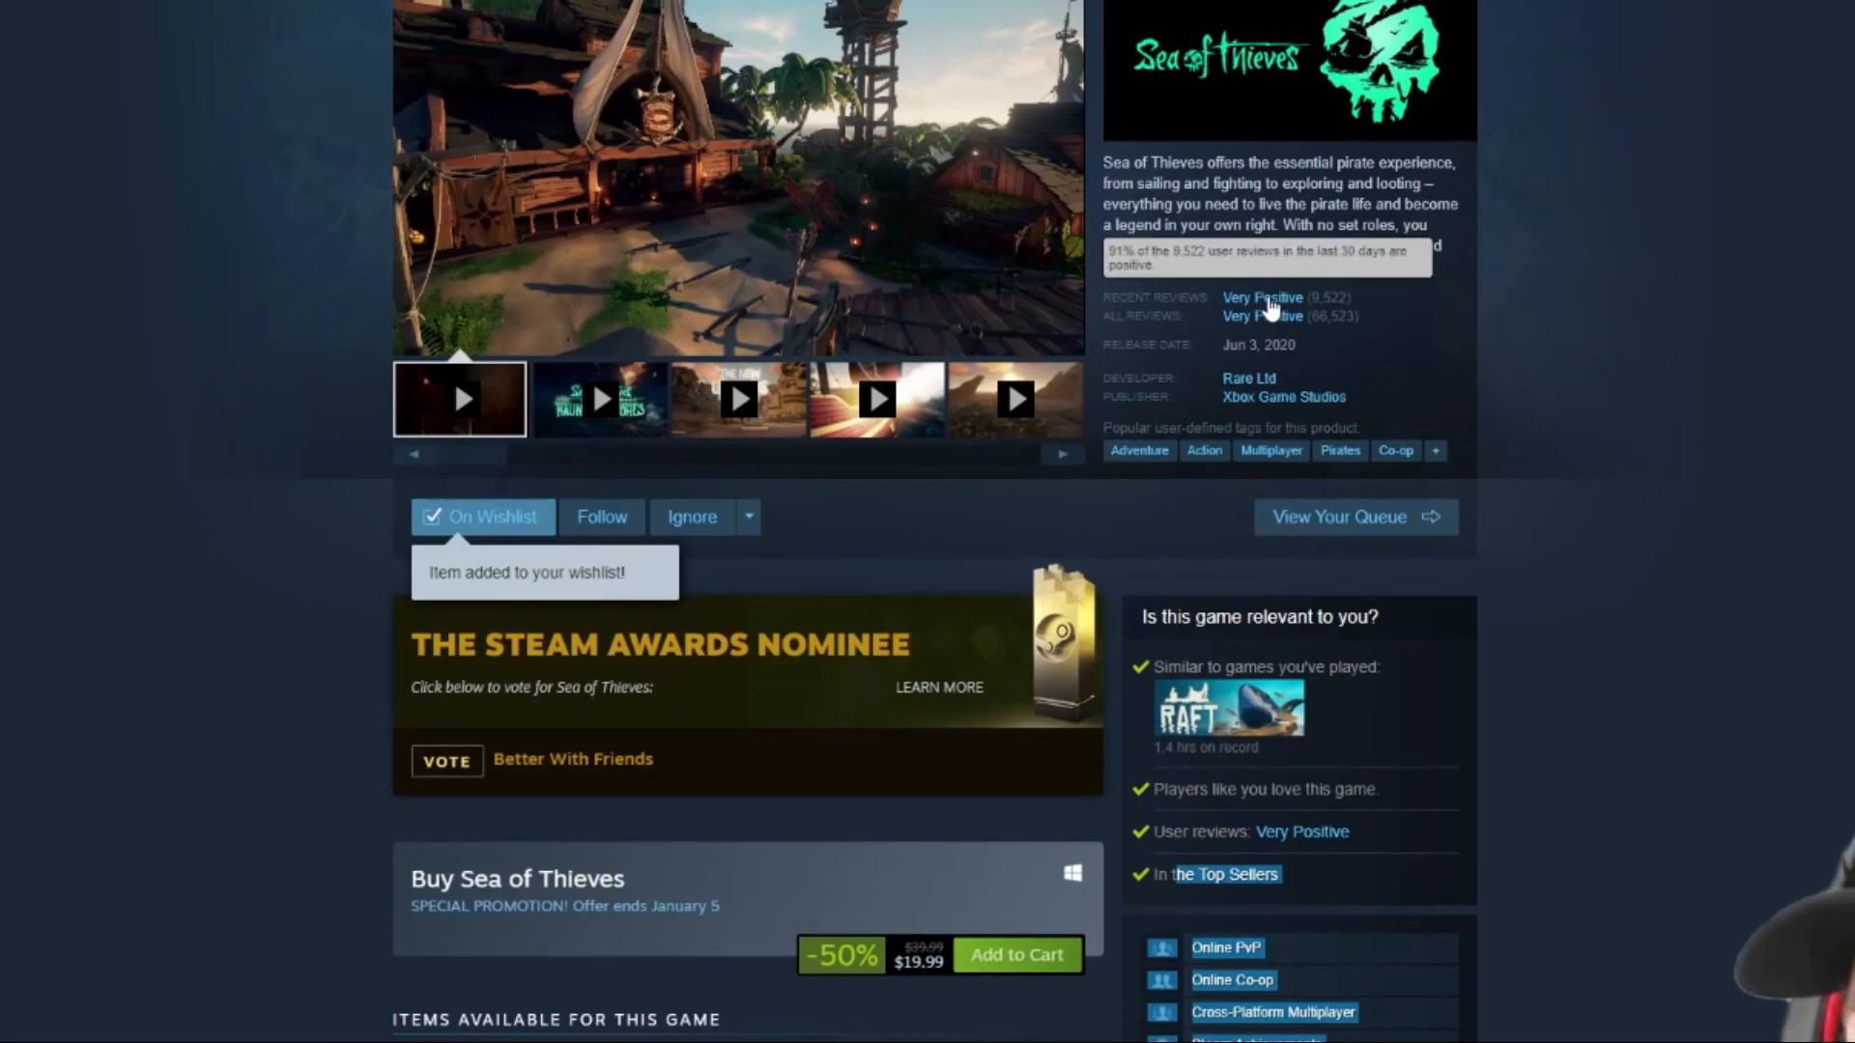
scroll("down", 3)
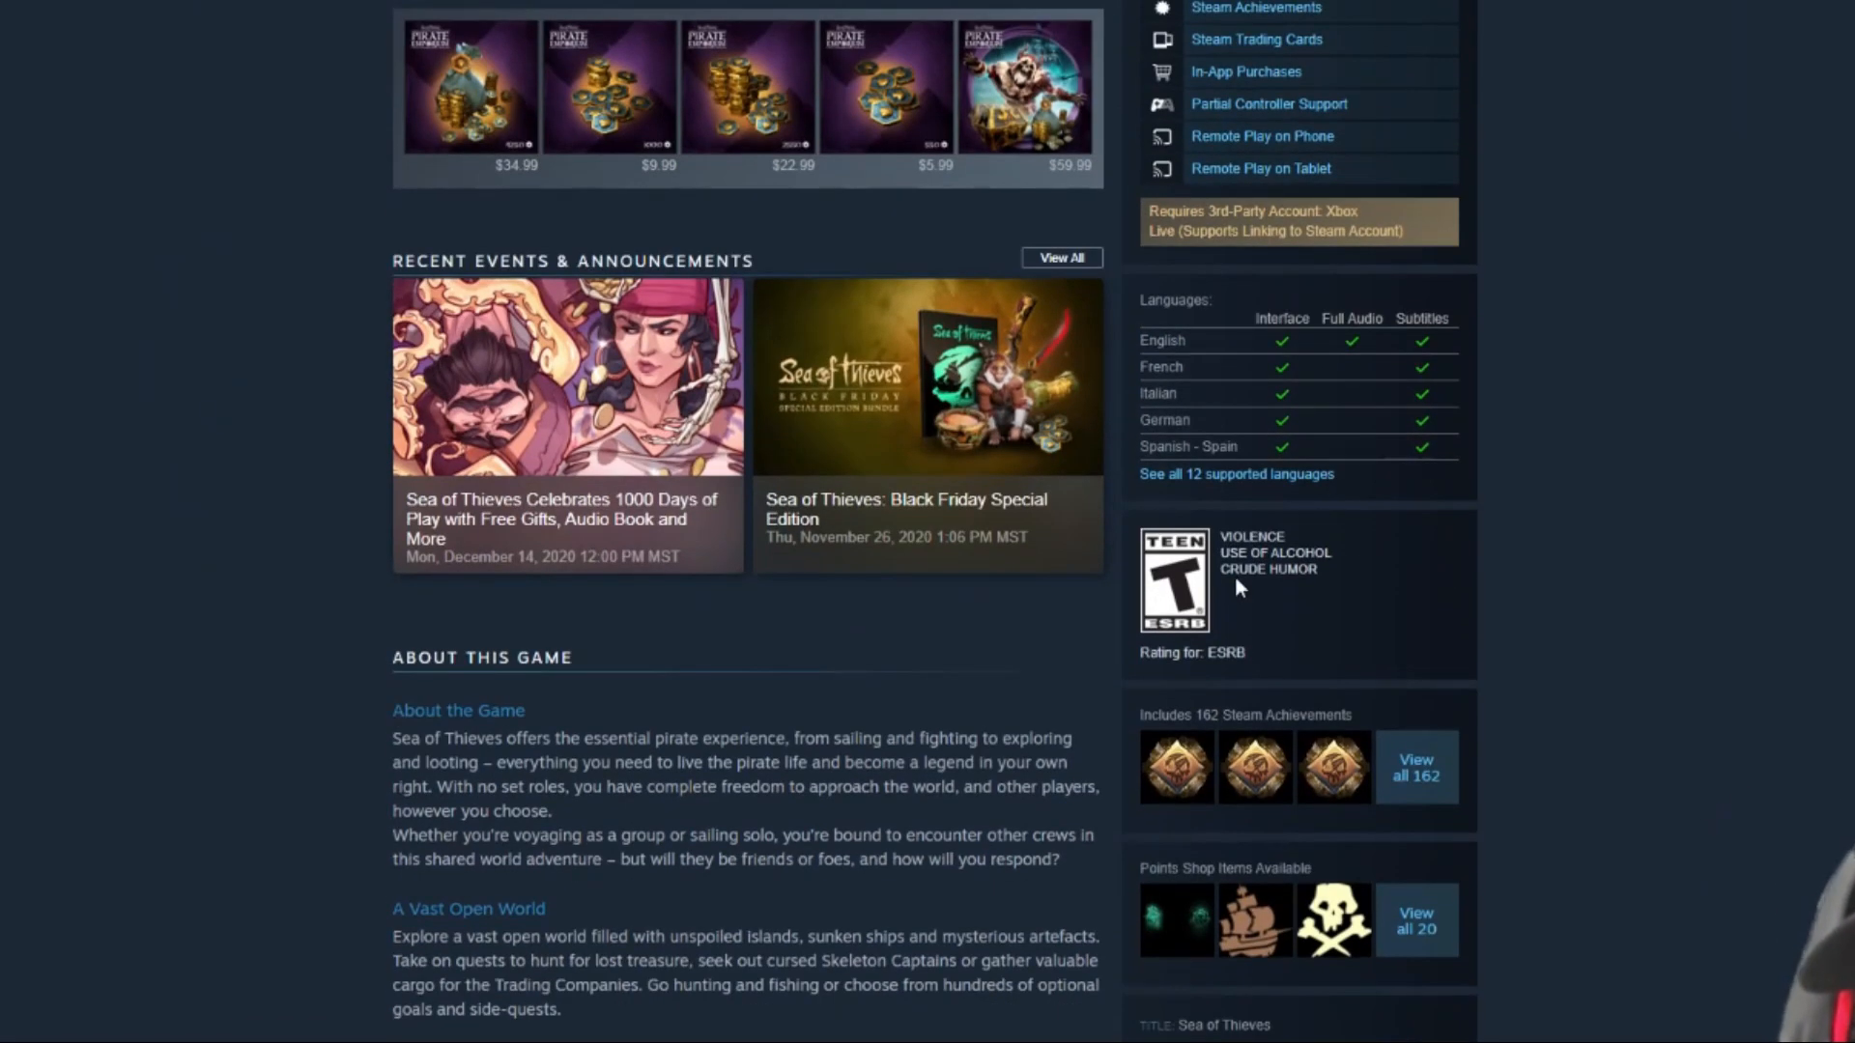
mouse_move(1362, 603)
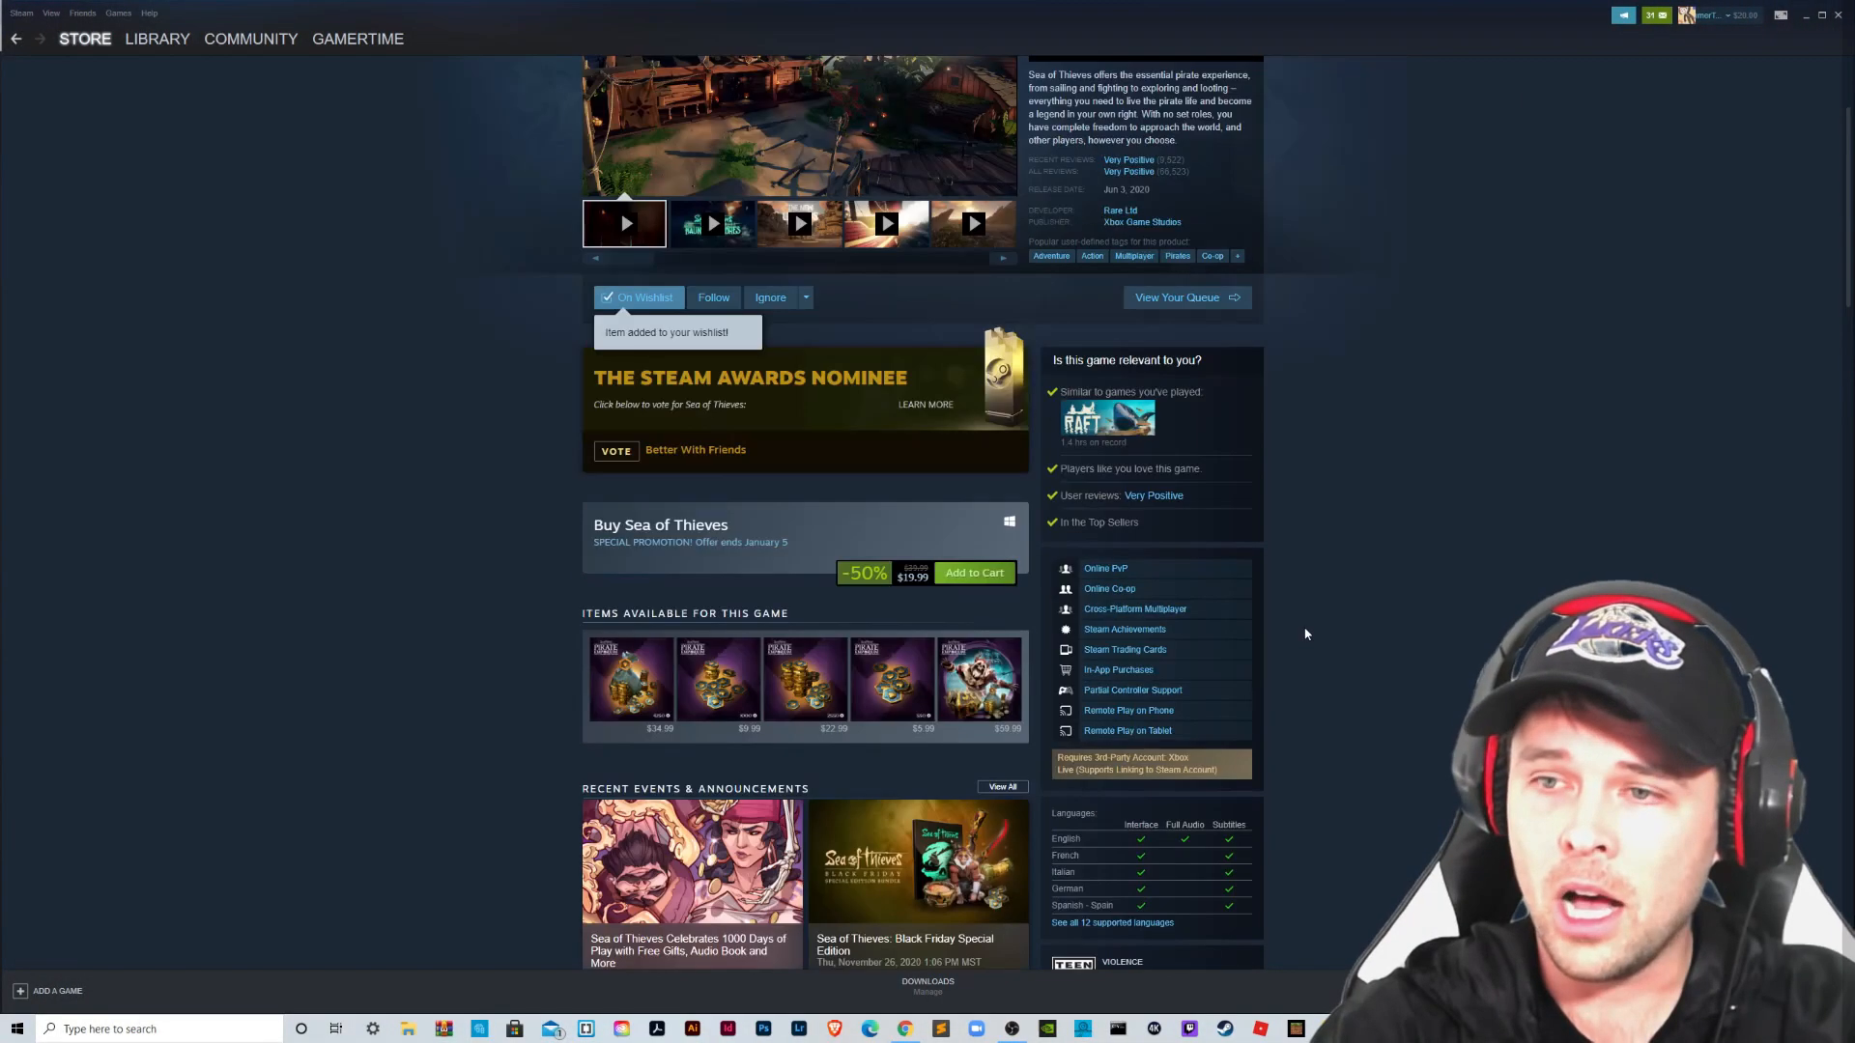
scroll("up", 3)
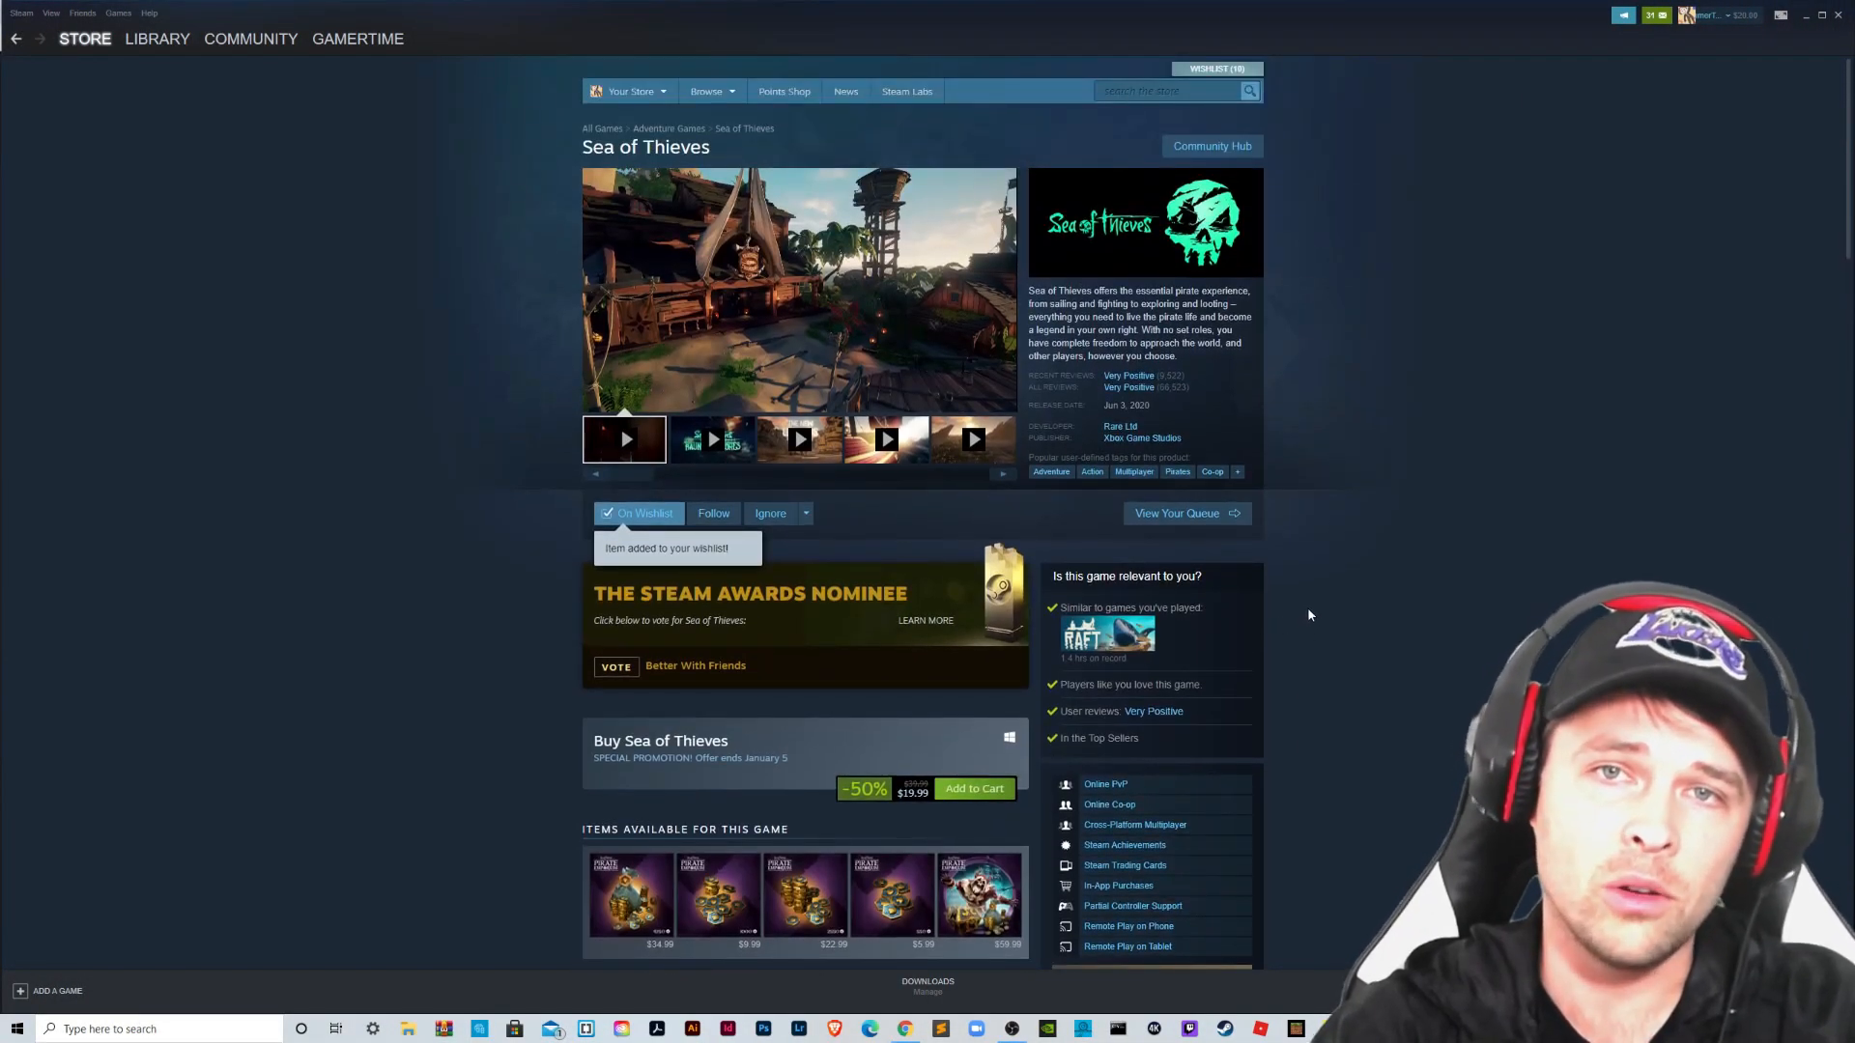
mouse_move(1333, 599)
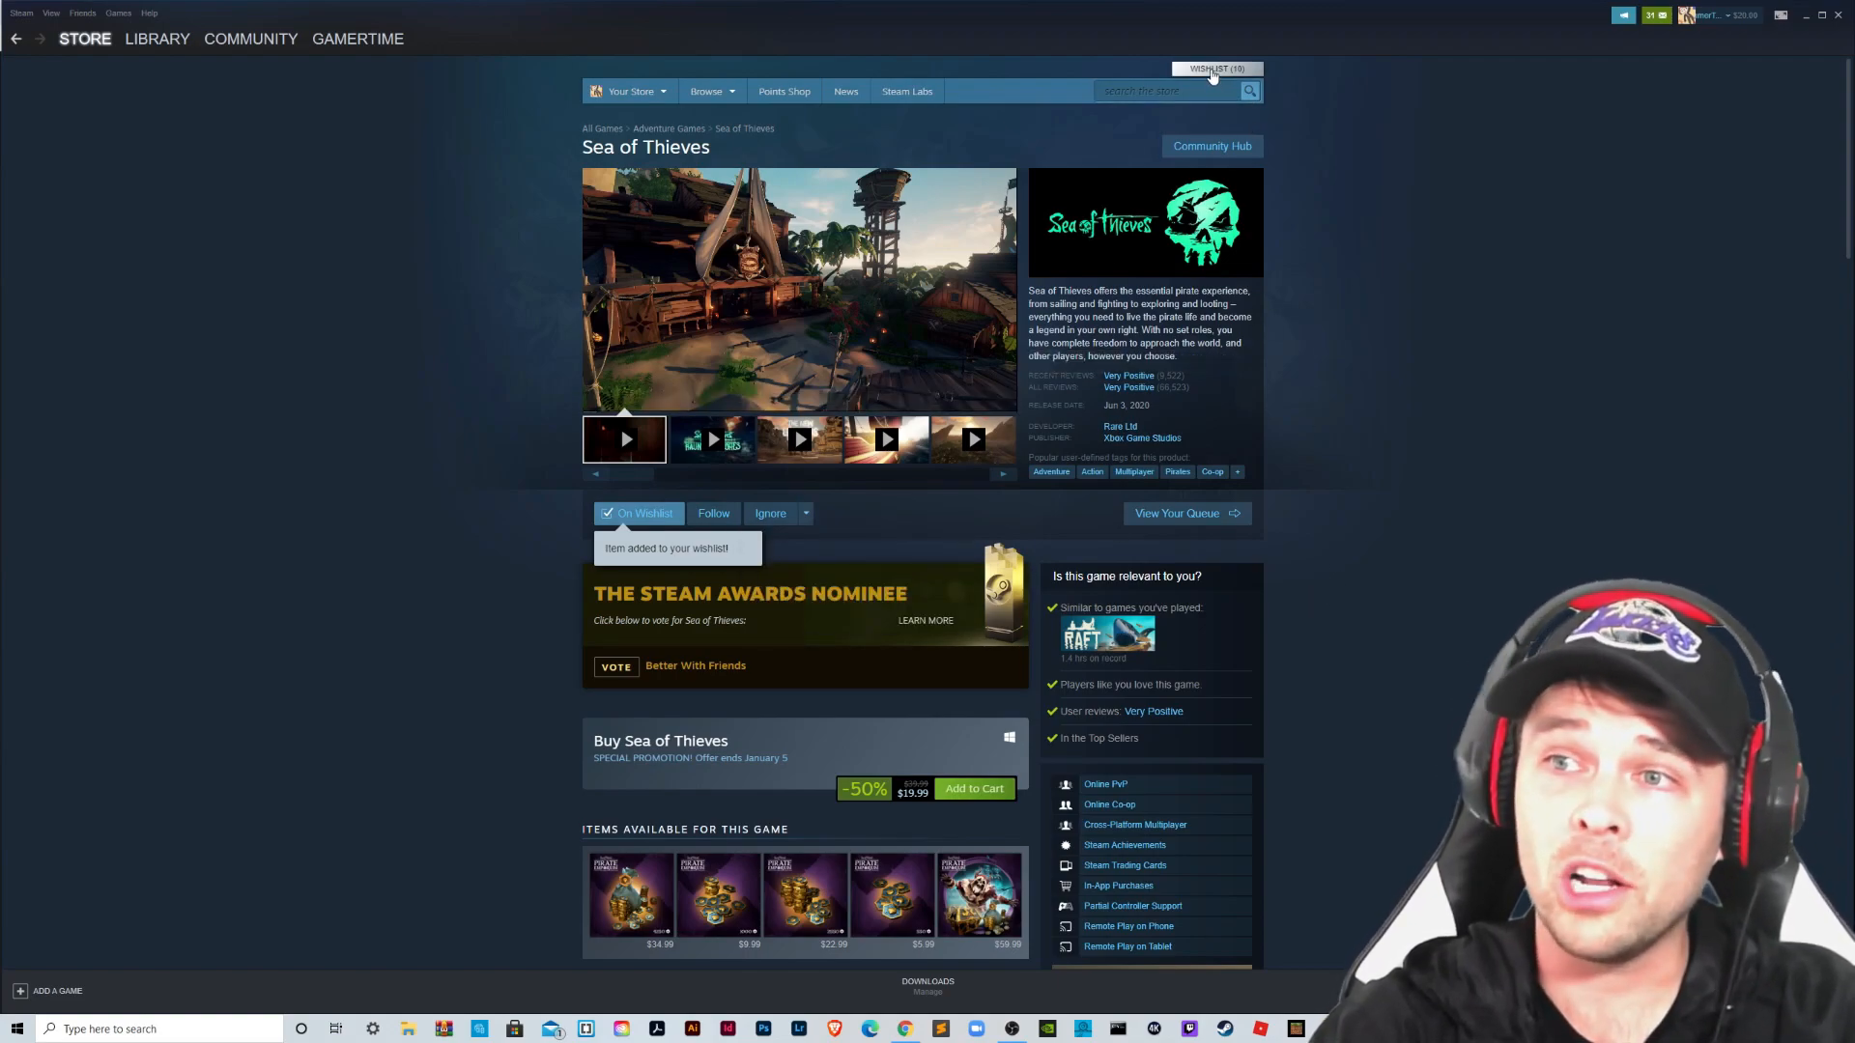
View the wishlist and scroll down through the discounted games toward Sea of Thieves
left_click(1217, 68)
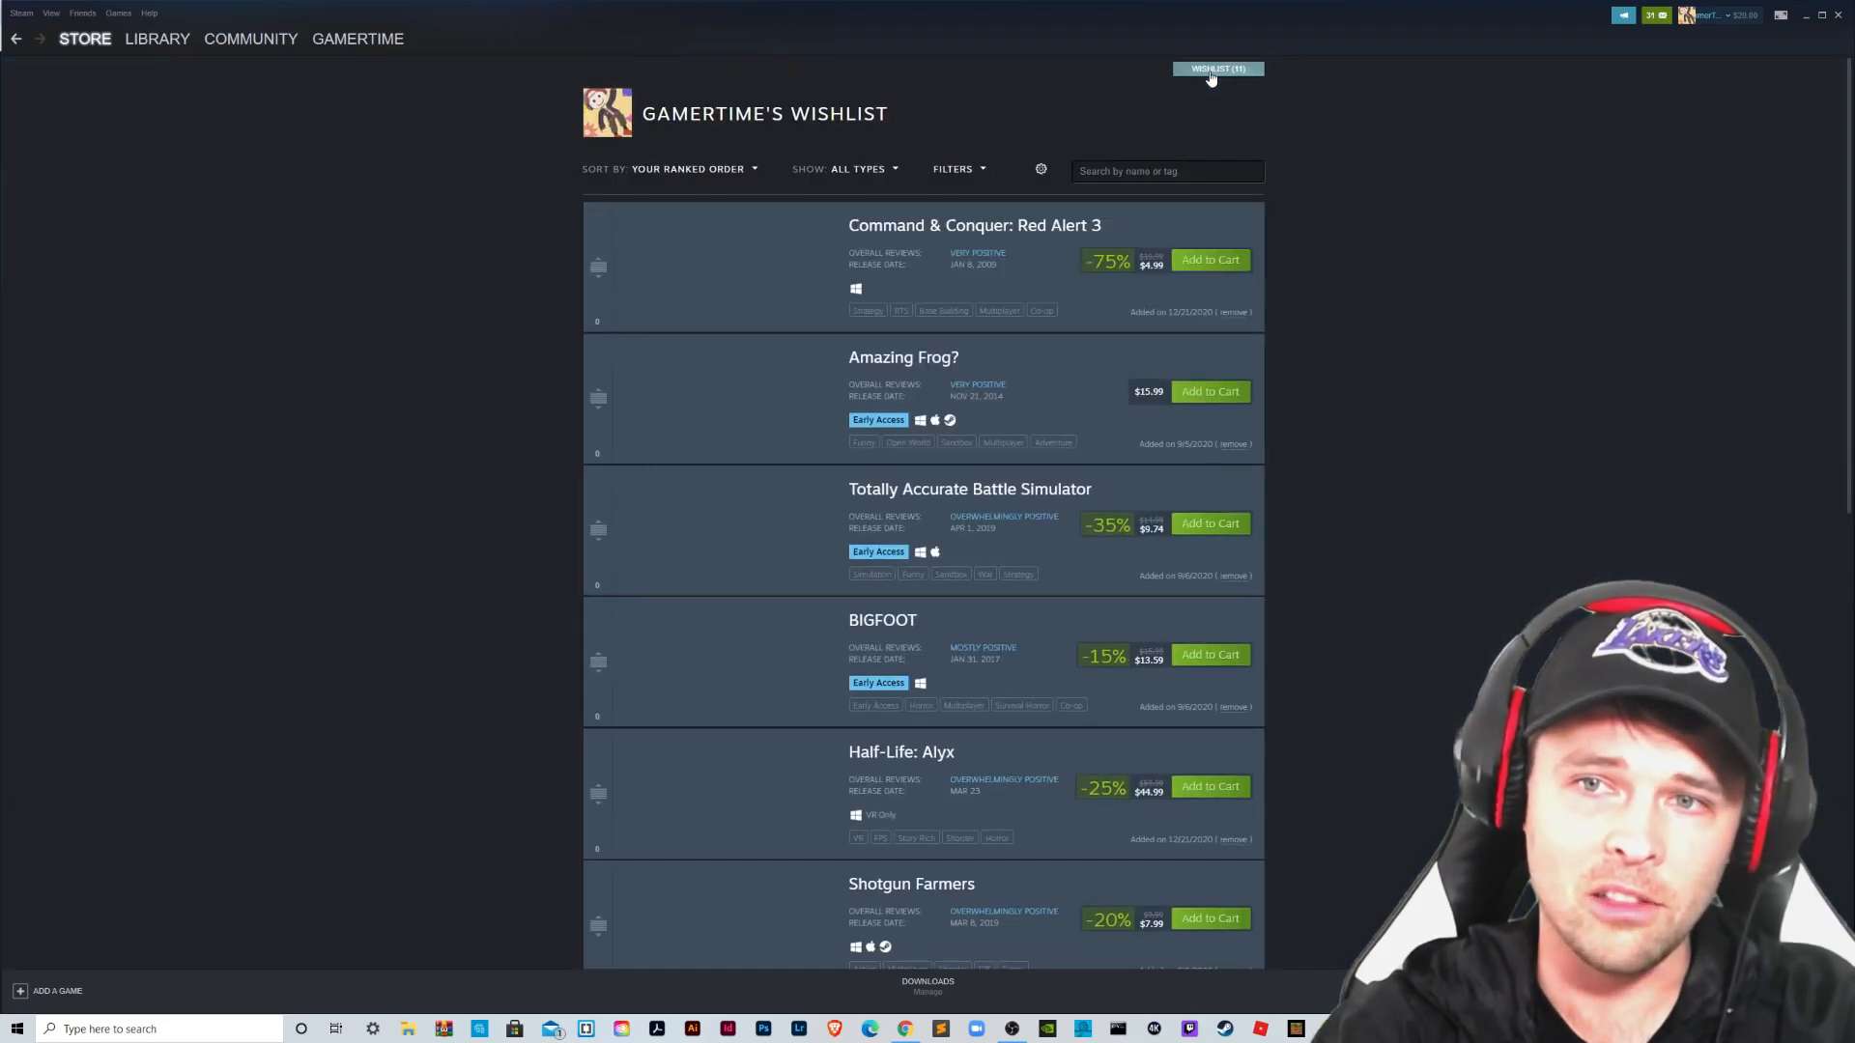
scroll("down", 3)
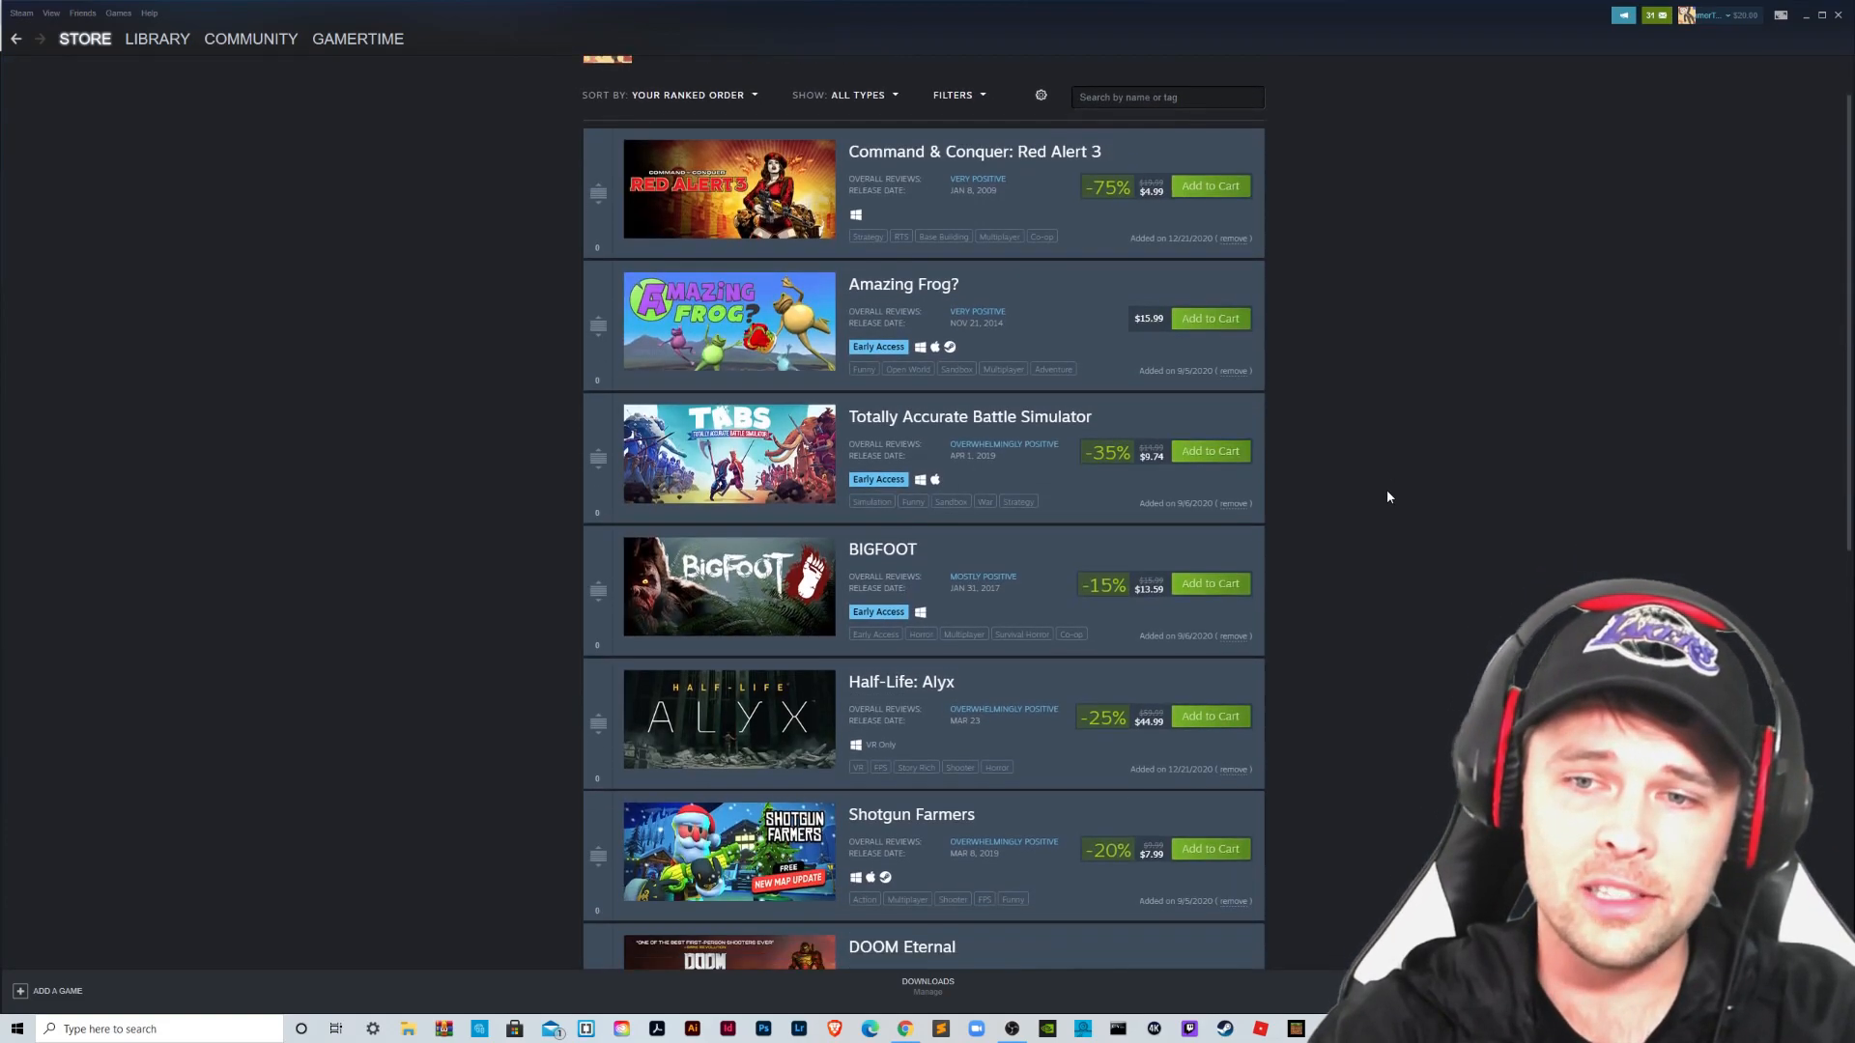
scroll("up", 3)
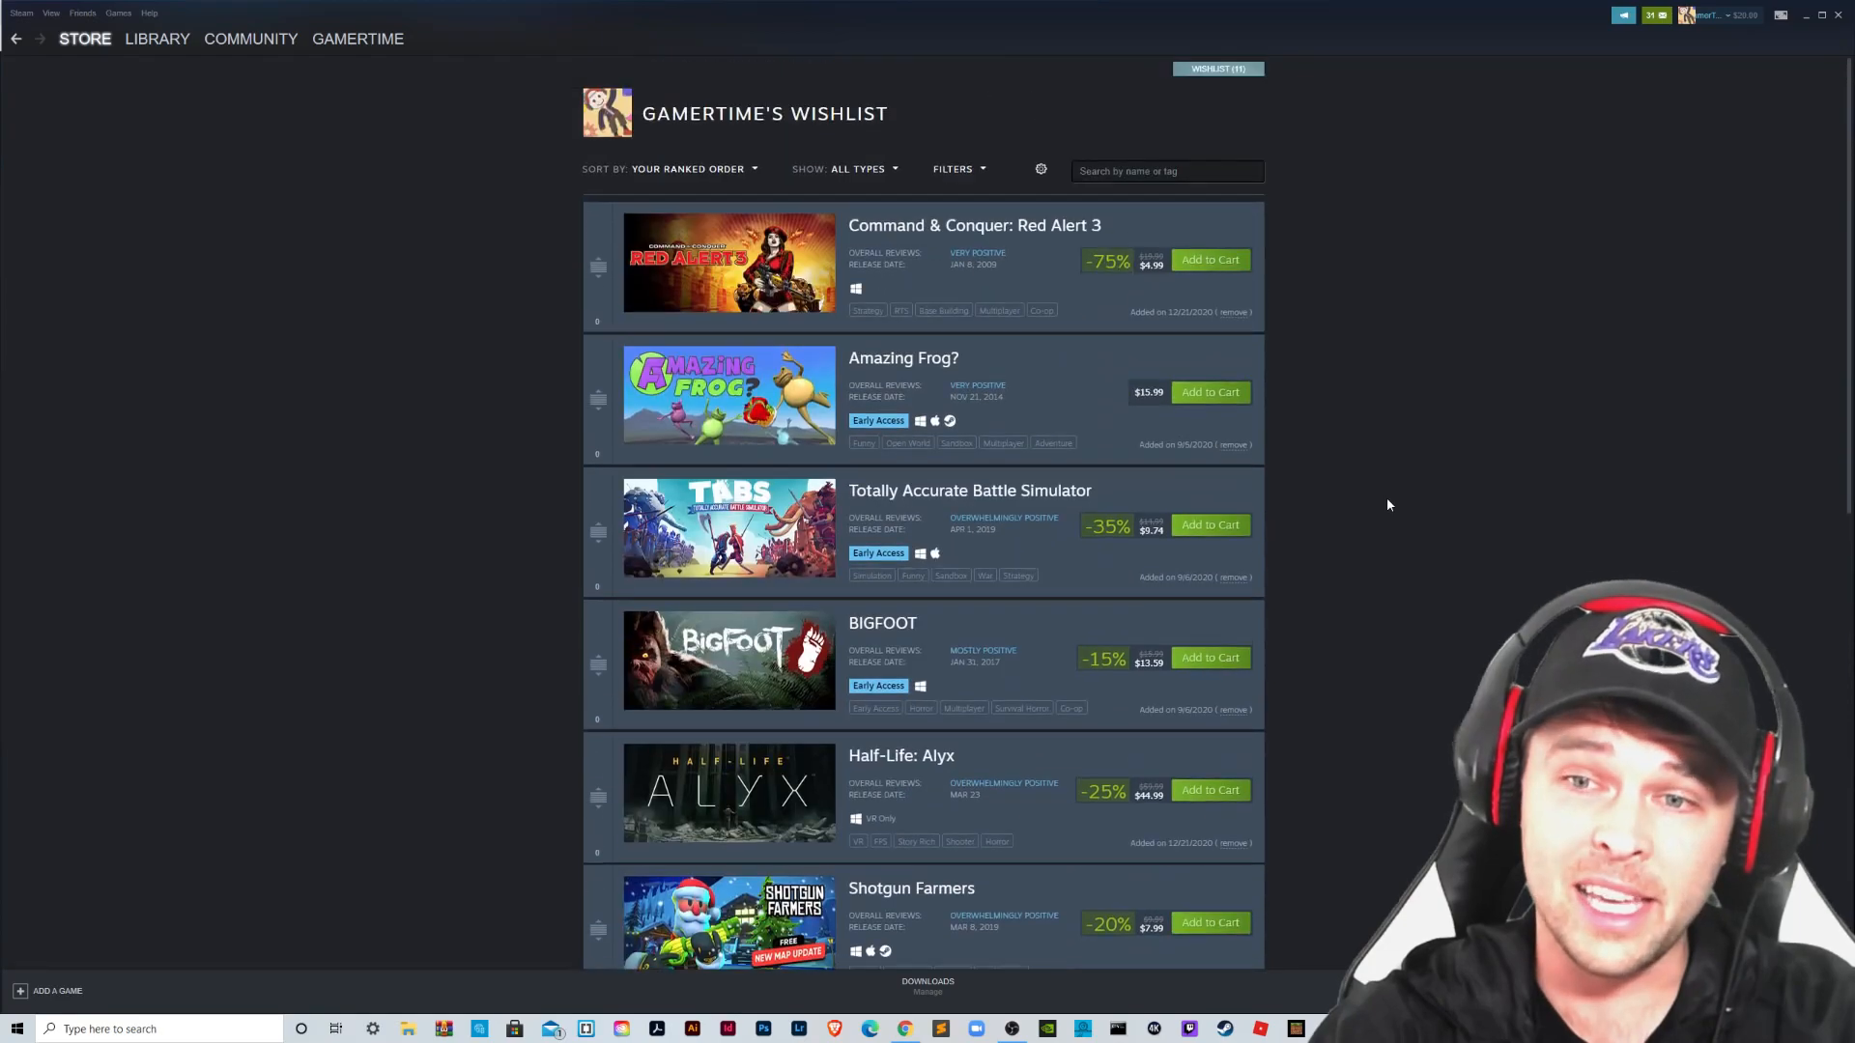
scroll("down", 3)
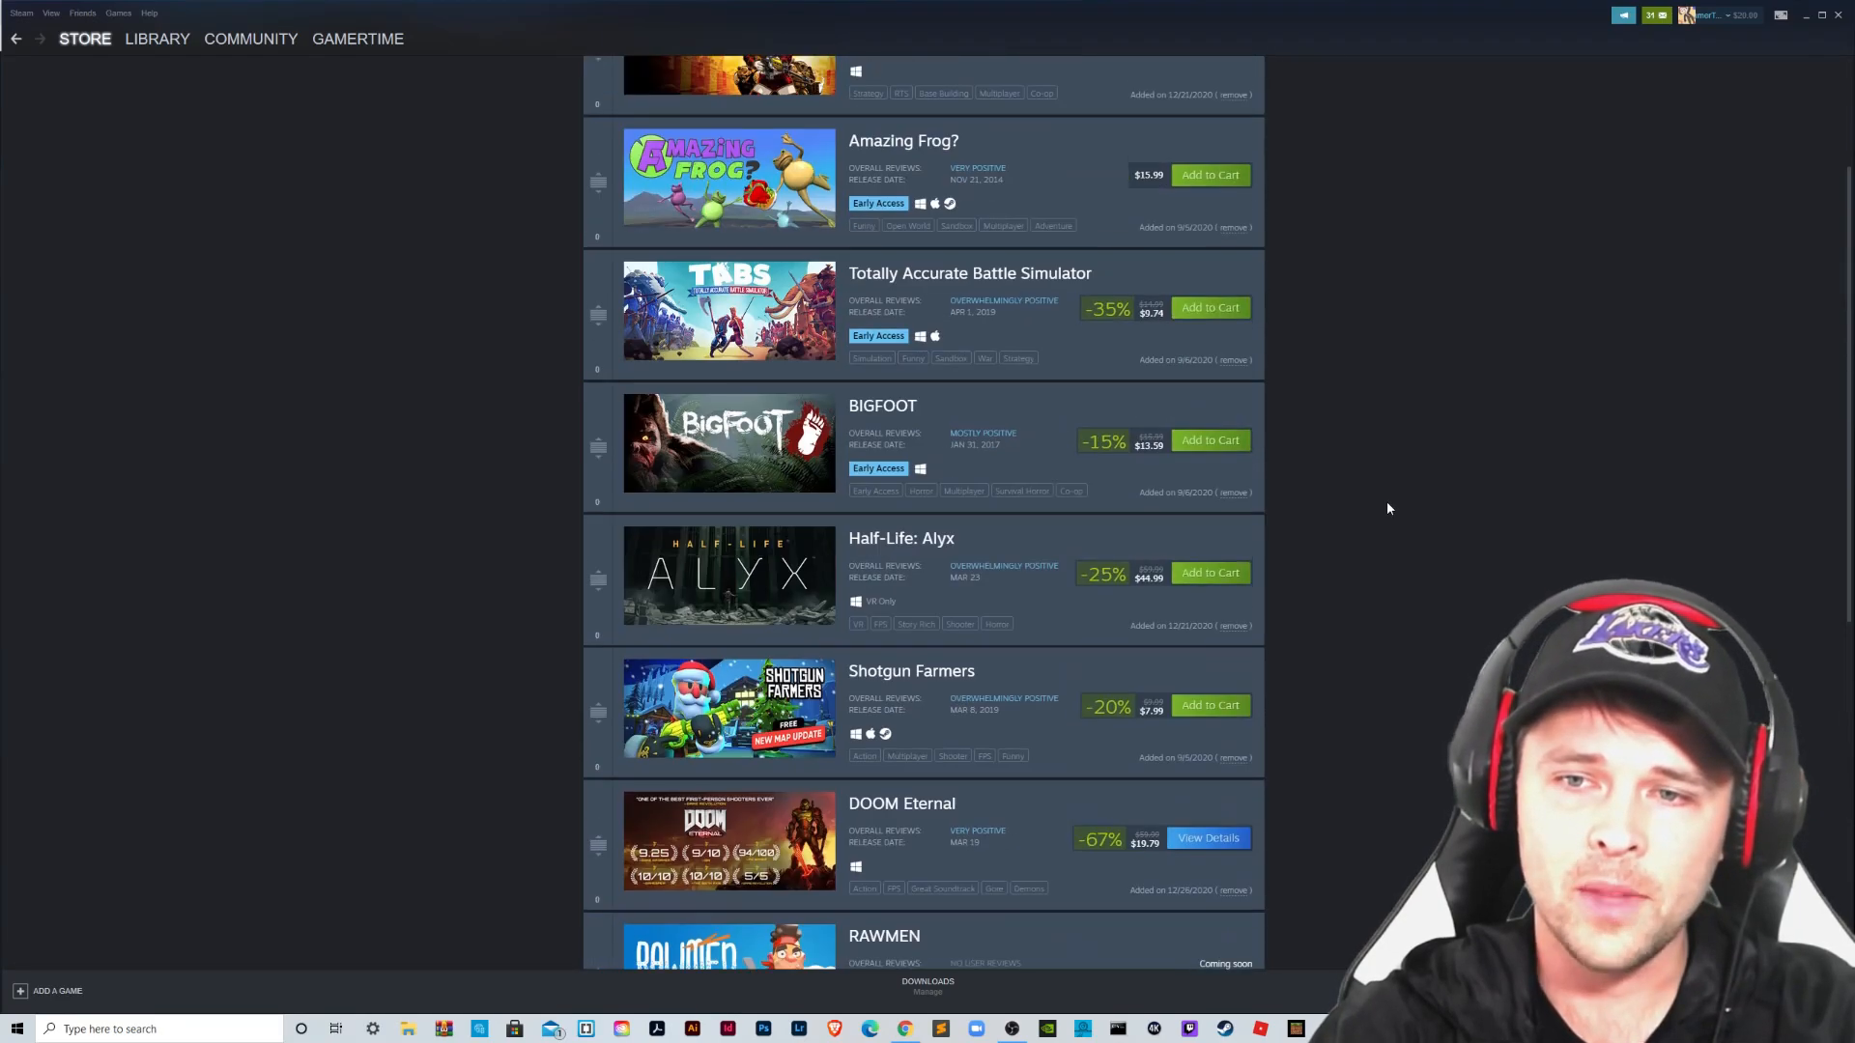
scroll("down", 3)
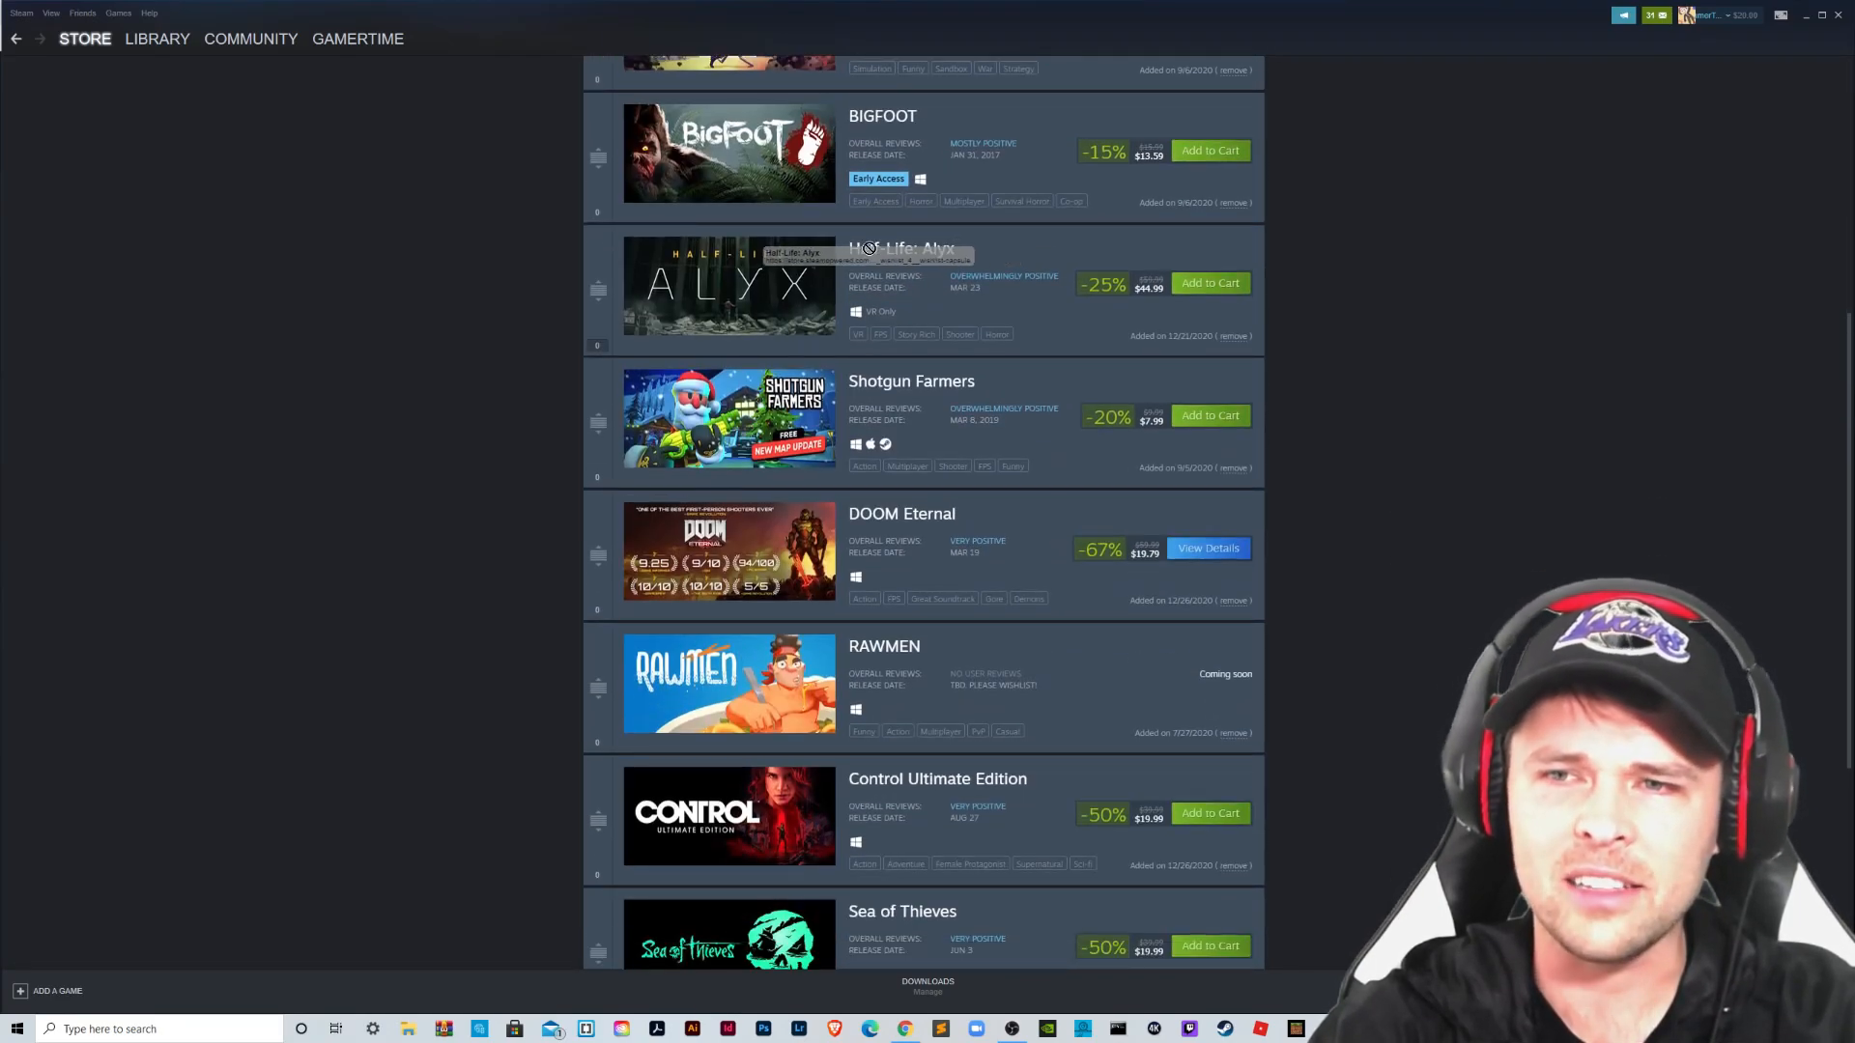
mouse_move(1549, 392)
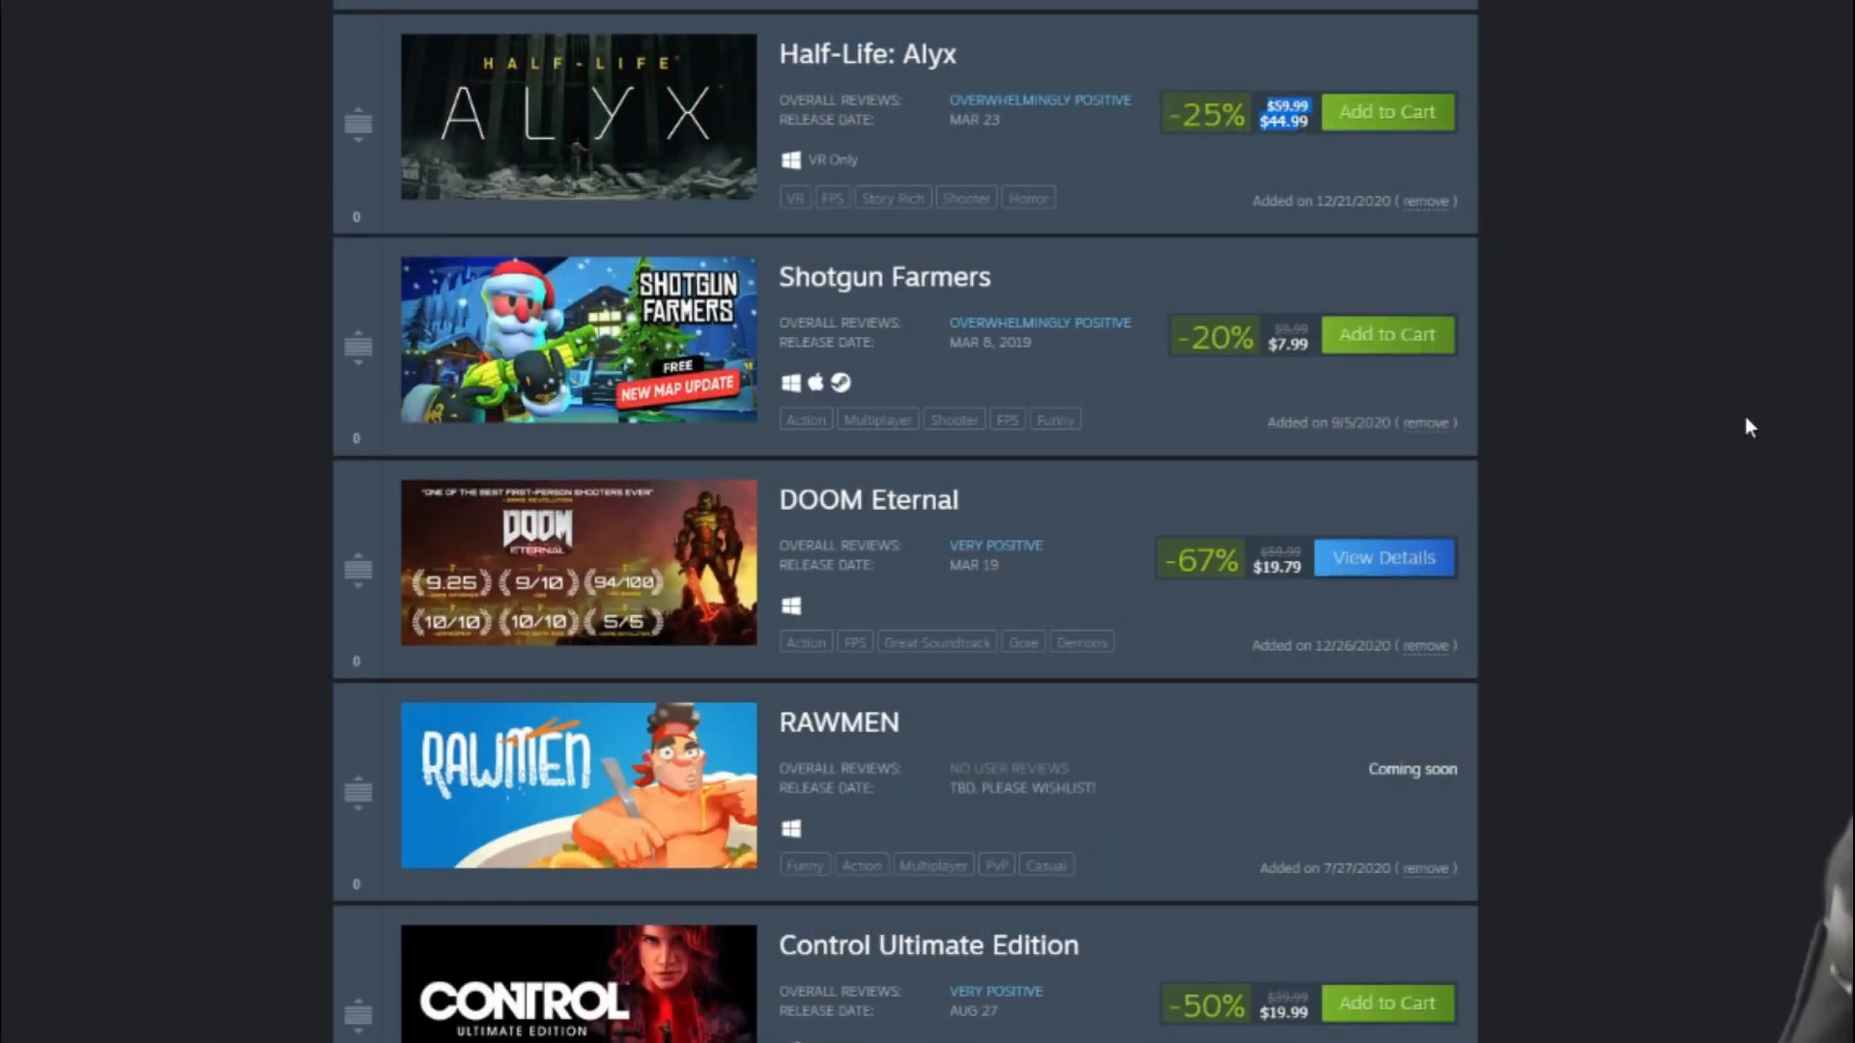
mouse_move(1774, 438)
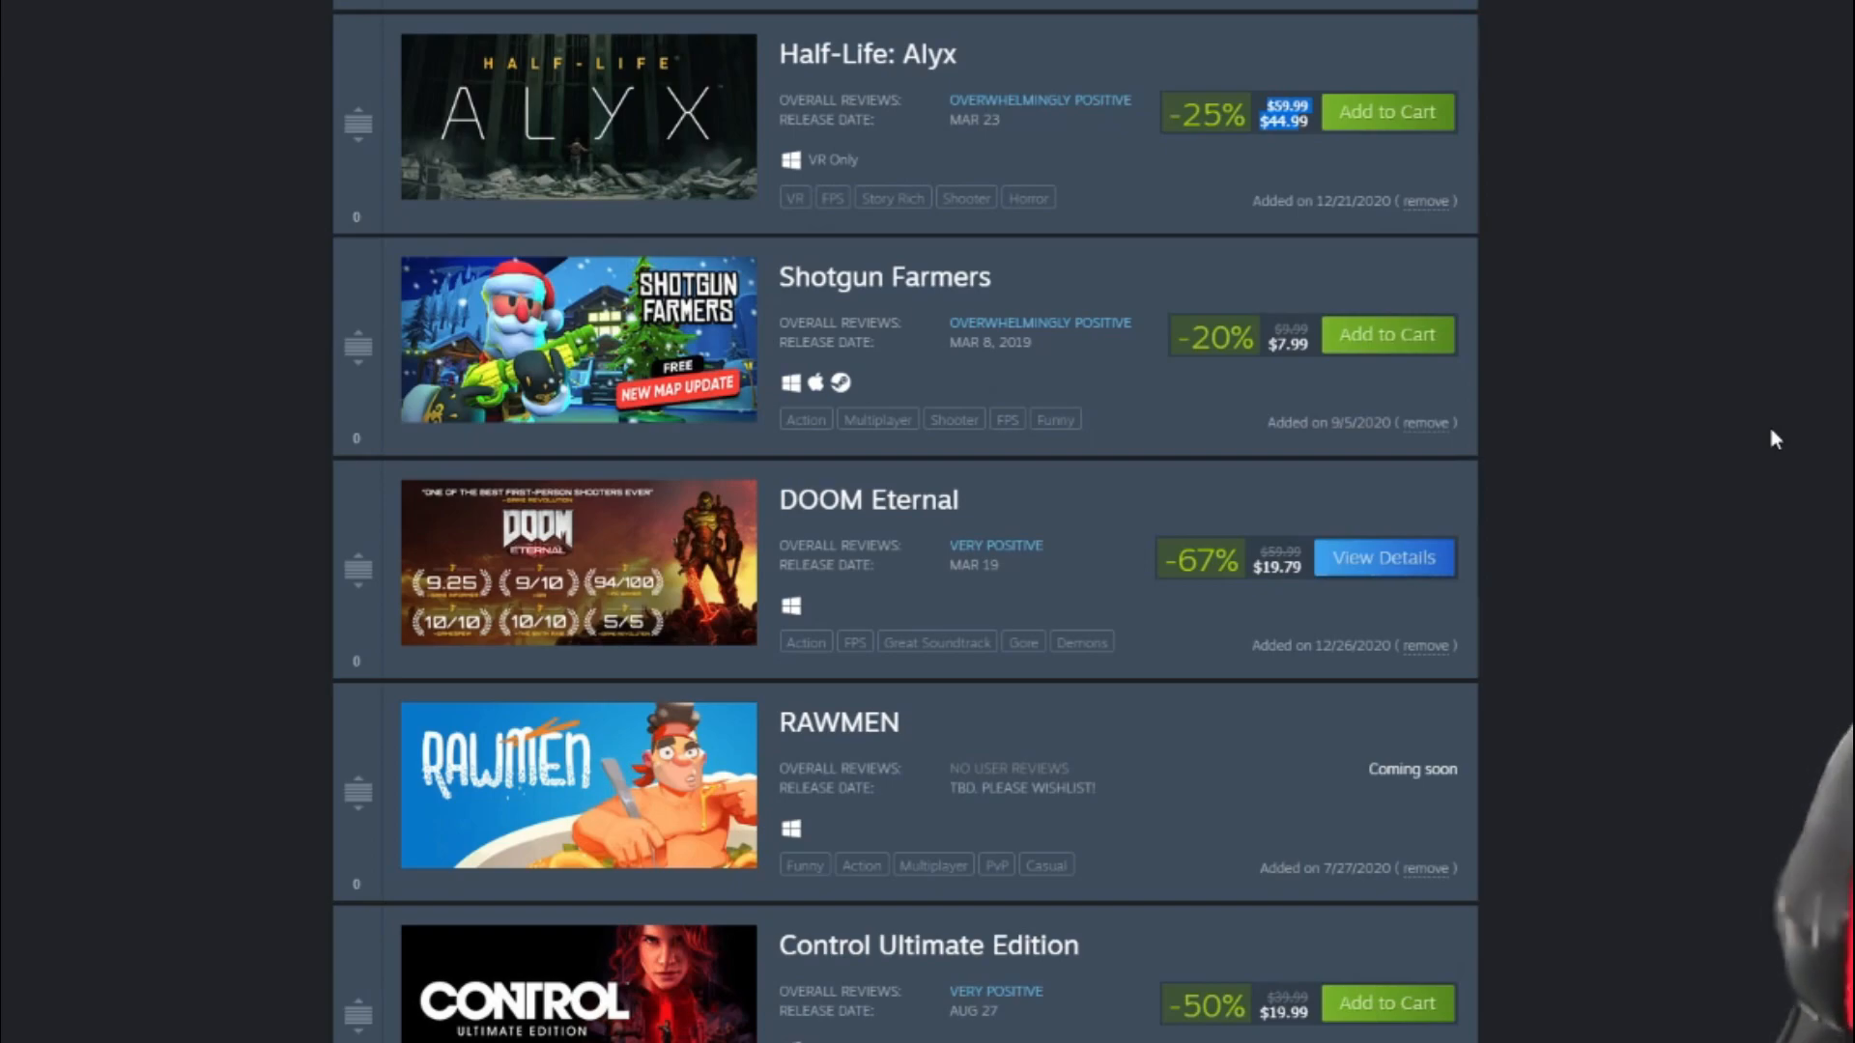
mouse_move(1793, 435)
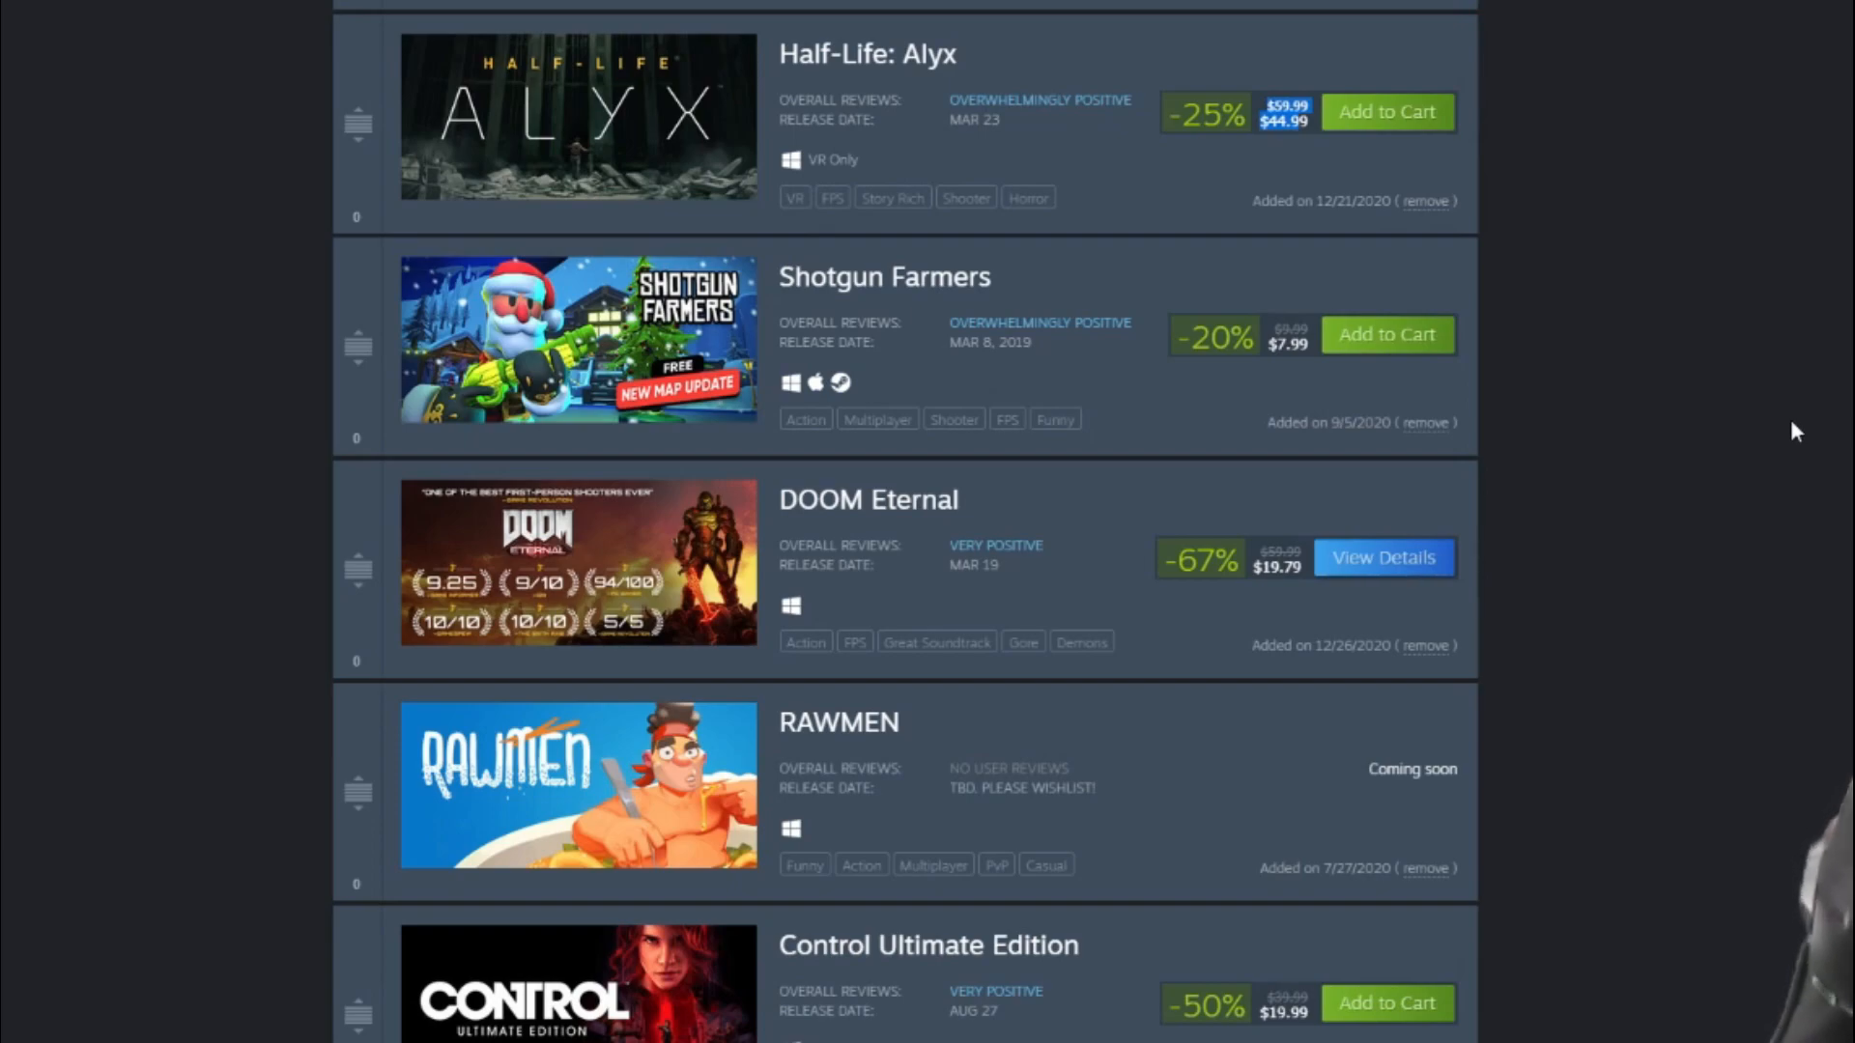
mouse_move(781, 506)
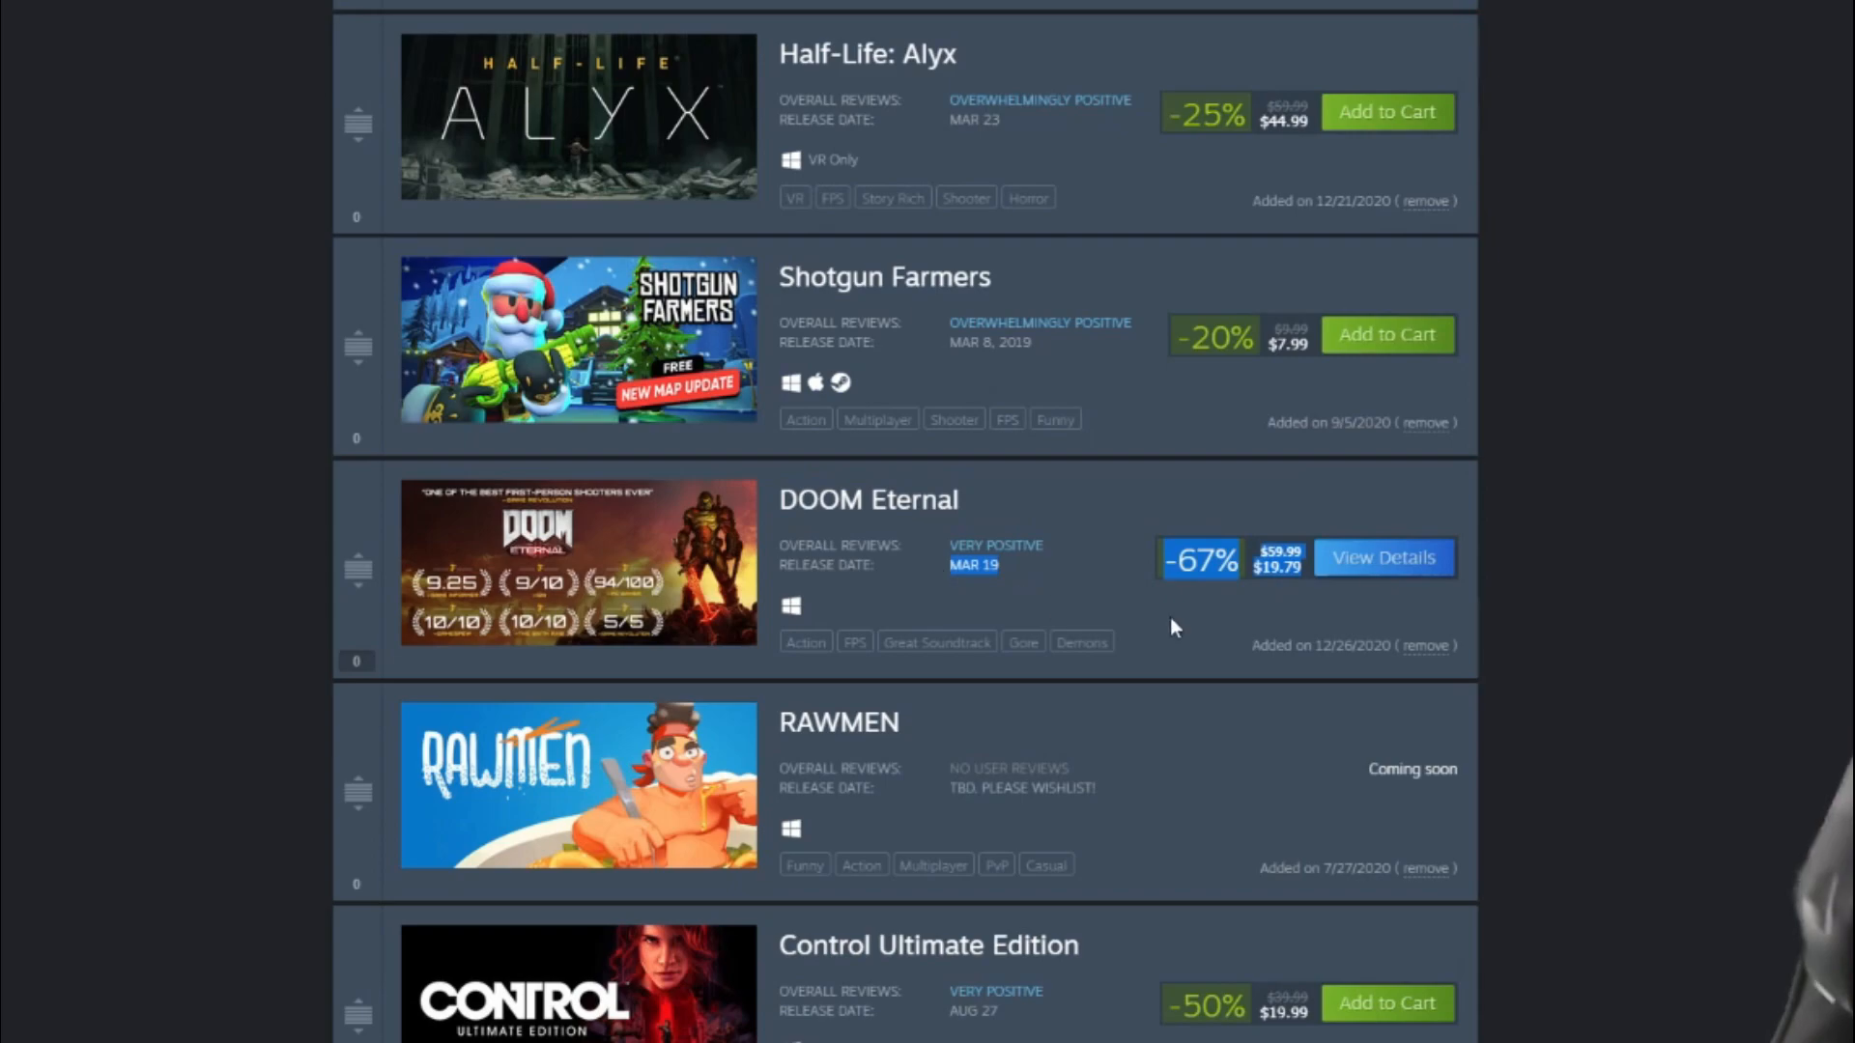
mouse_move(1334, 601)
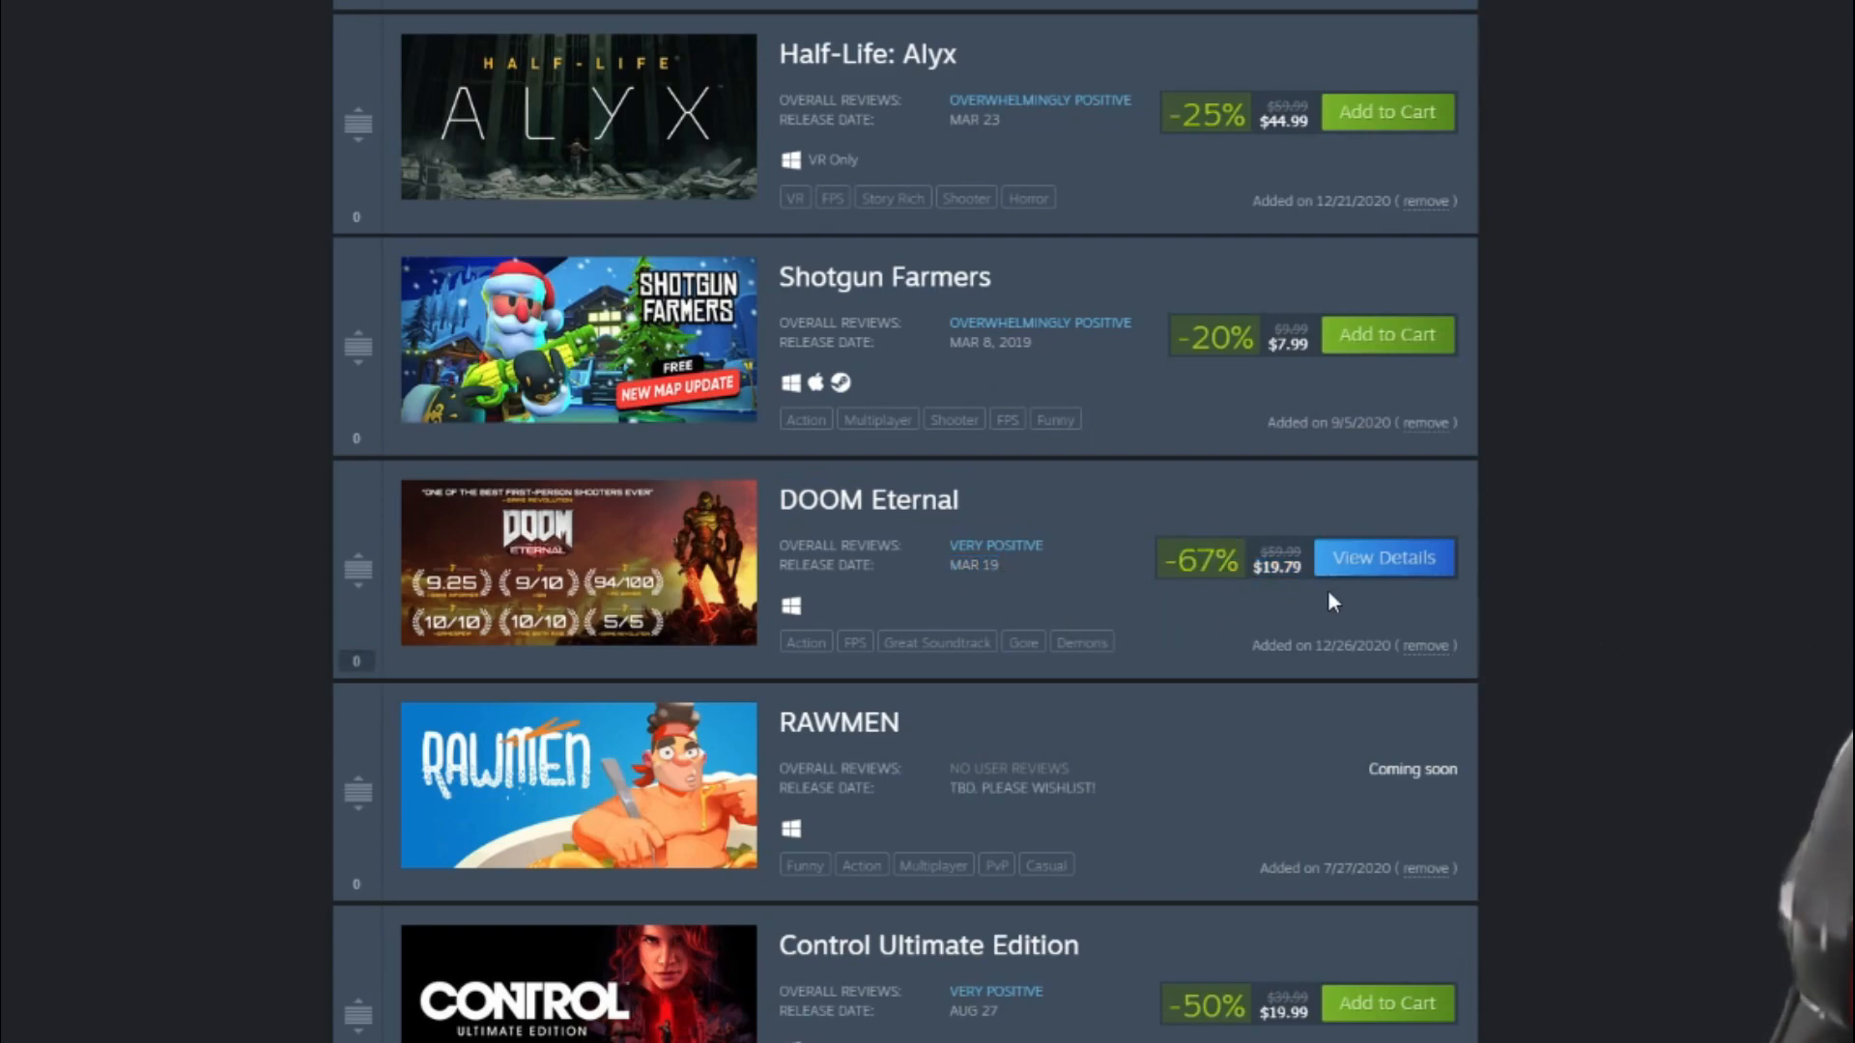
mouse_move(1320, 601)
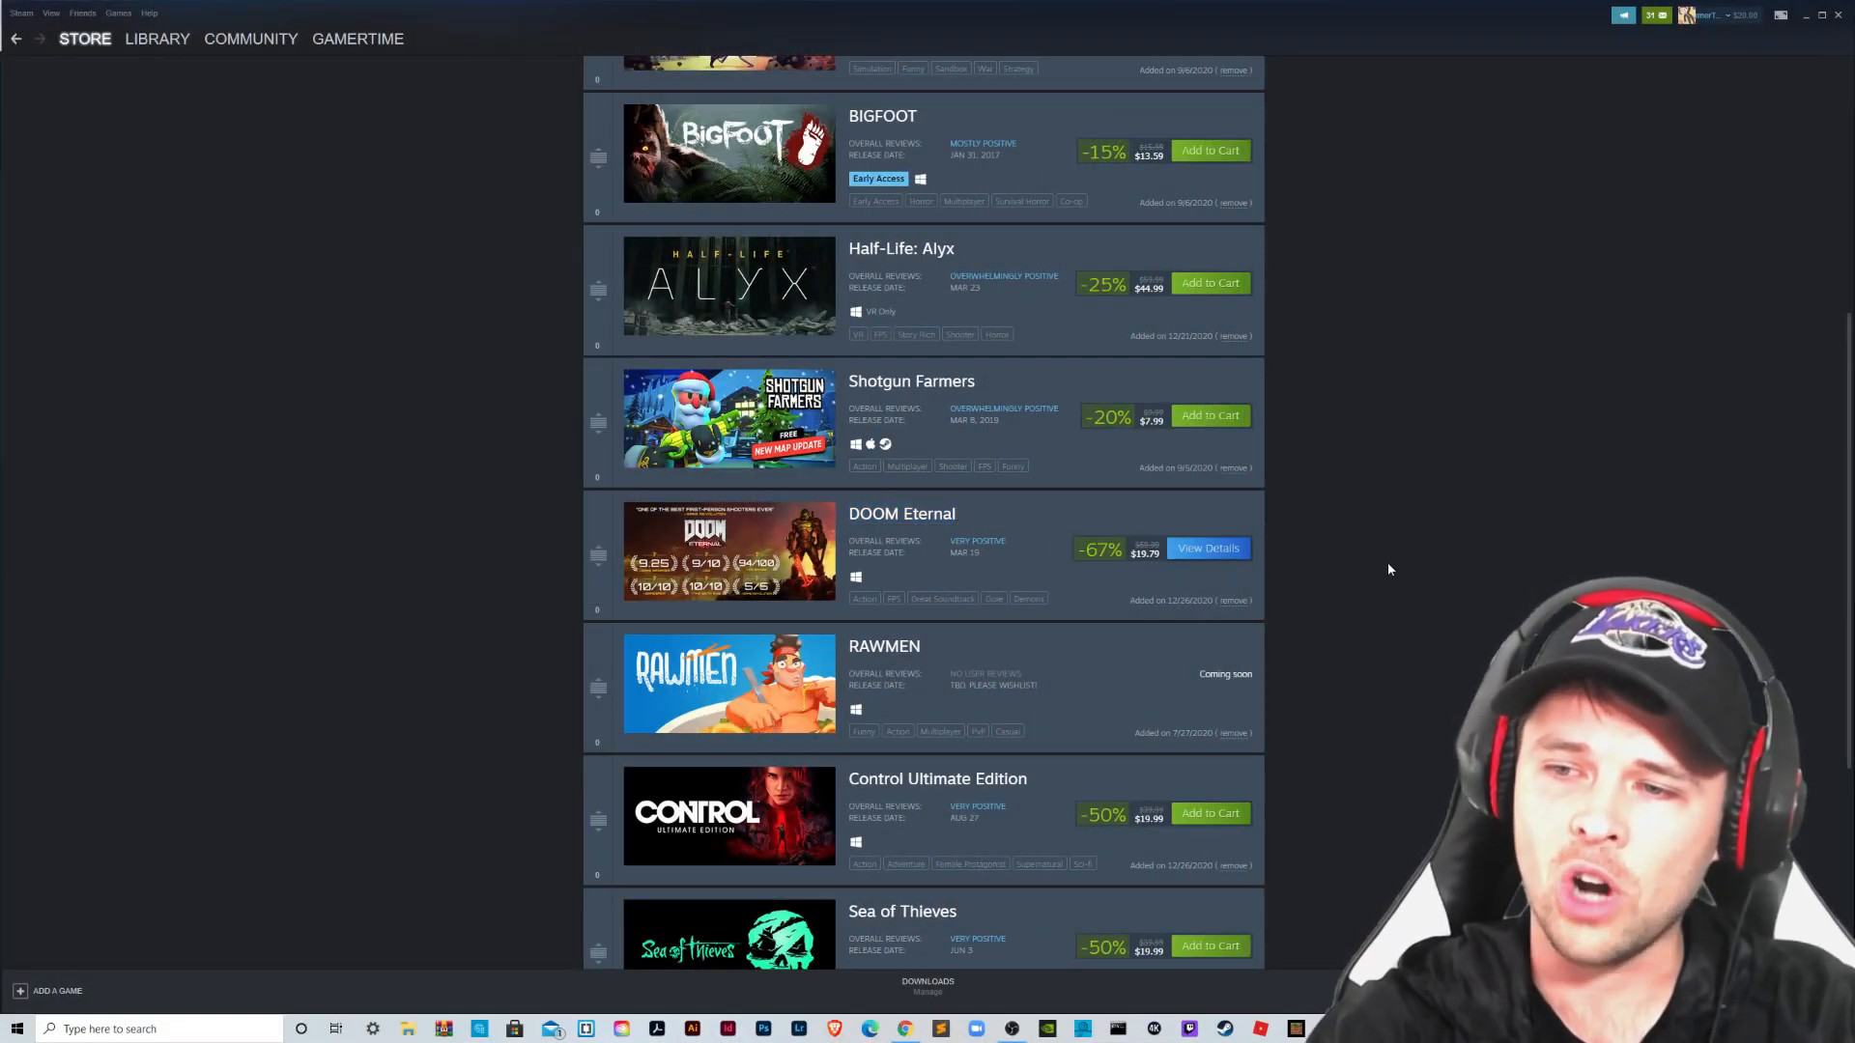
Scroll the wishlist up and down to reach the Hello Neighbor 2 entry
scroll("up", 3)
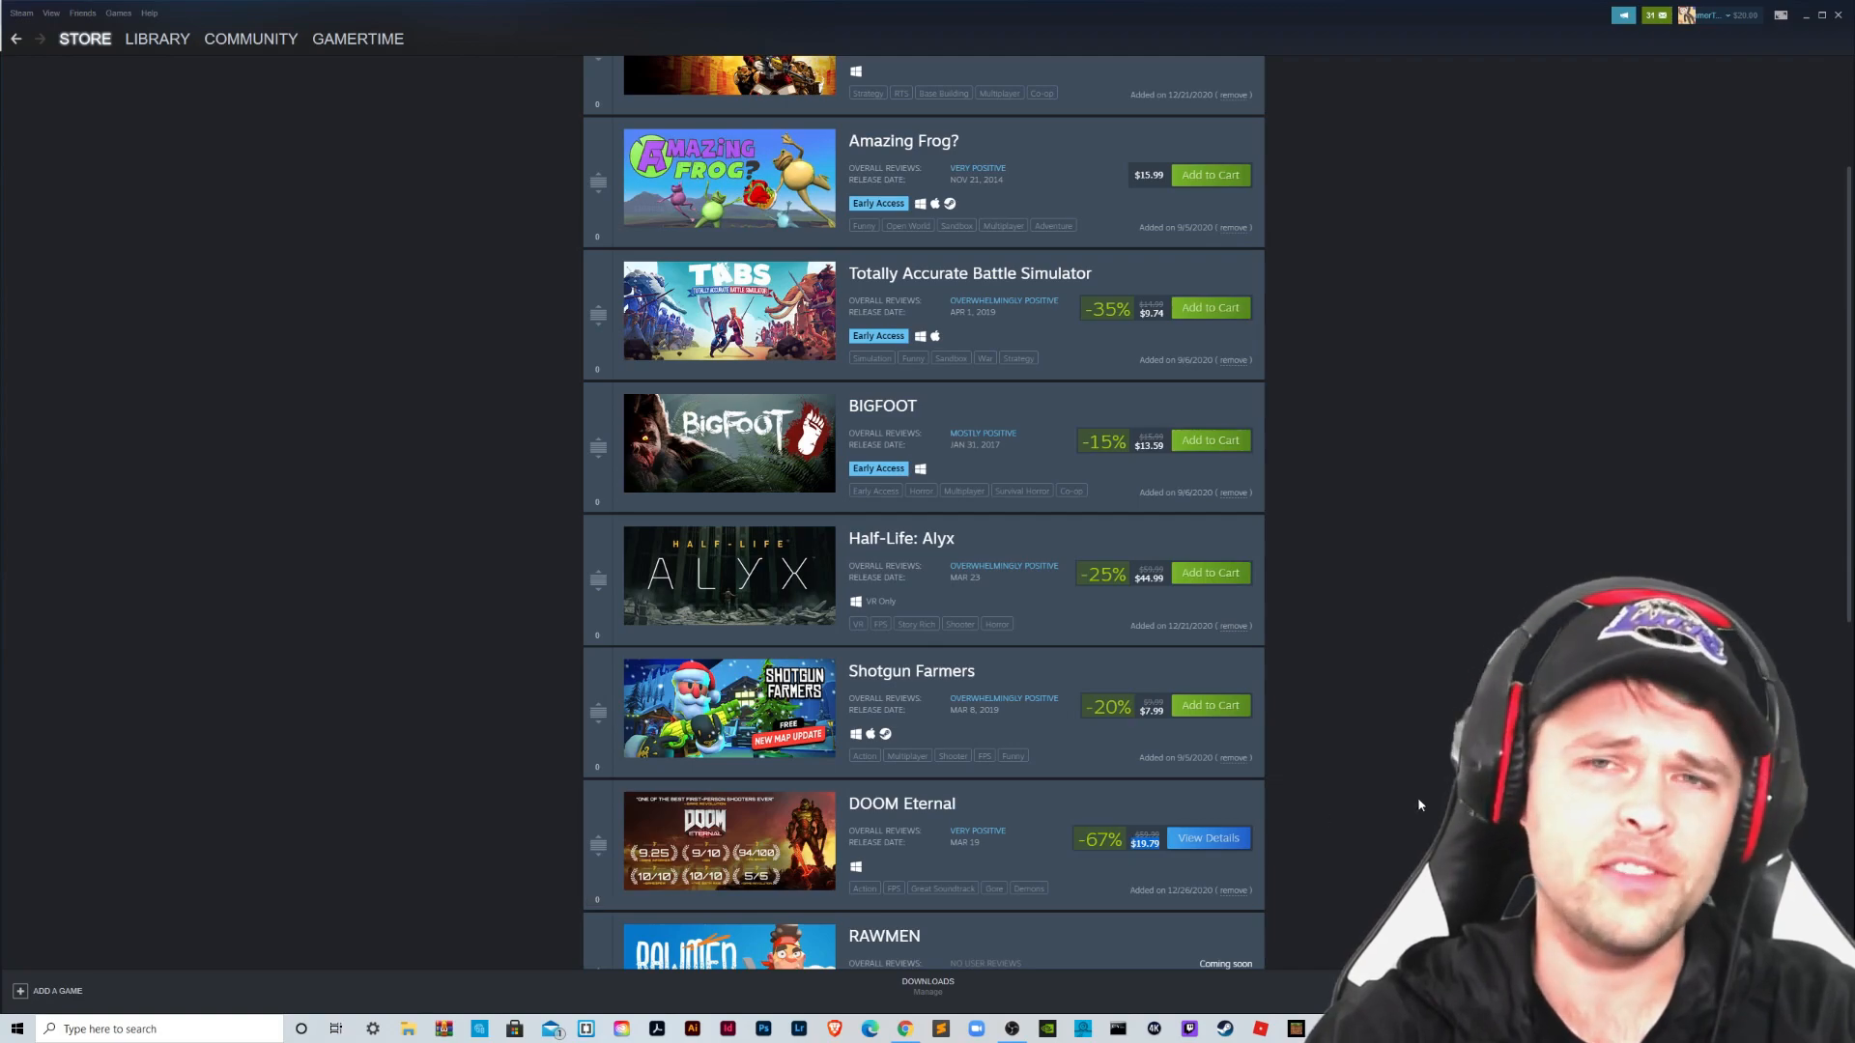
scroll("up", 3)
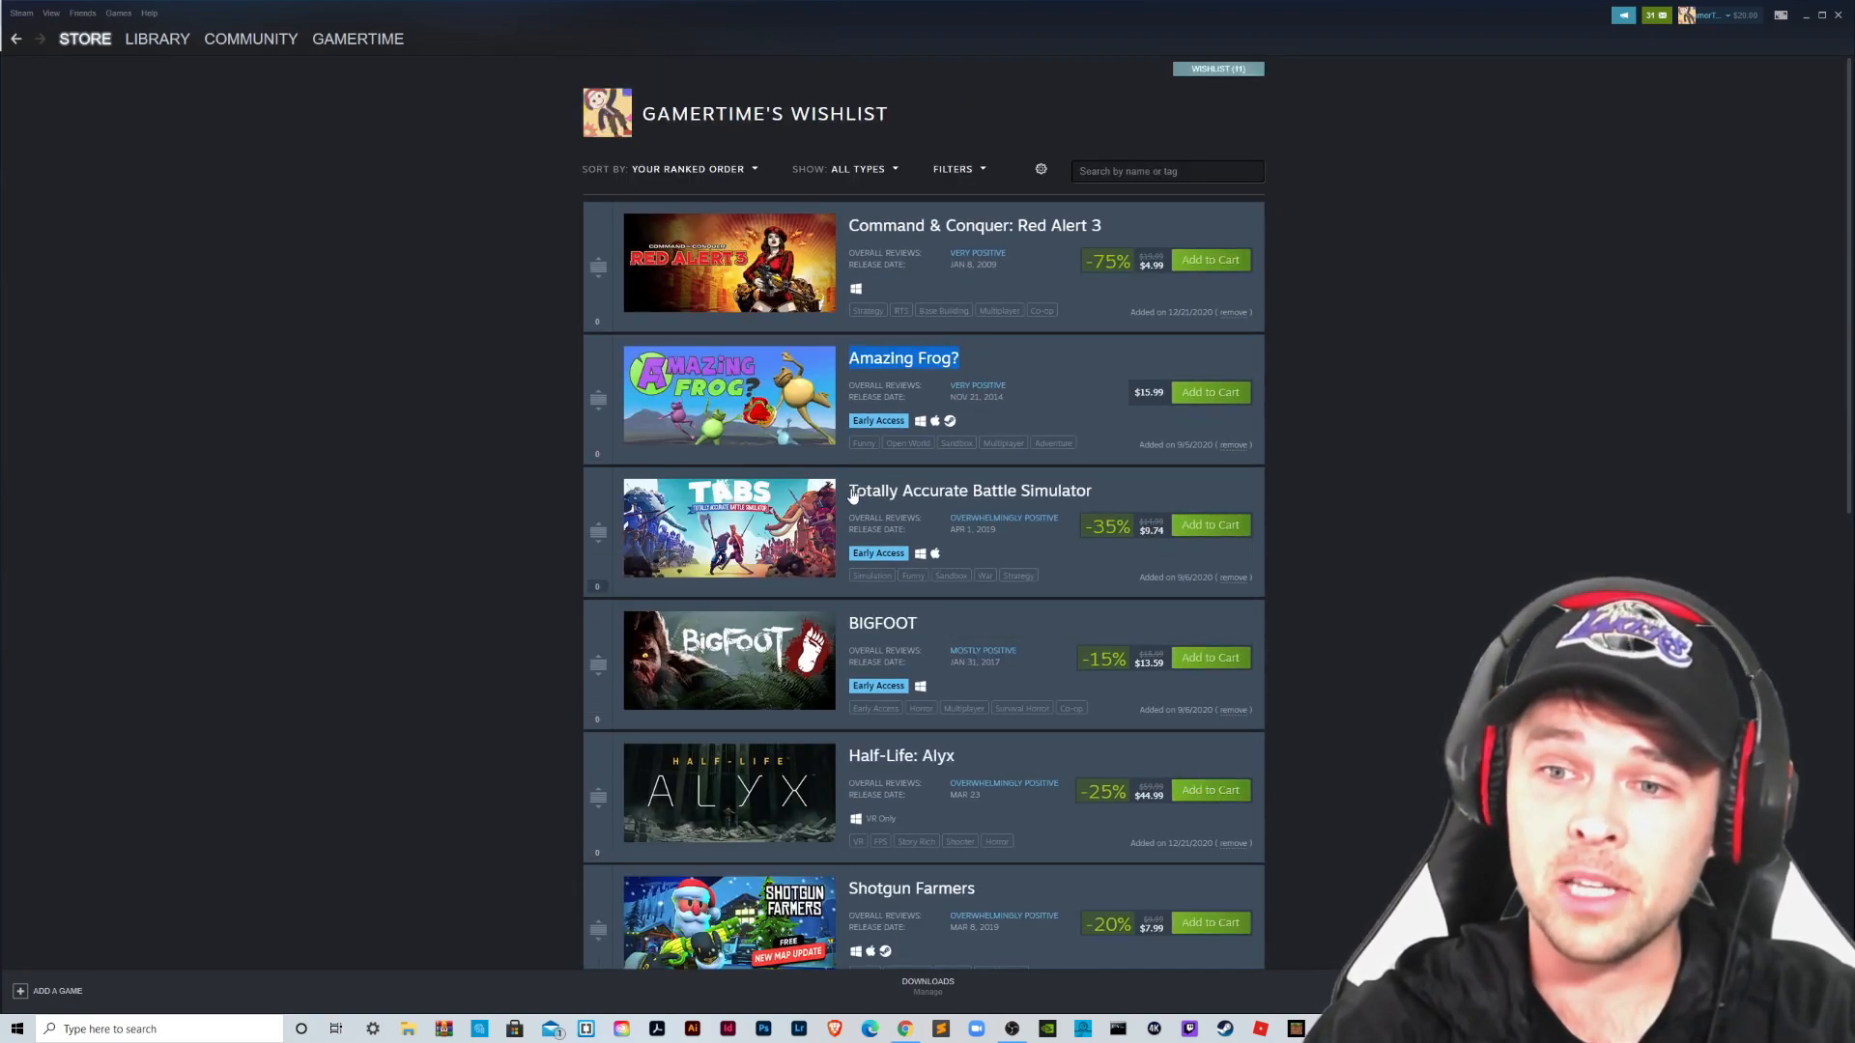
scroll("down", 3)
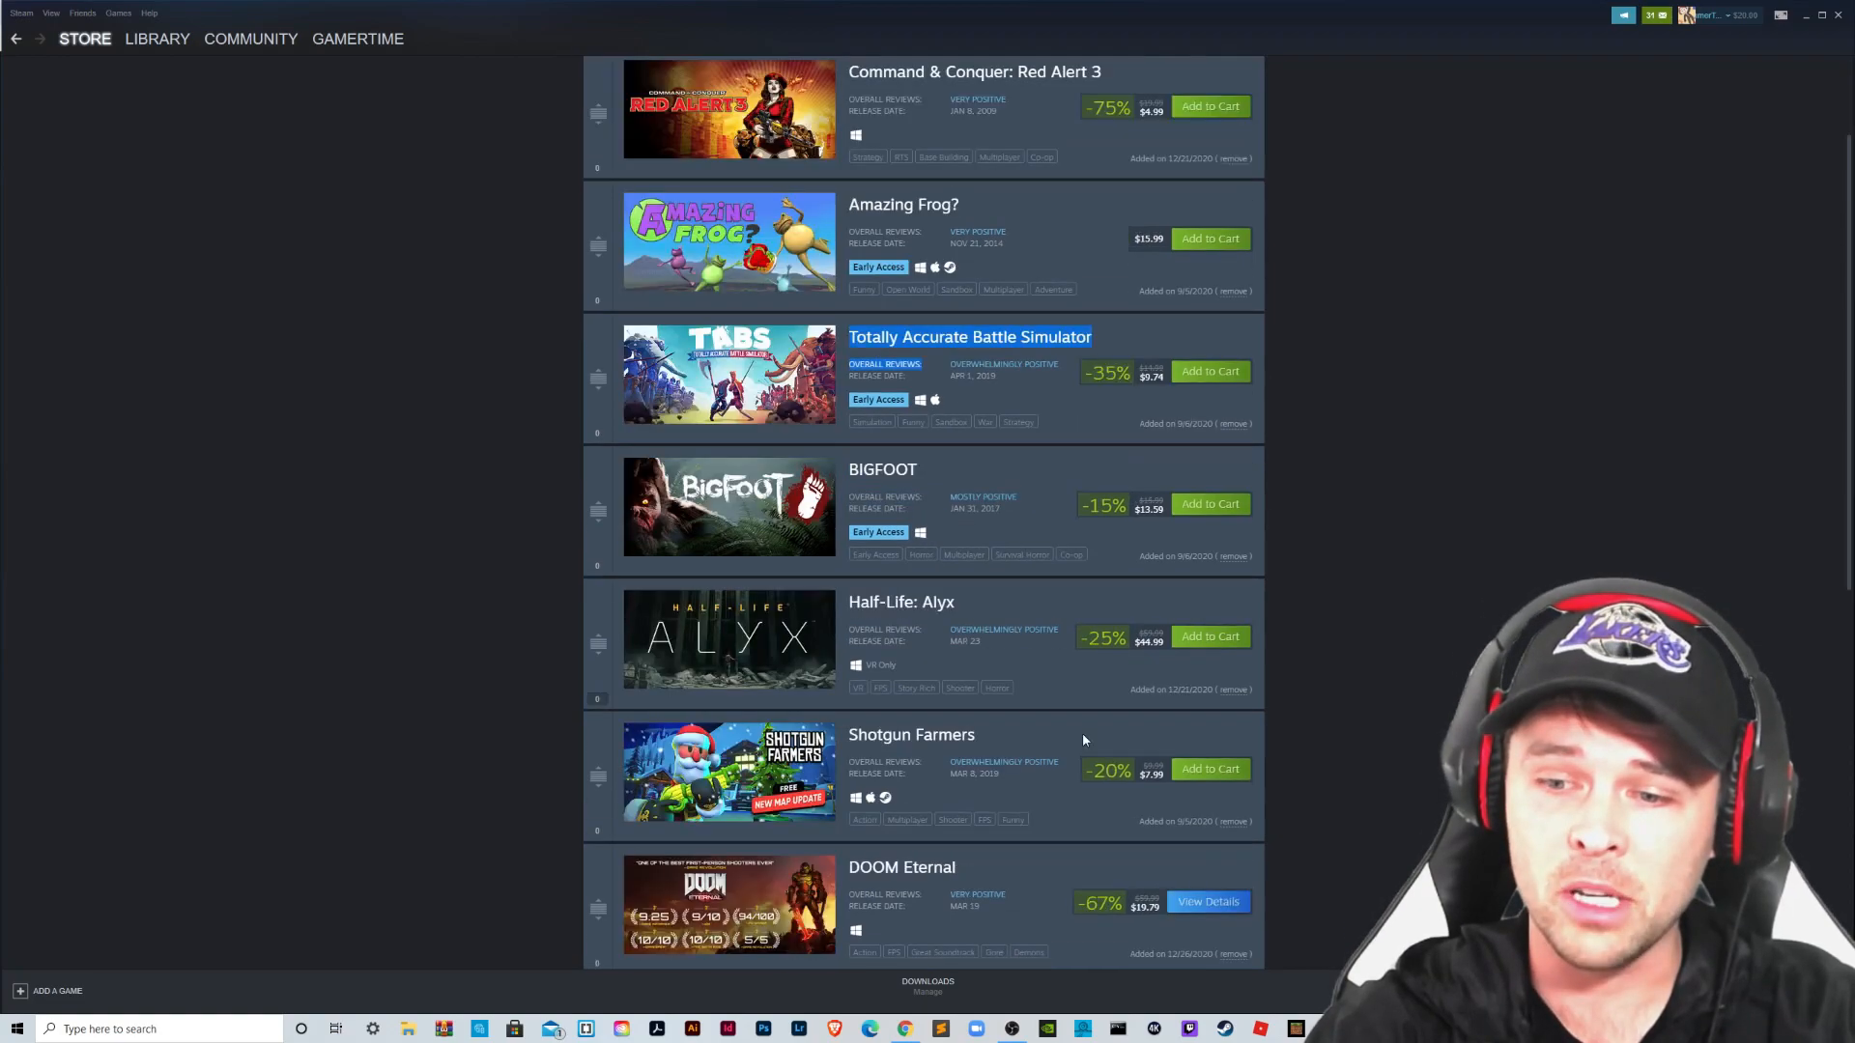
scroll("down", 3)
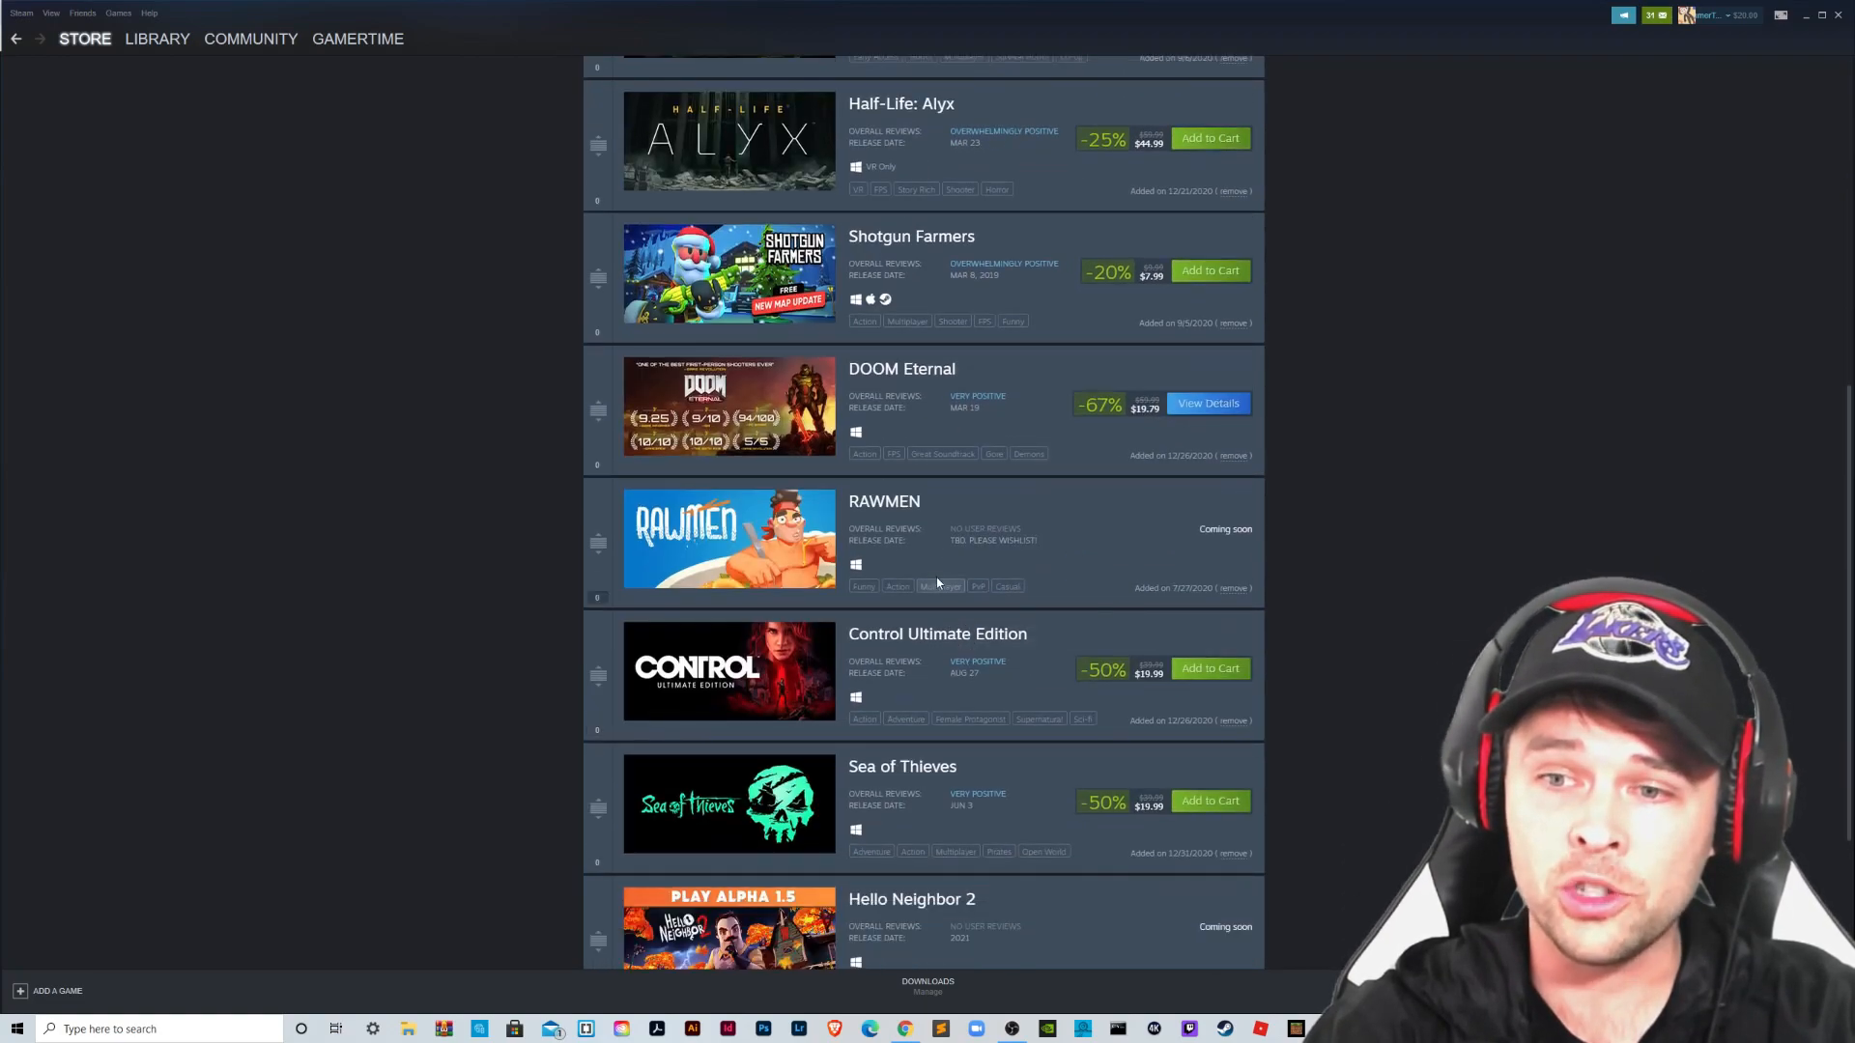
scroll("down", 3)
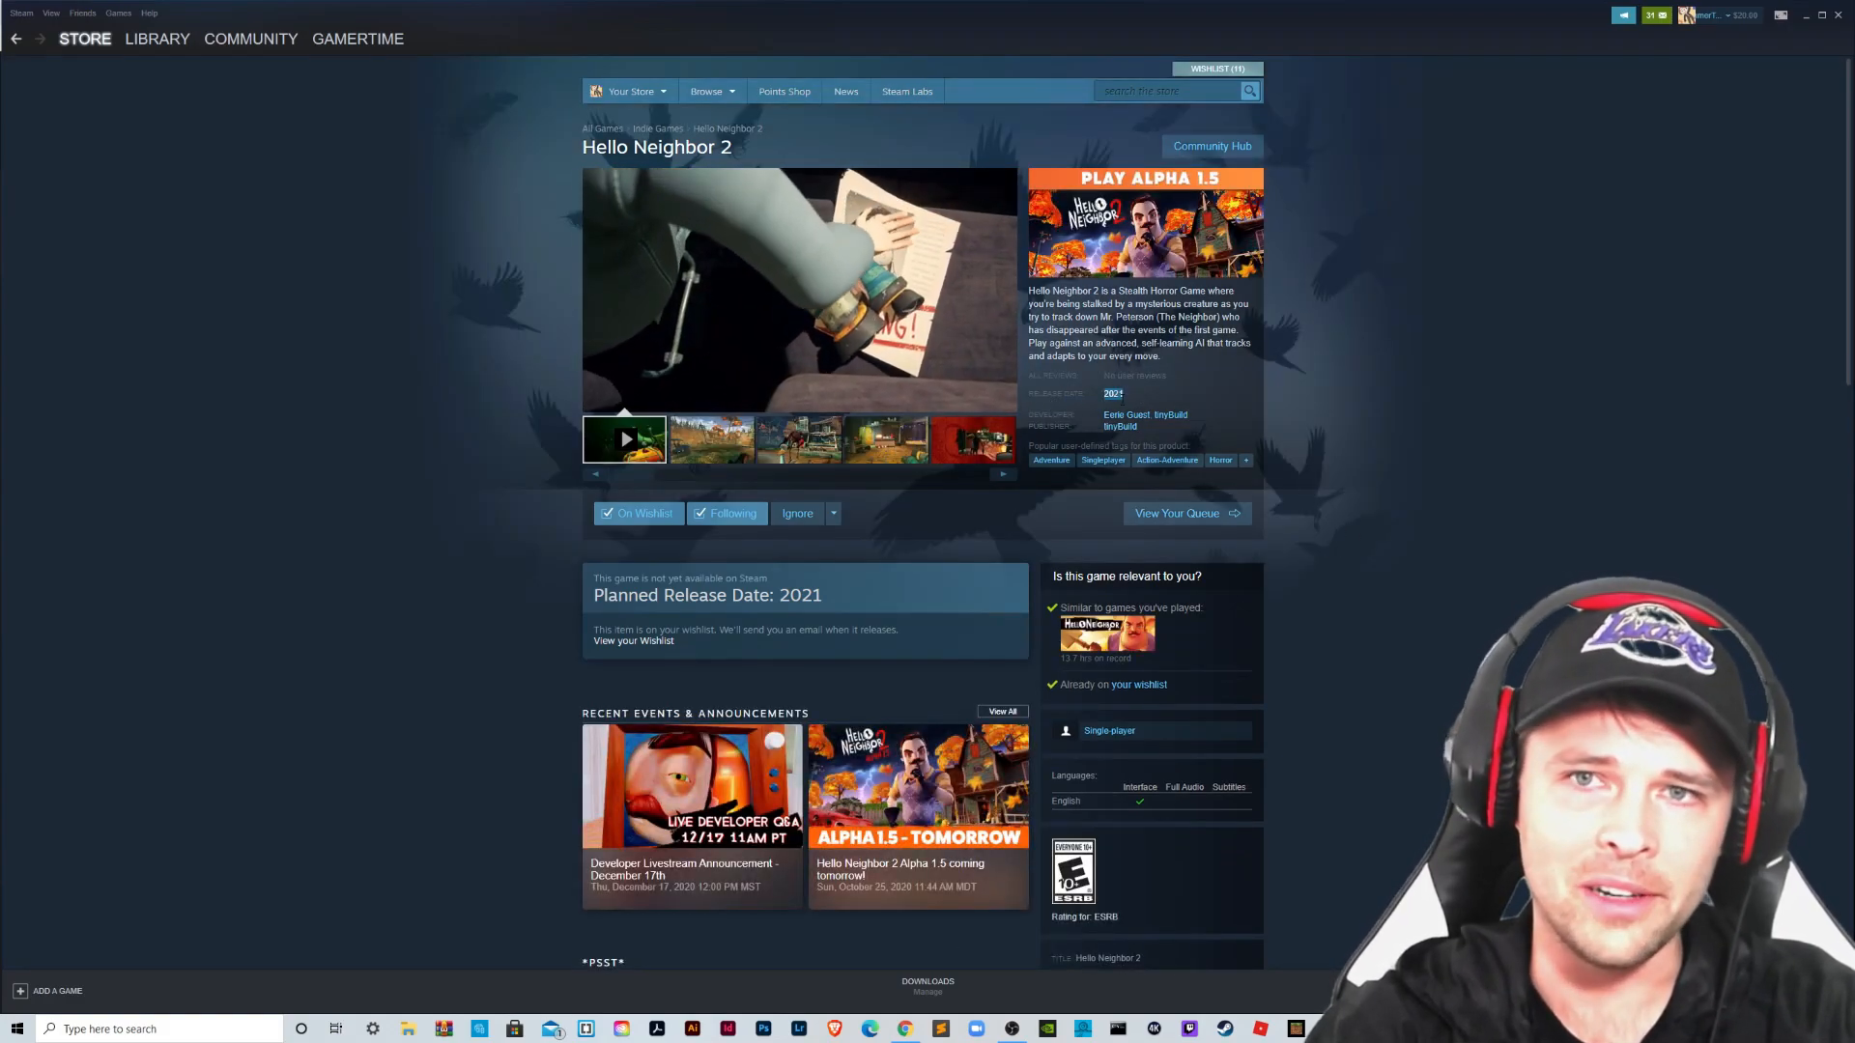
left_click(1218, 68)
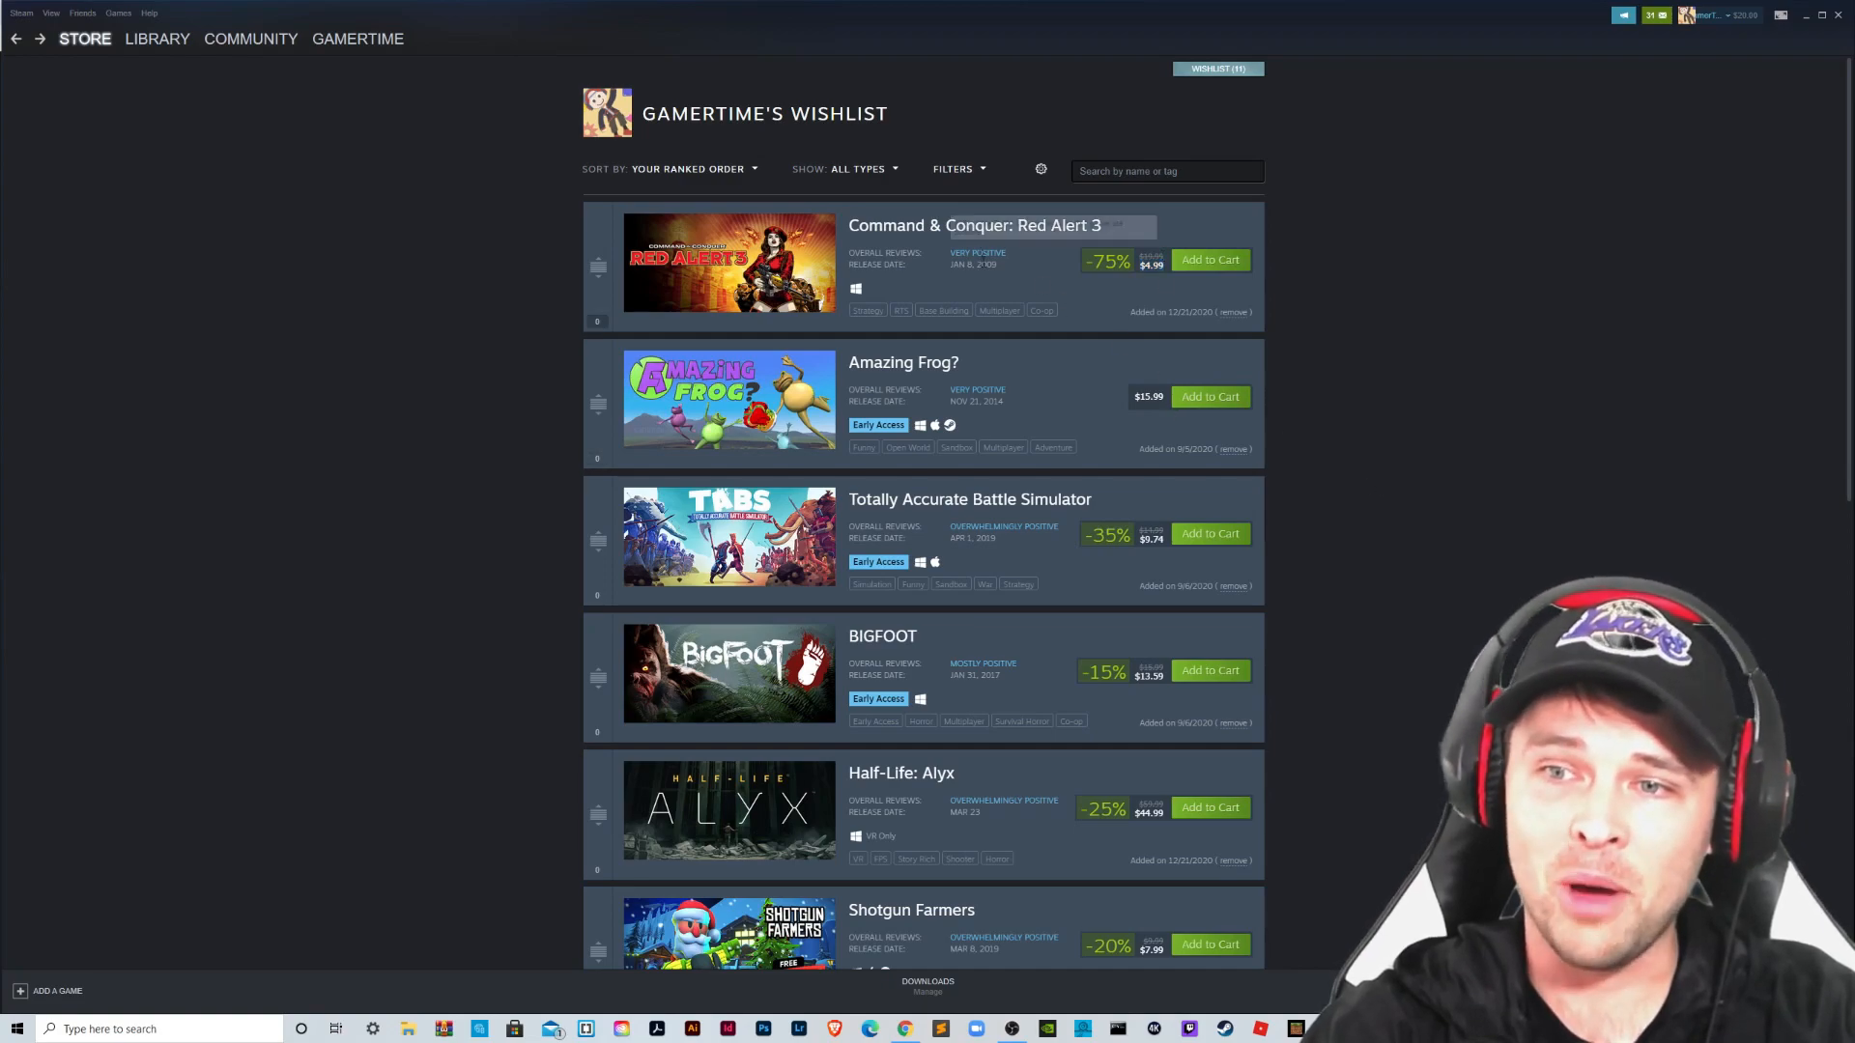
mouse_move(999, 498)
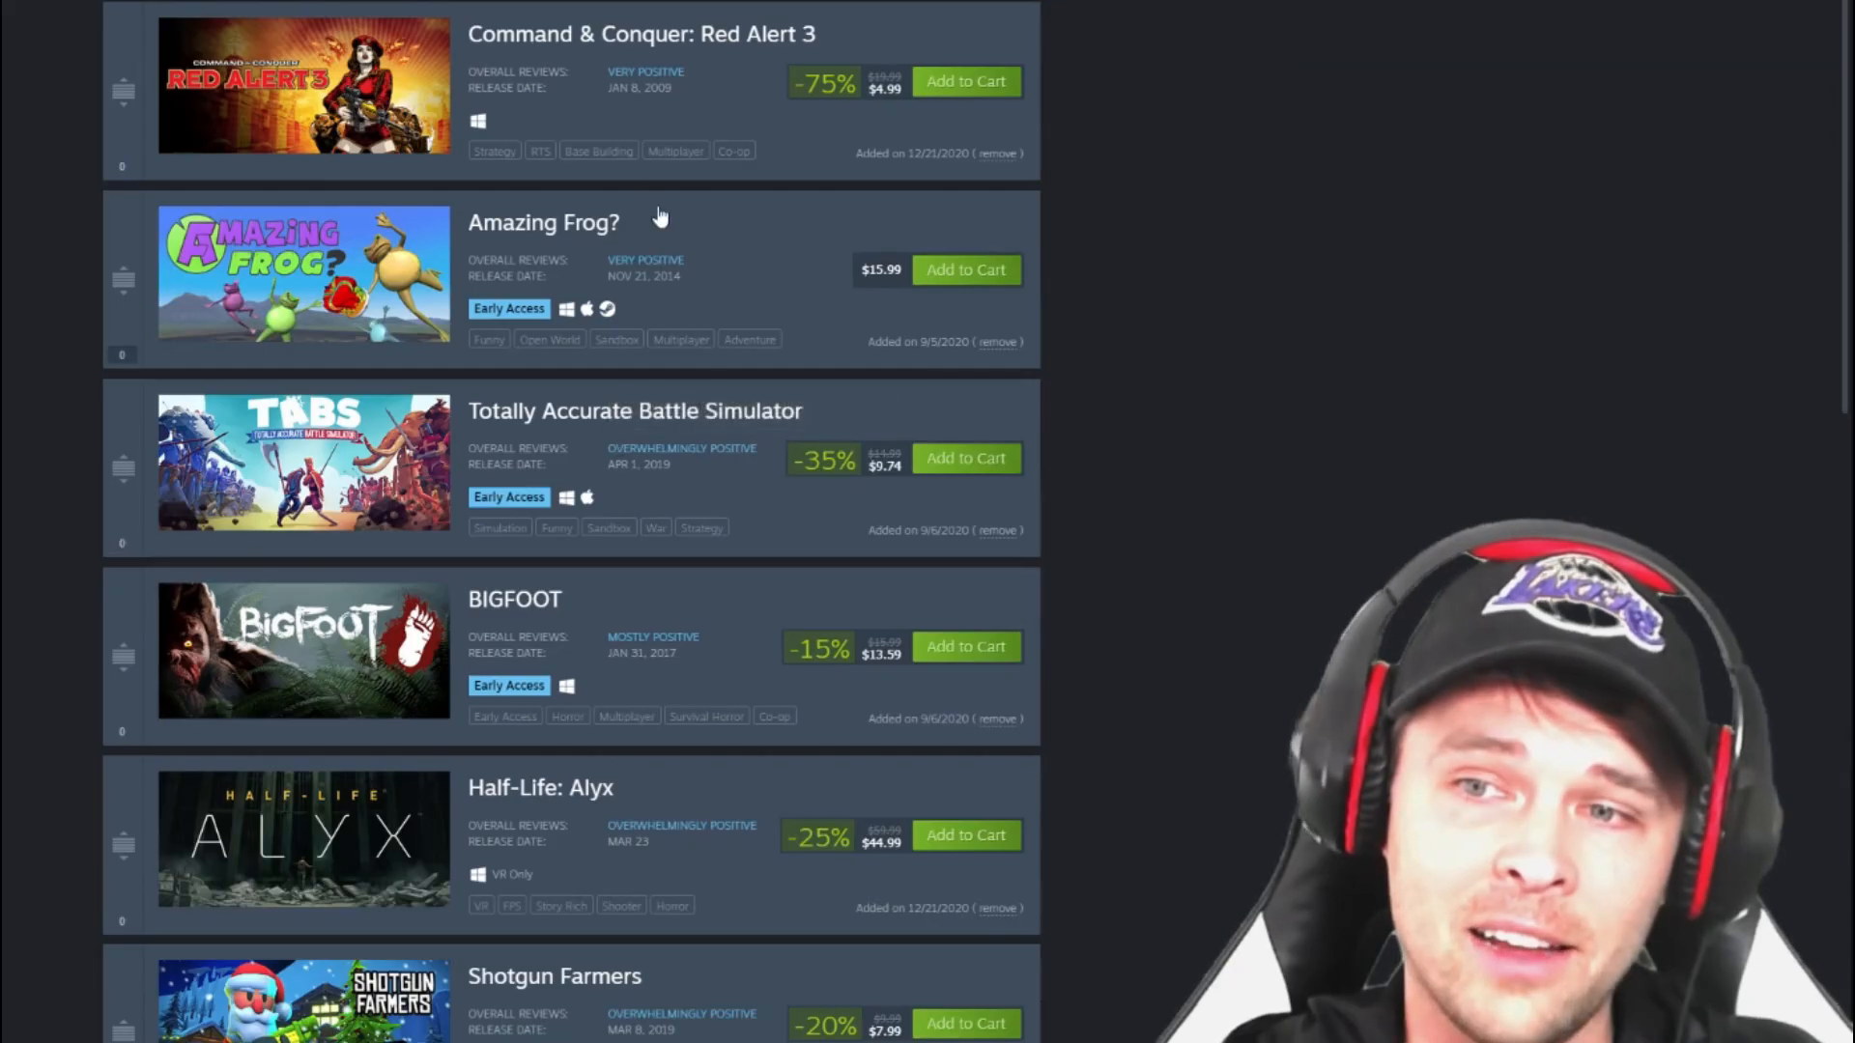
mouse_move(645, 72)
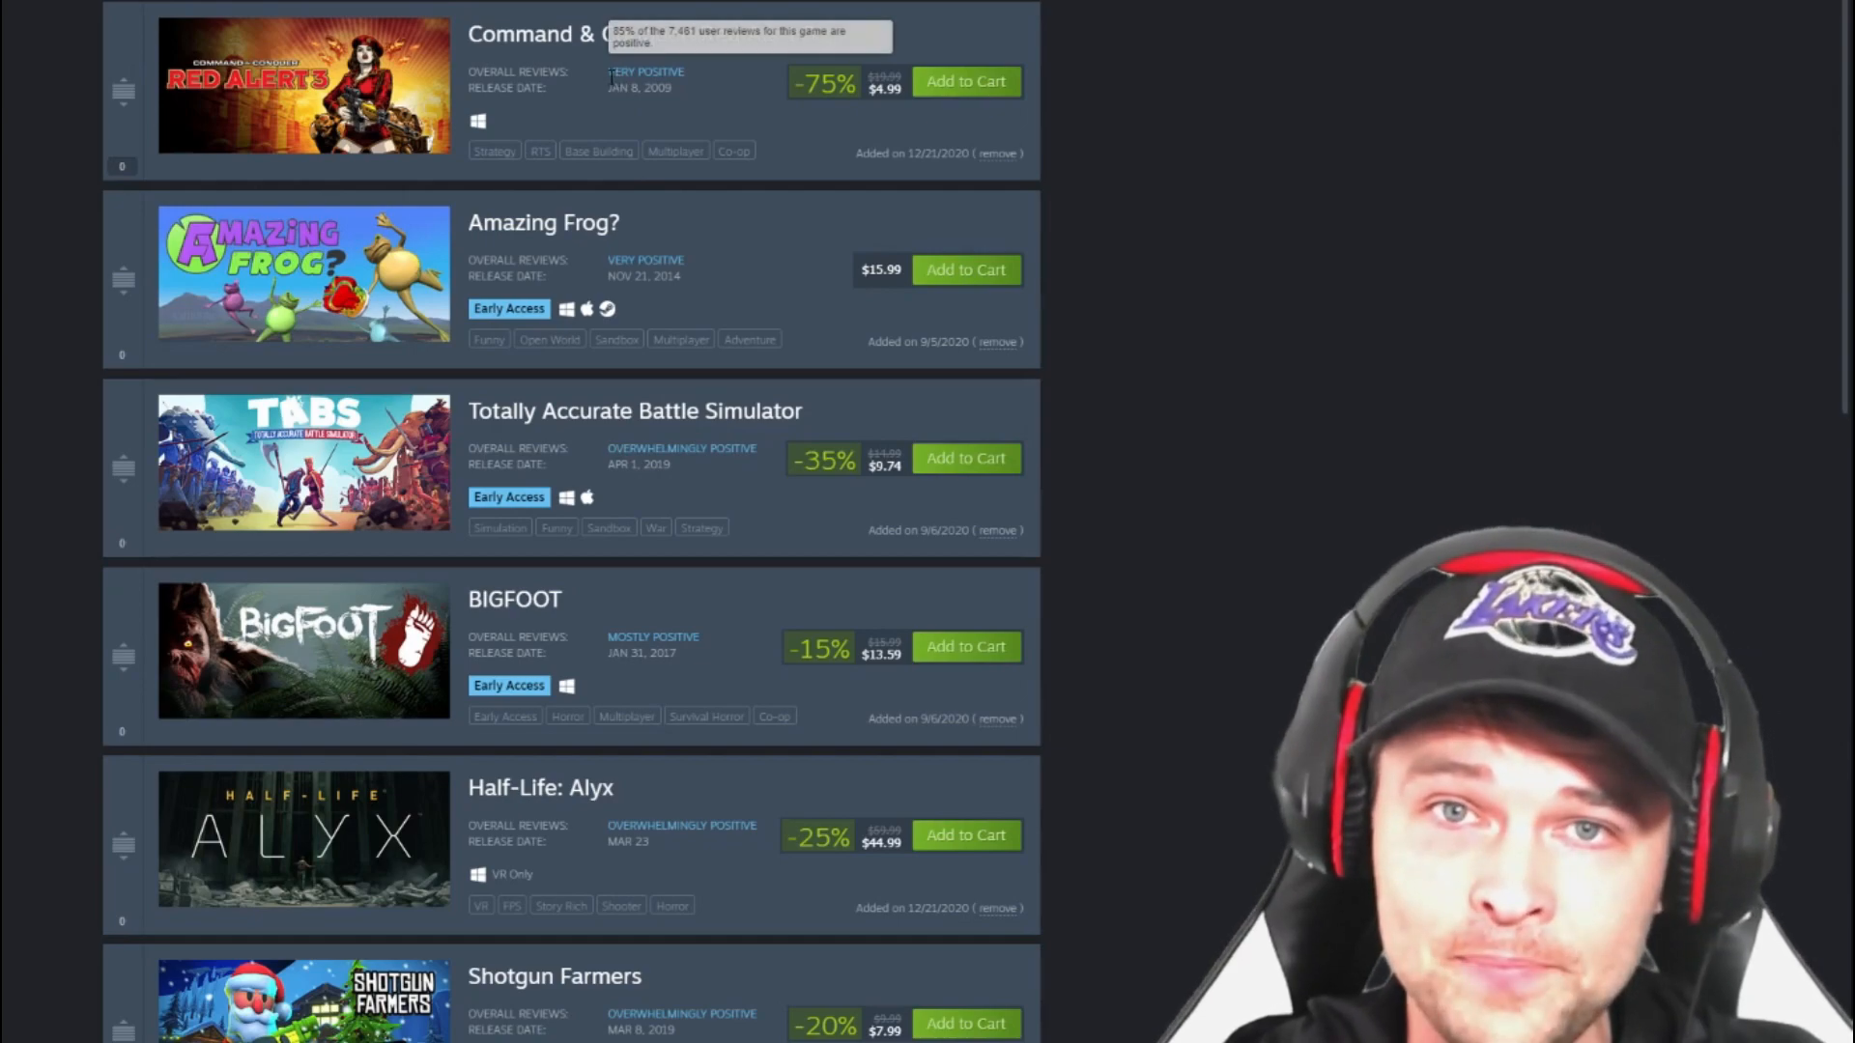
scroll("down", 3)
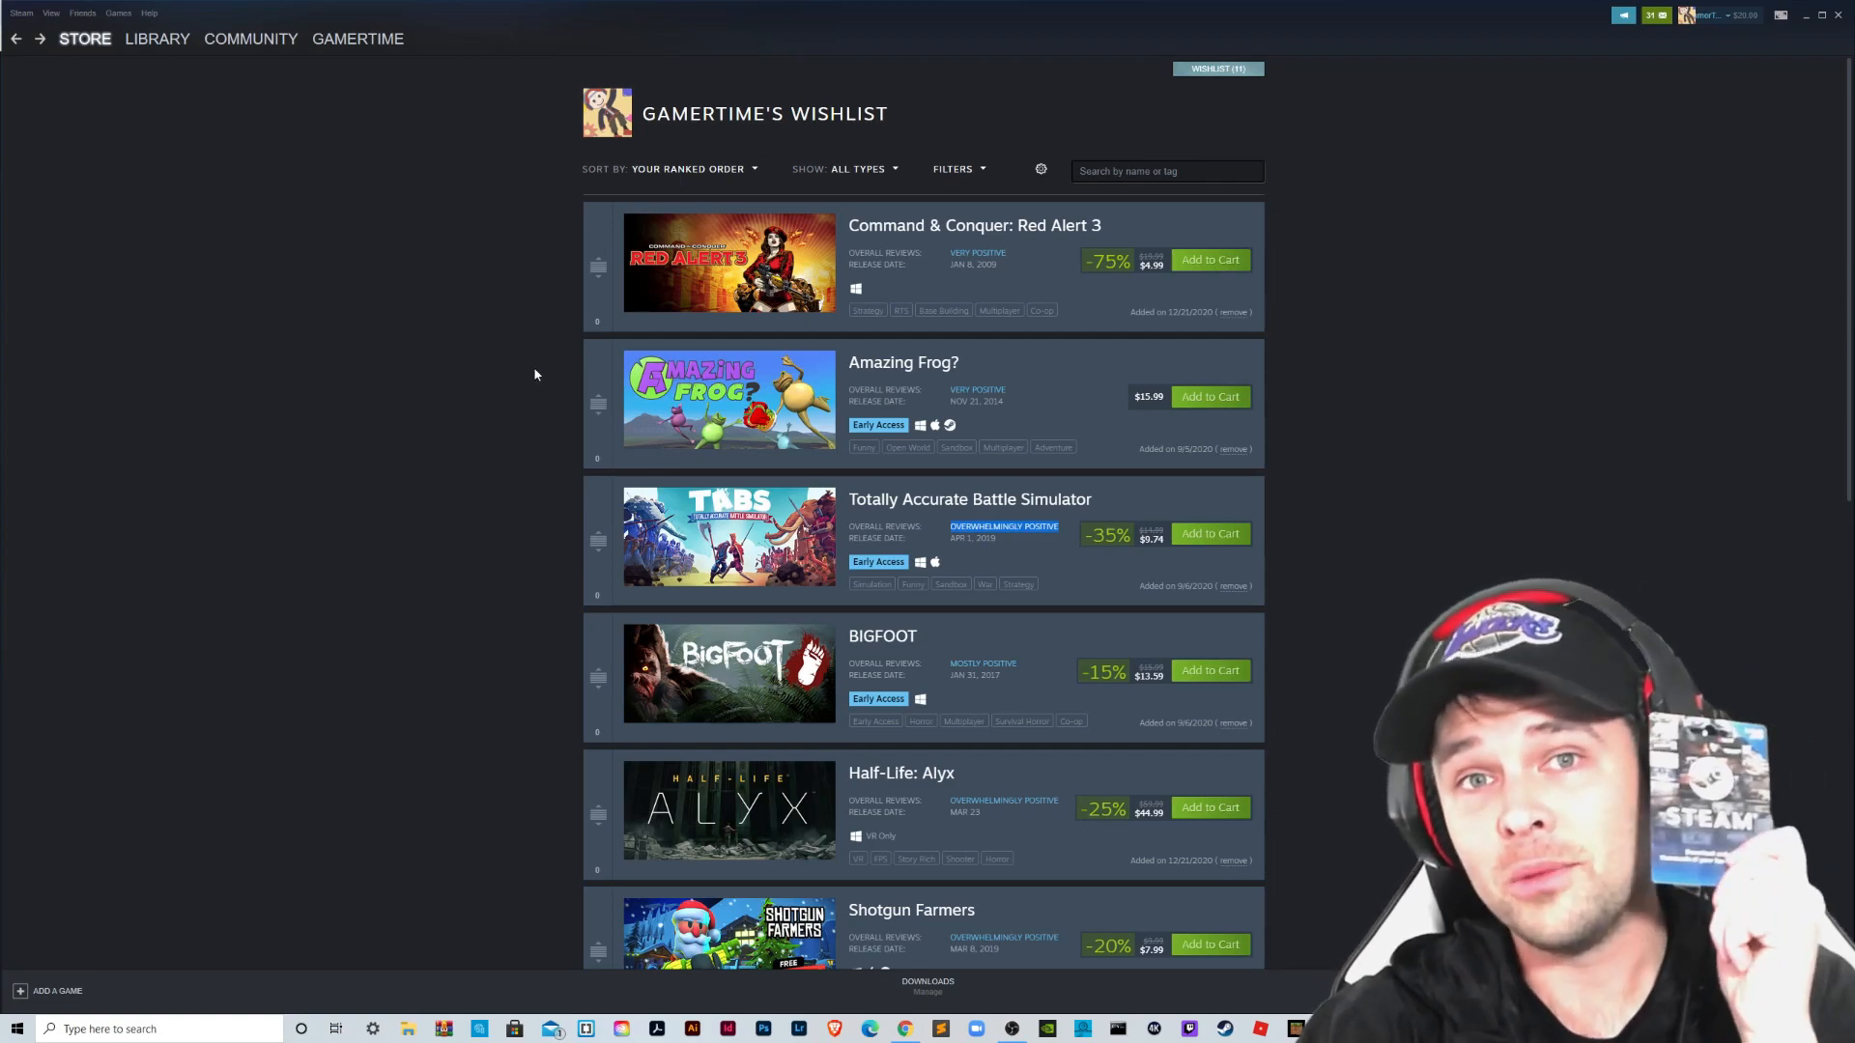
mouse_move(572, 366)
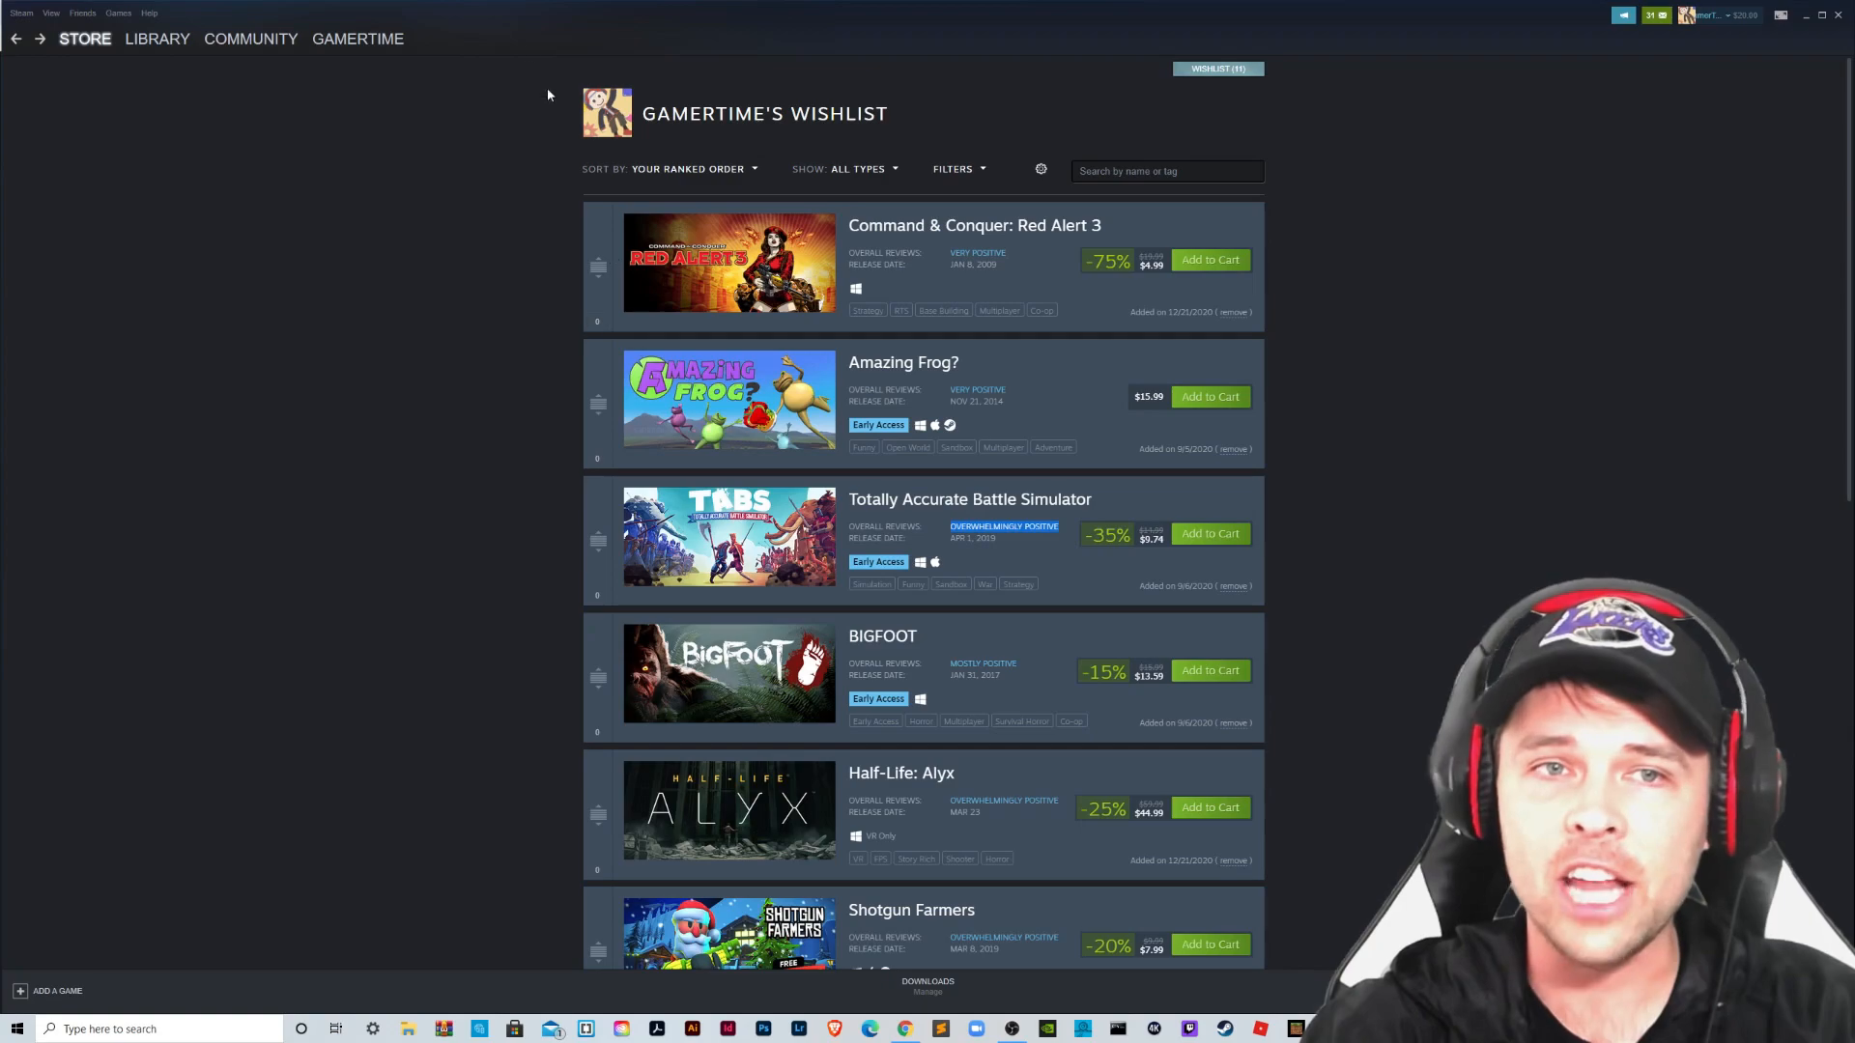
Return to the Steam store front page showing the Winter Sale
left_click(84, 38)
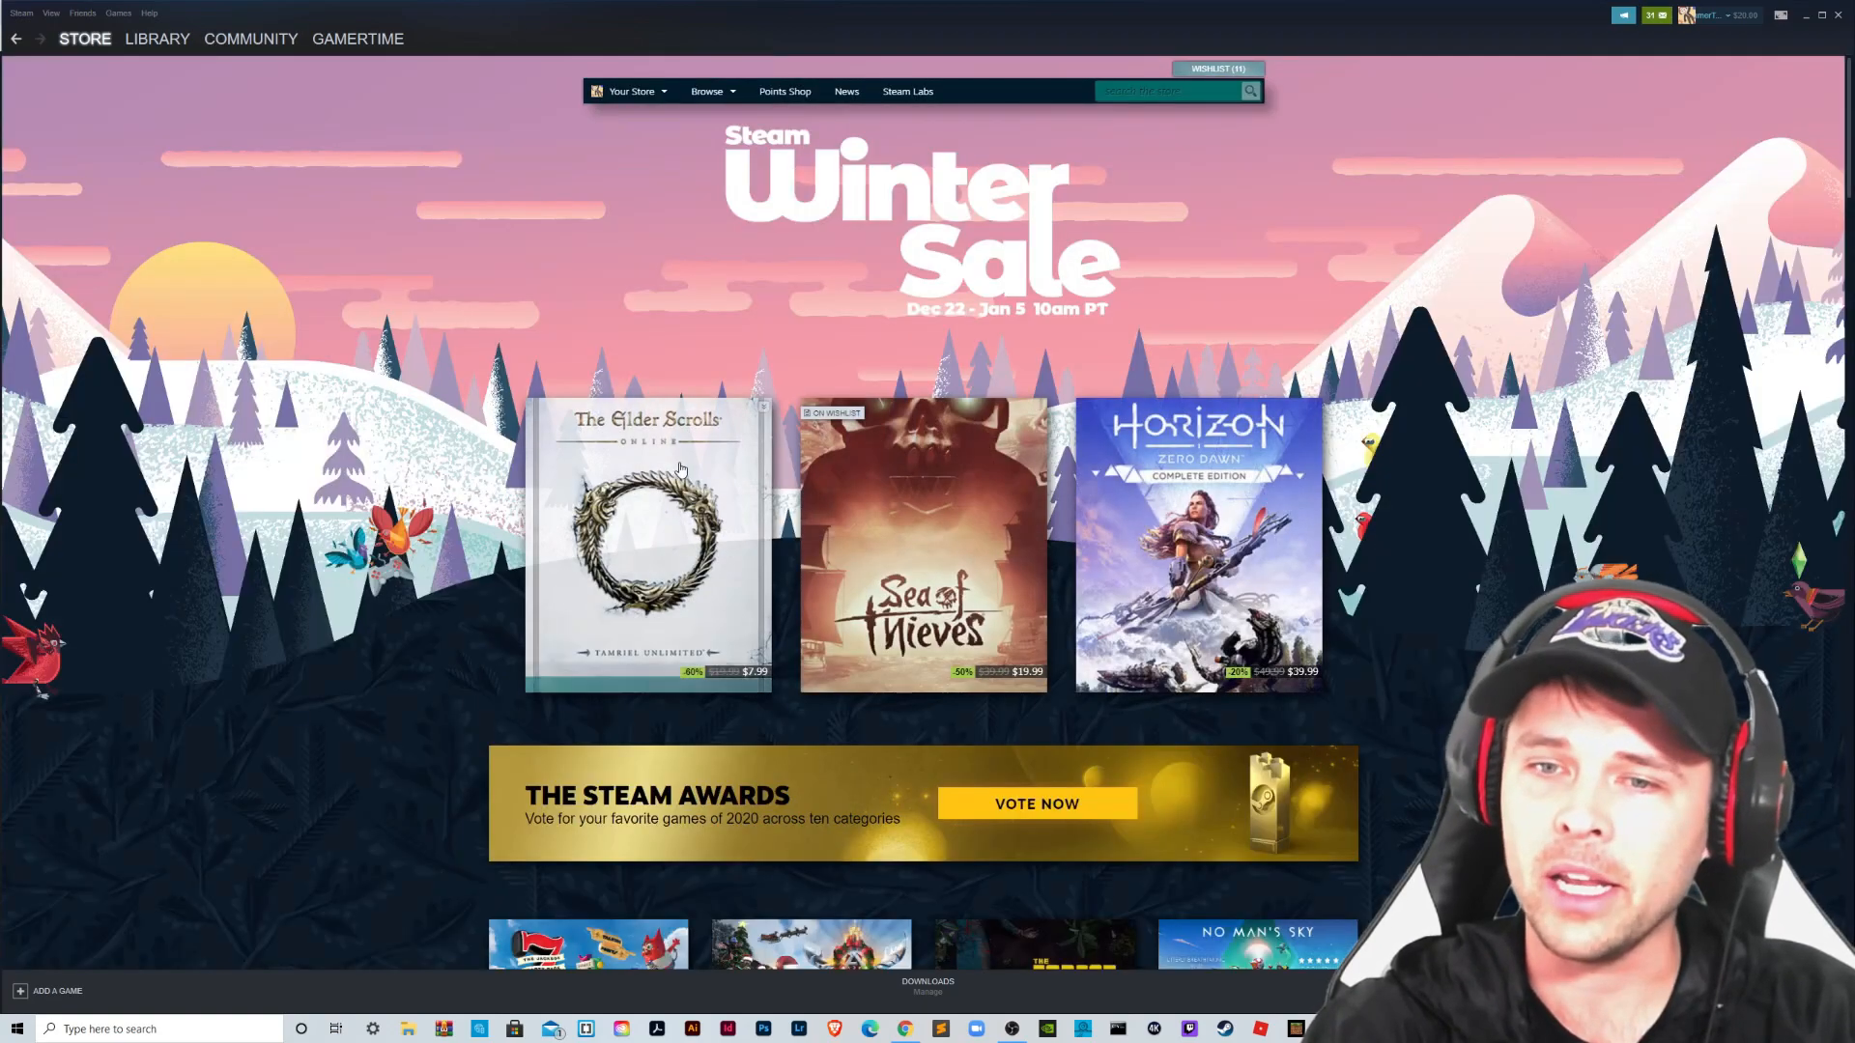
mouse_move(245, 396)
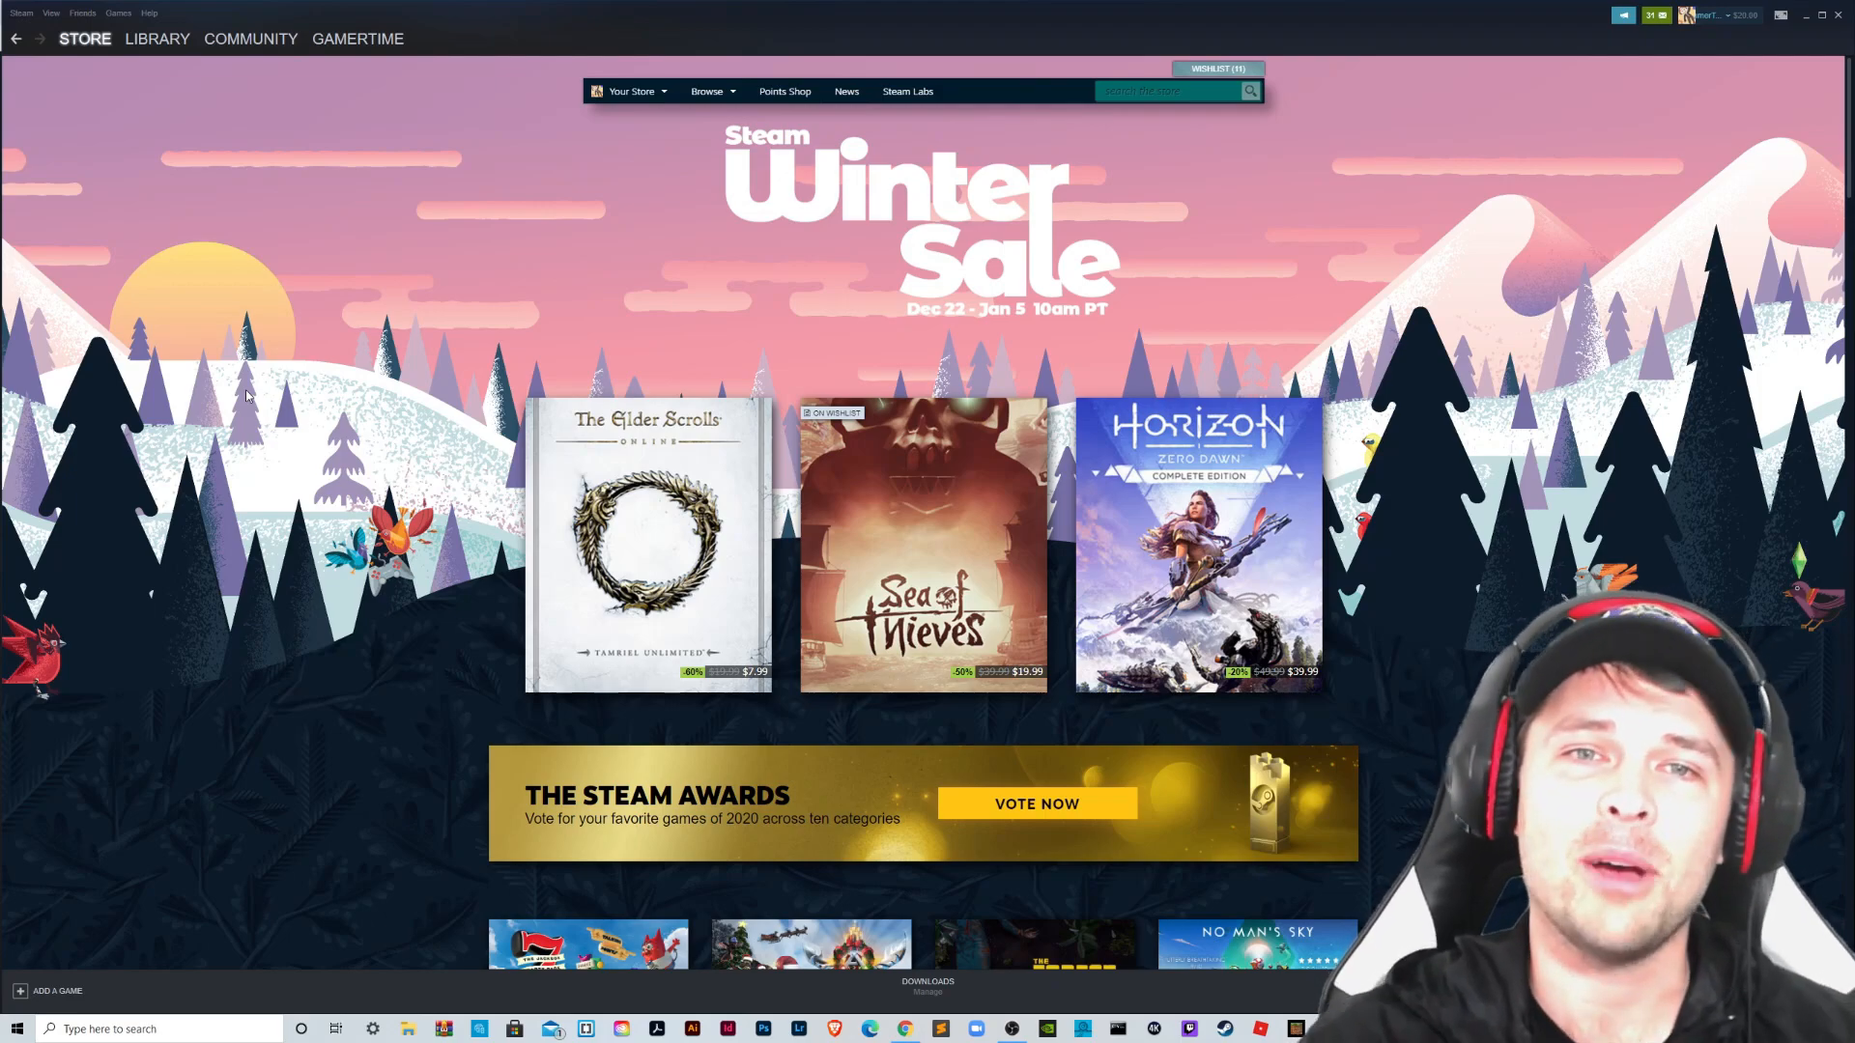
mouse_move(441, 342)
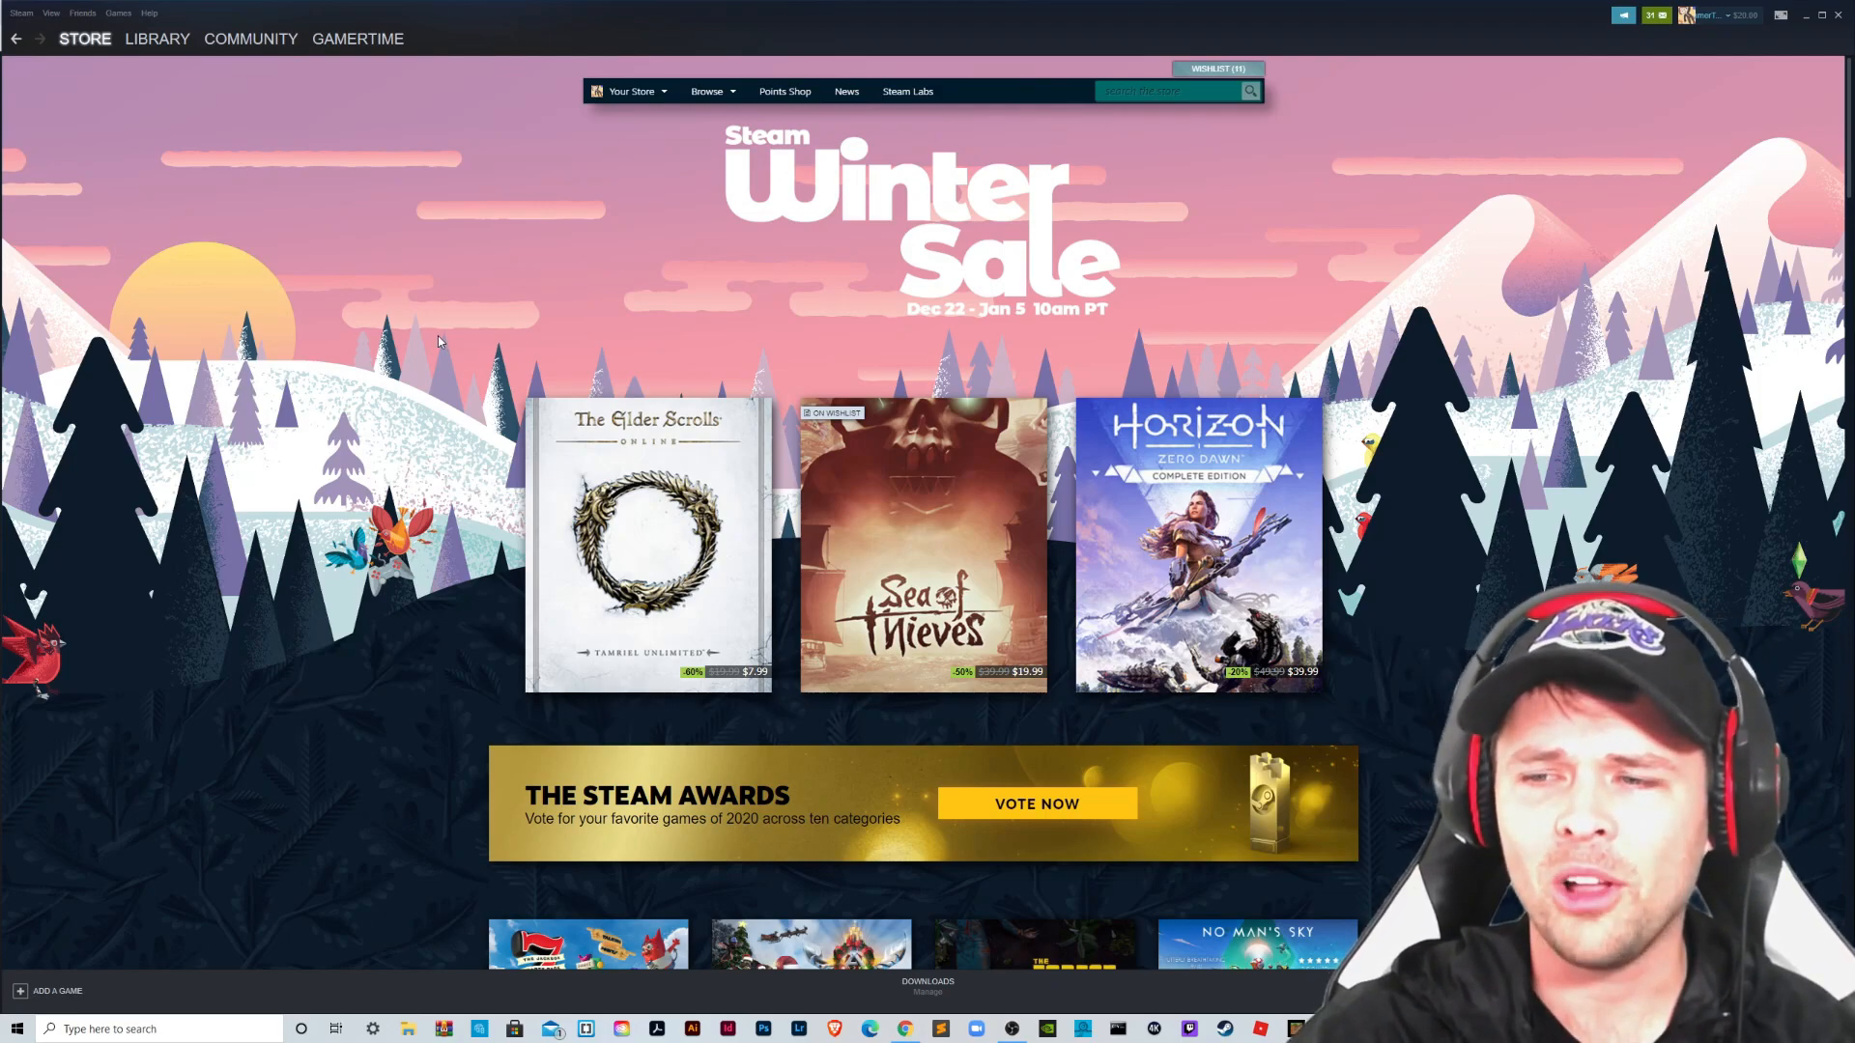